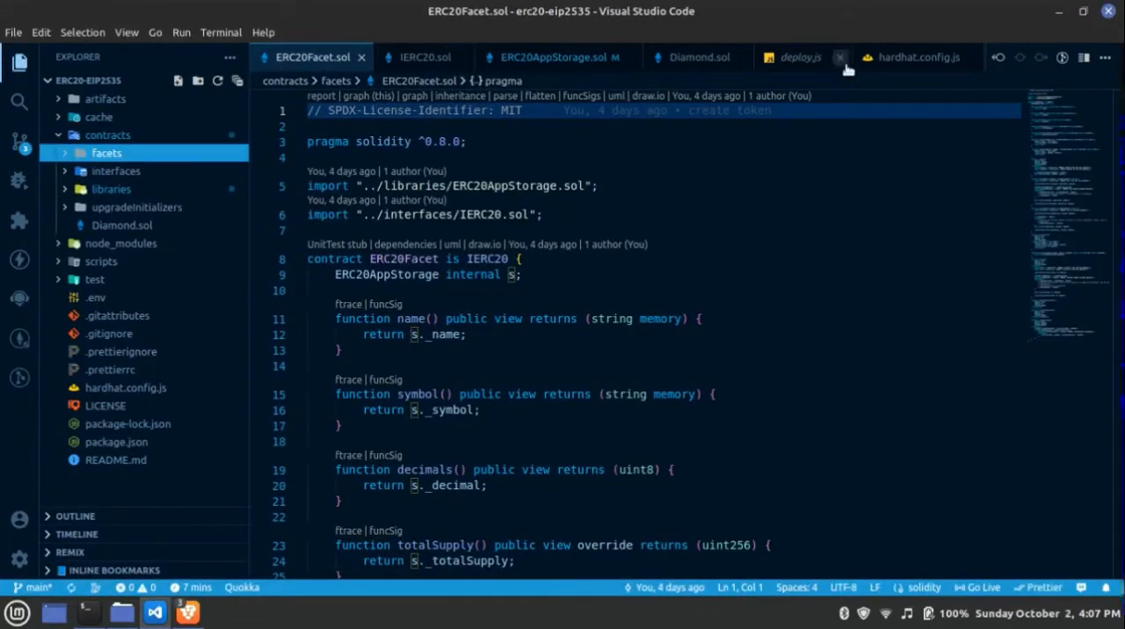
mouse_move(862, 260)
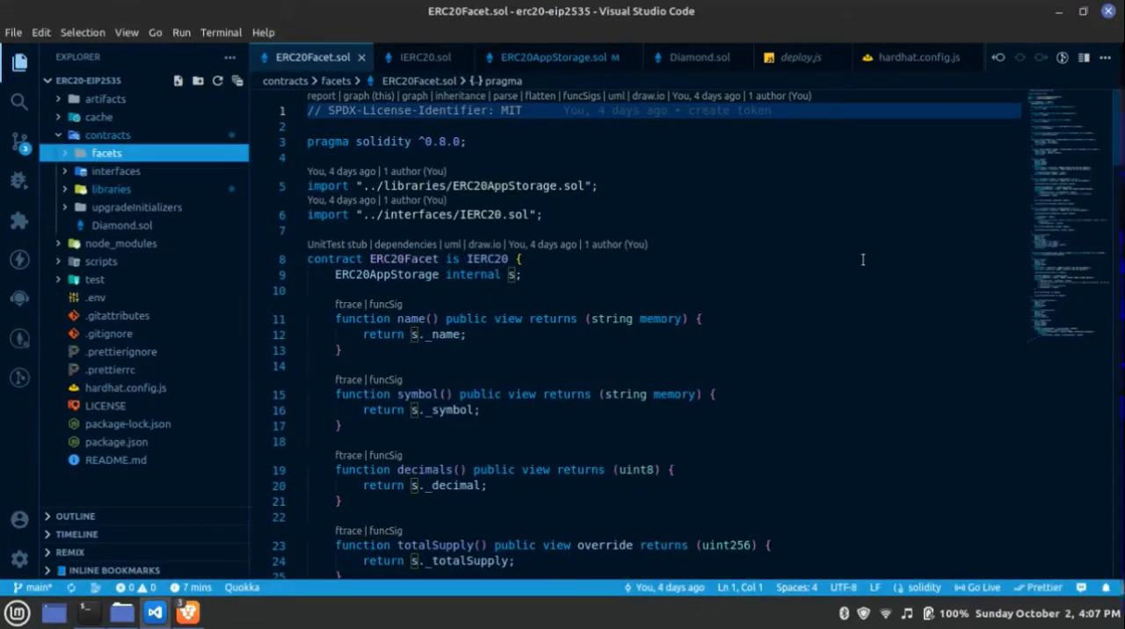
mouse_move(301, 384)
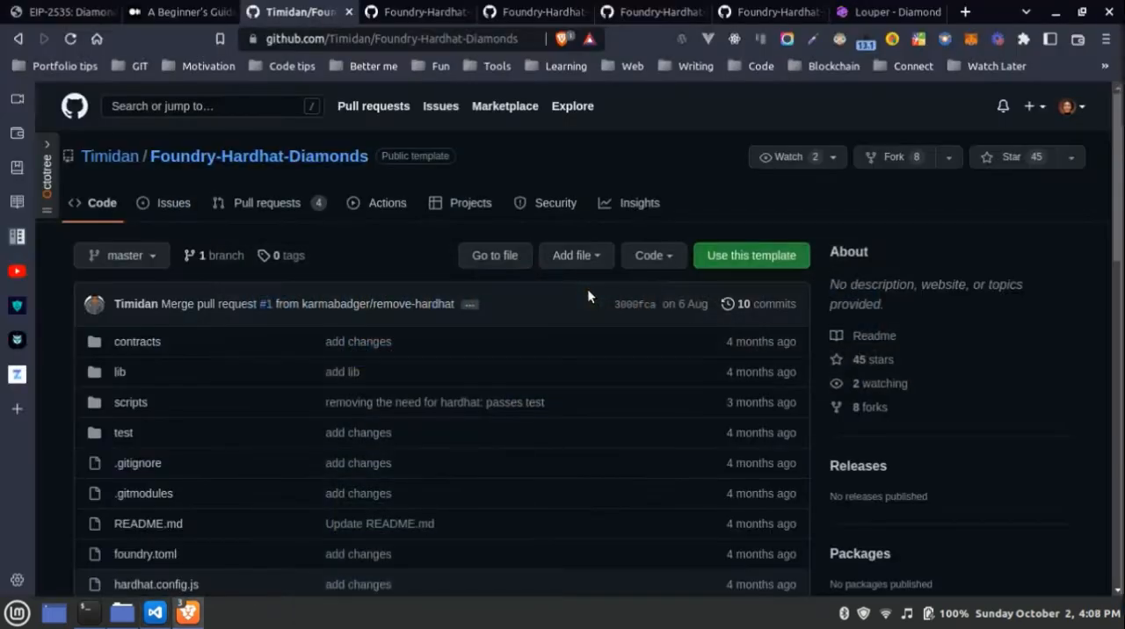
mouse_move(417, 13)
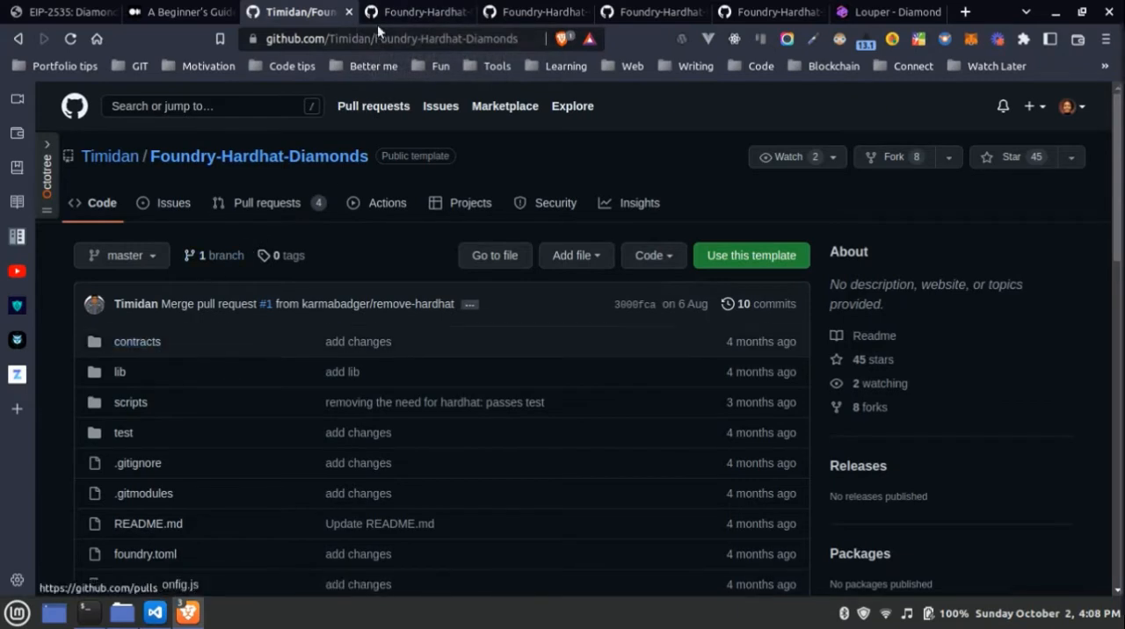
Step: Browse the template repo's contracts/facets folder listing DiamondCutFacet, DiamondLoupeFacet and OwnershipFacet
click(137, 341)
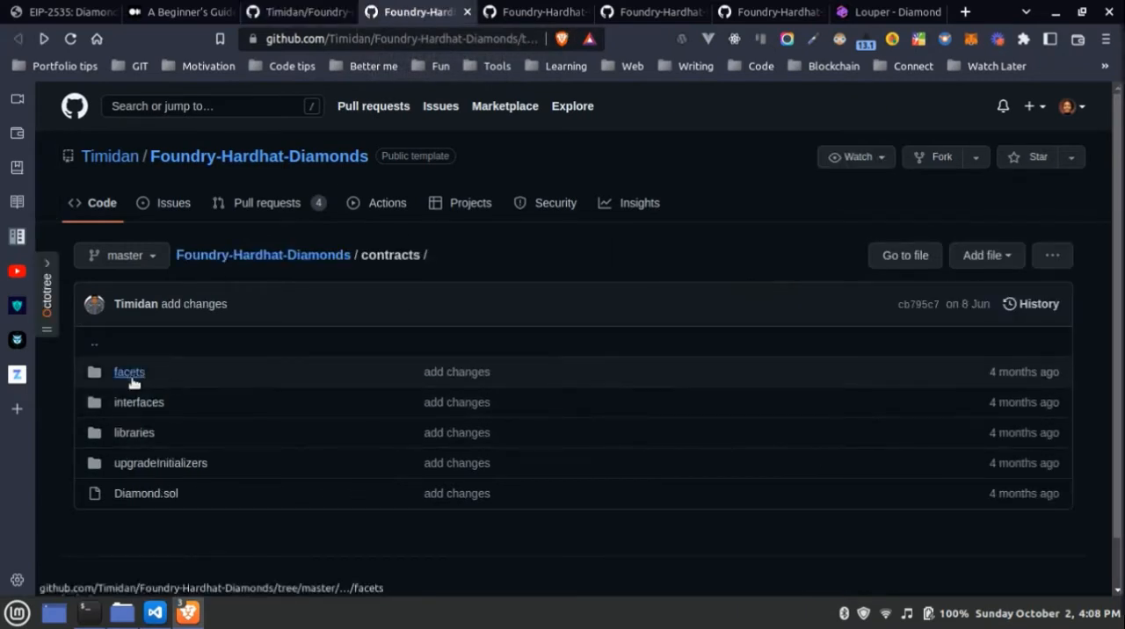
mouse_move(166, 491)
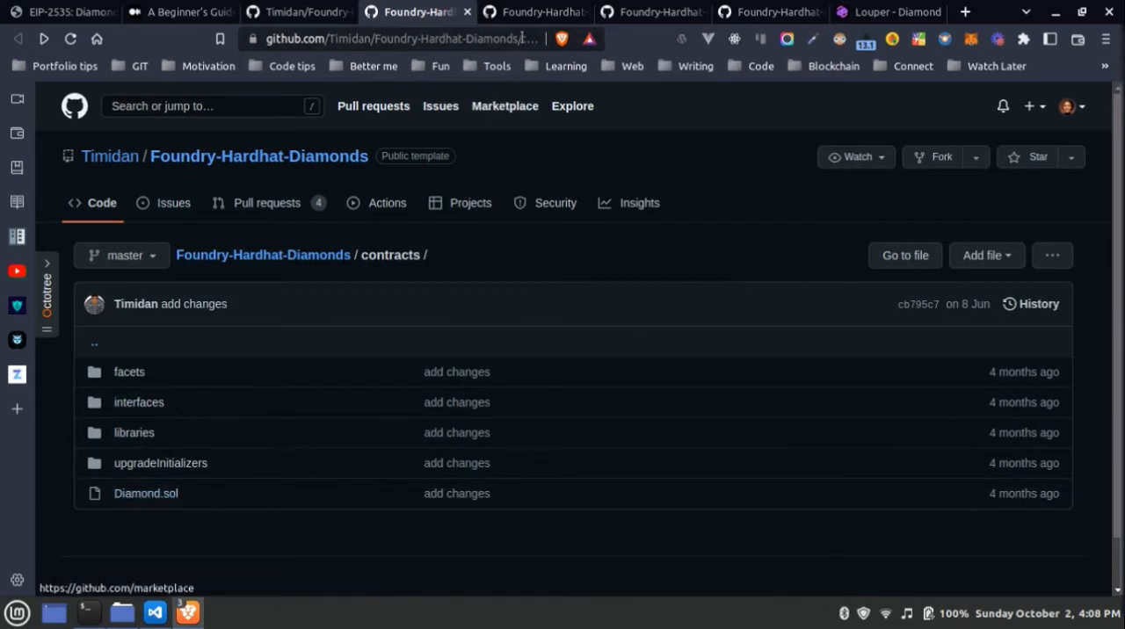
click(129, 371)
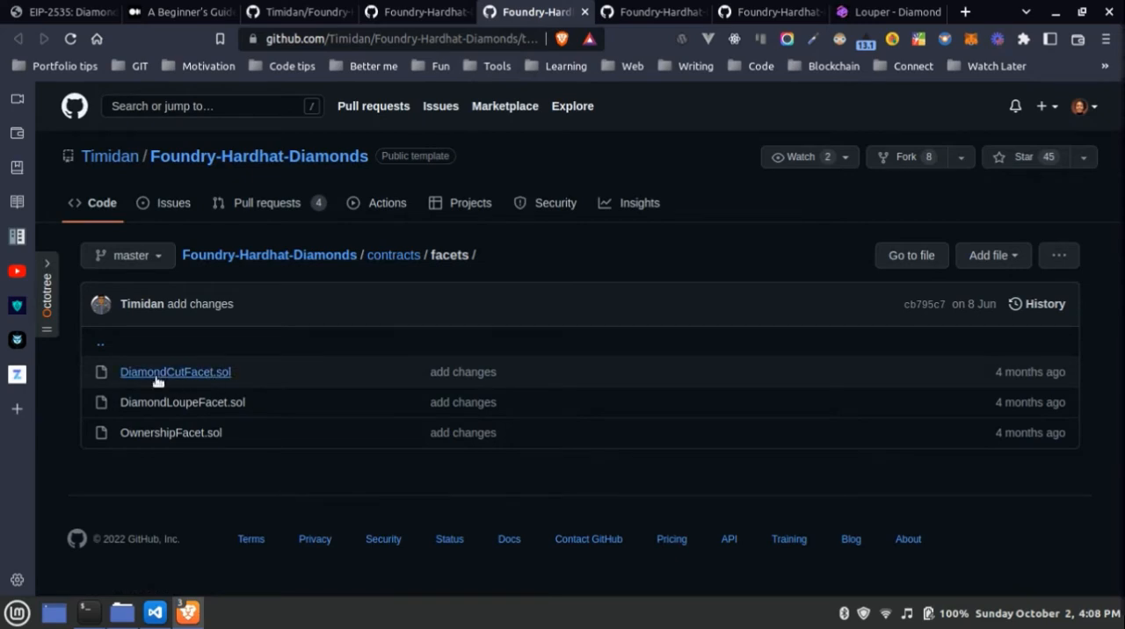
mouse_move(182, 402)
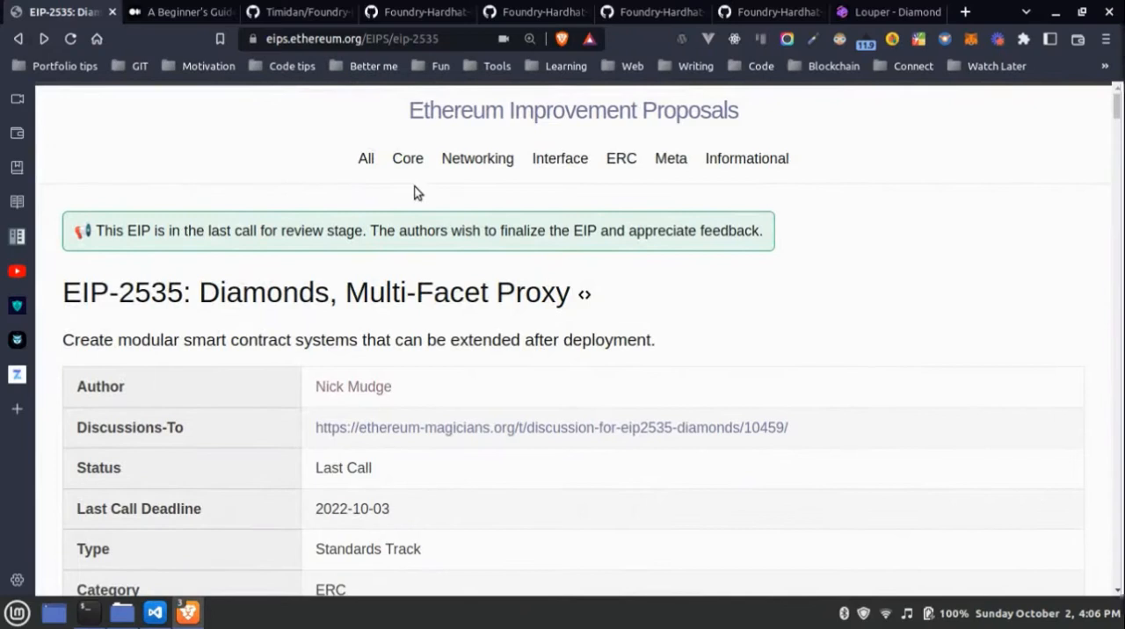
mouse_move(64, 301)
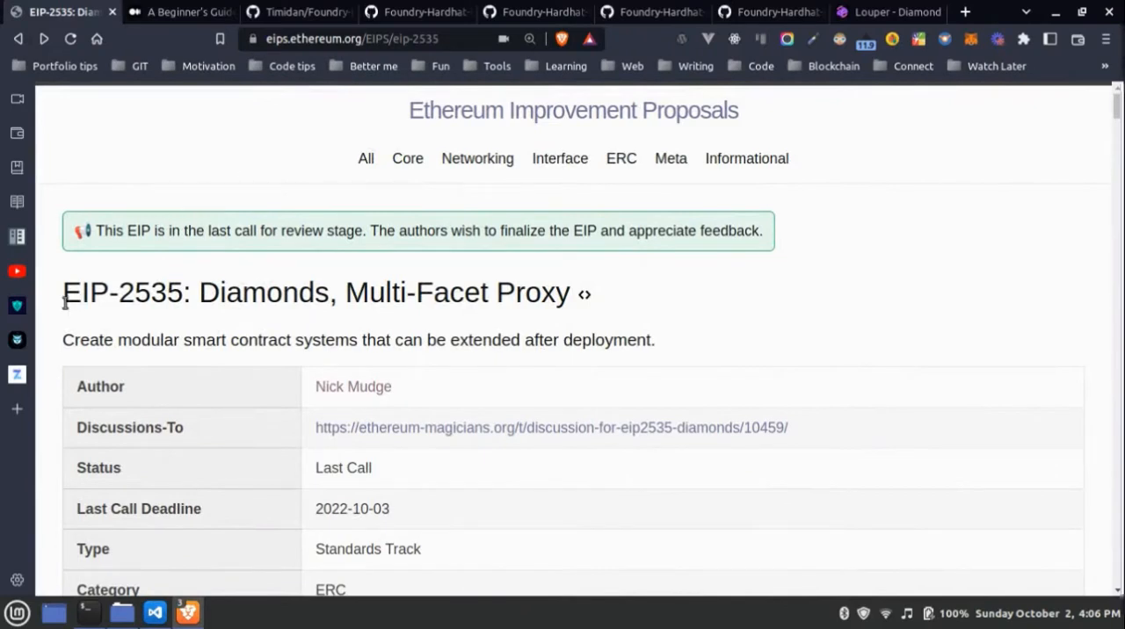
Step: Read the EIP-2535 Diamonds abstract and motivation, then switch to the beginner's guide article
drag(63, 293, 440, 293)
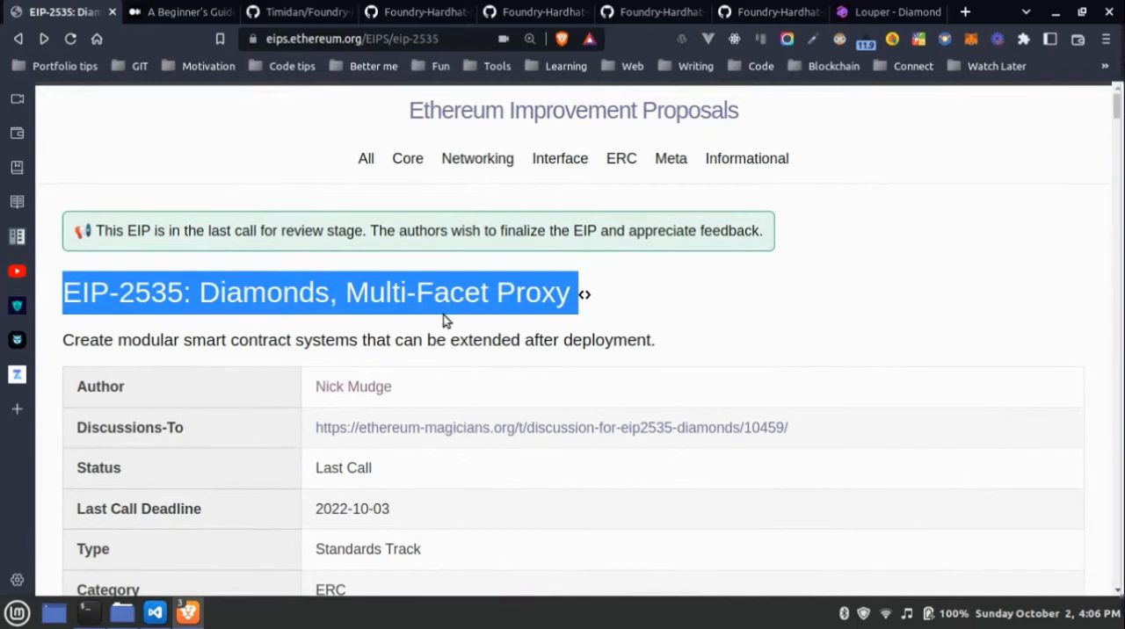
mouse_move(498, 296)
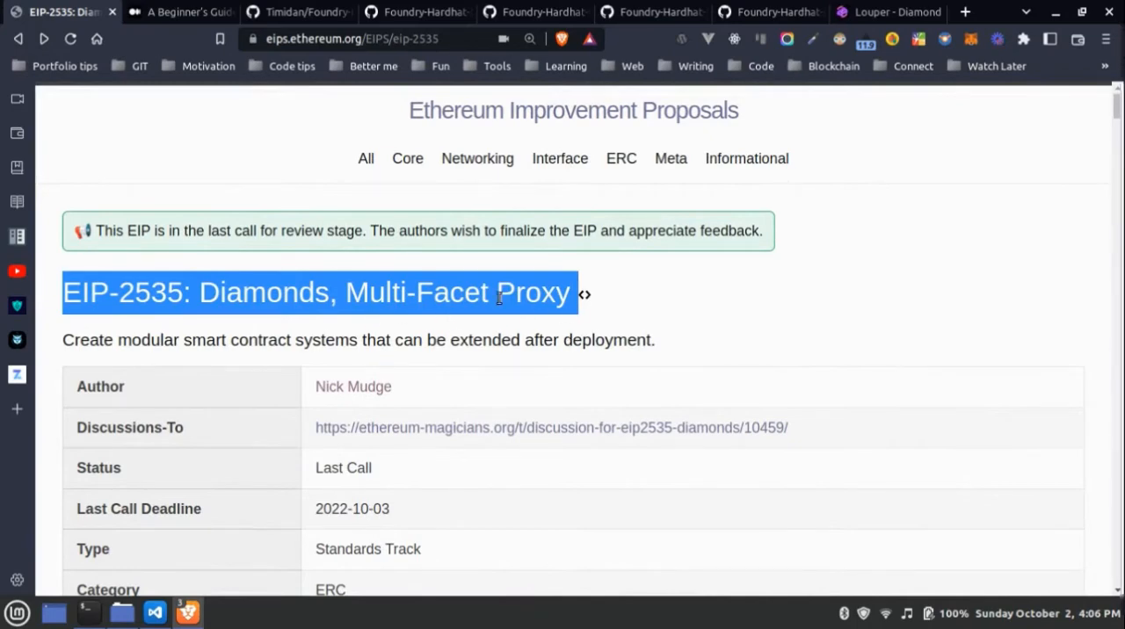
scroll(down, 3)
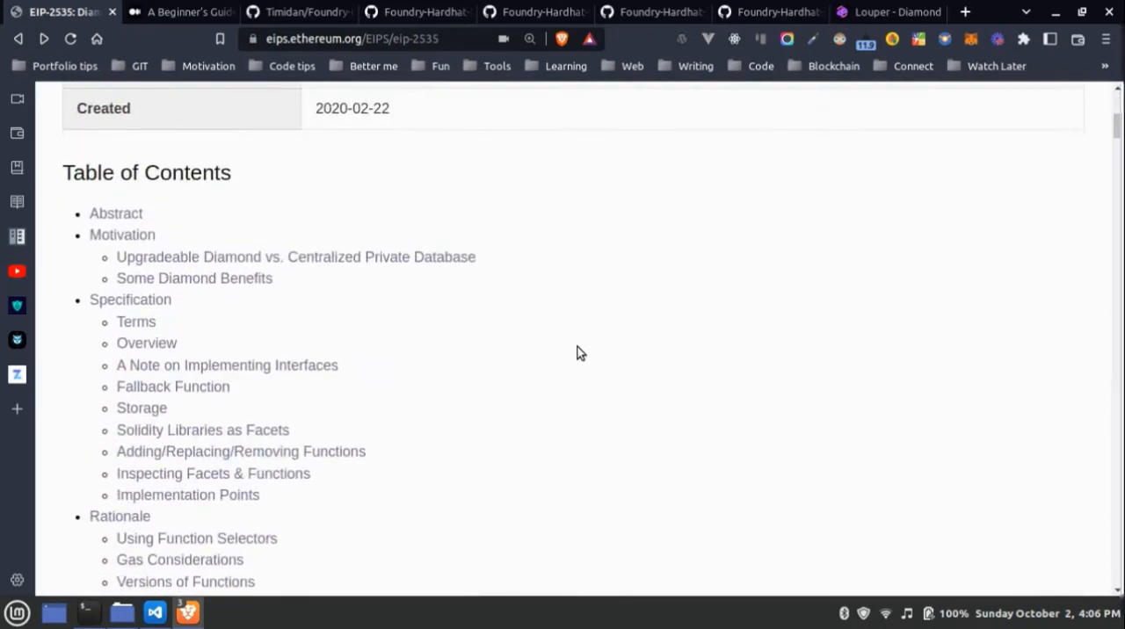
scroll(down, 3)
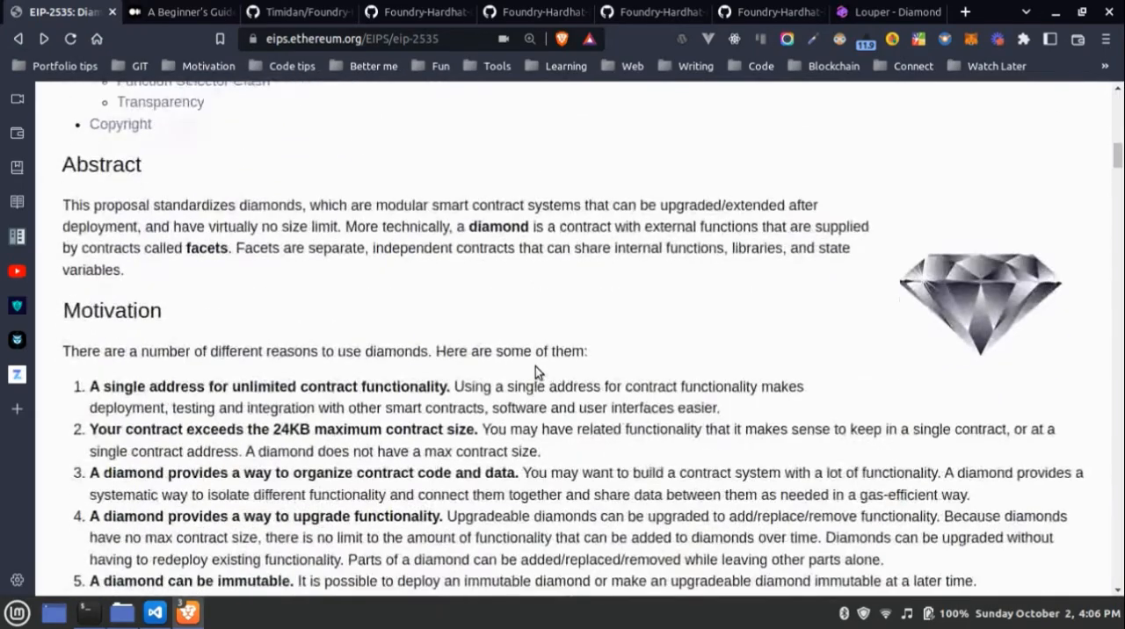
scroll(down, 3)
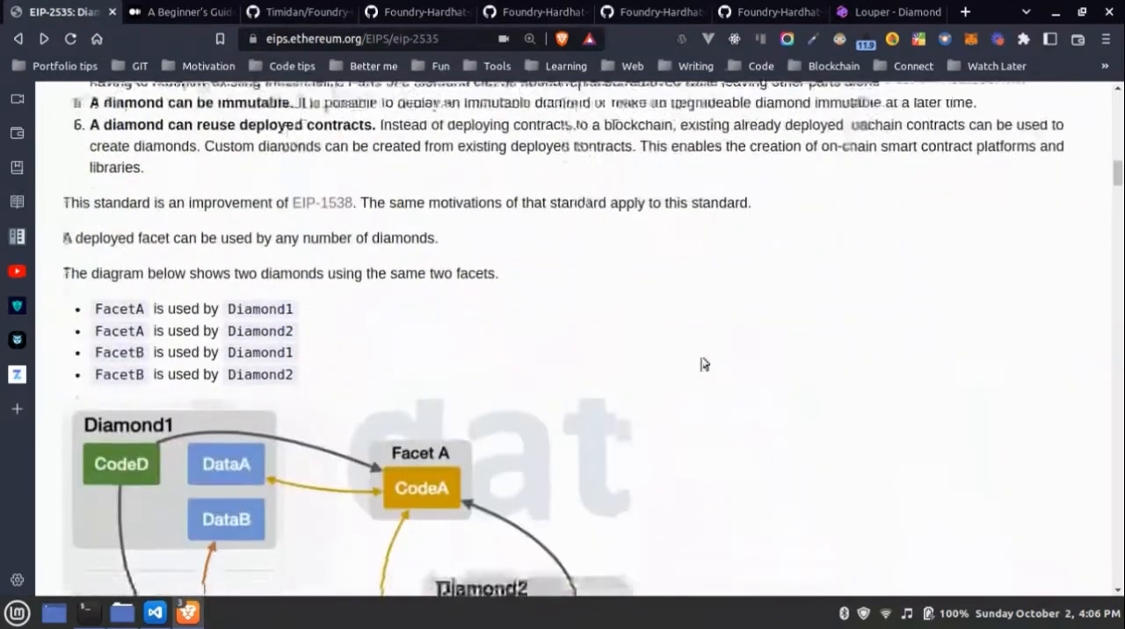
scroll(up, 3)
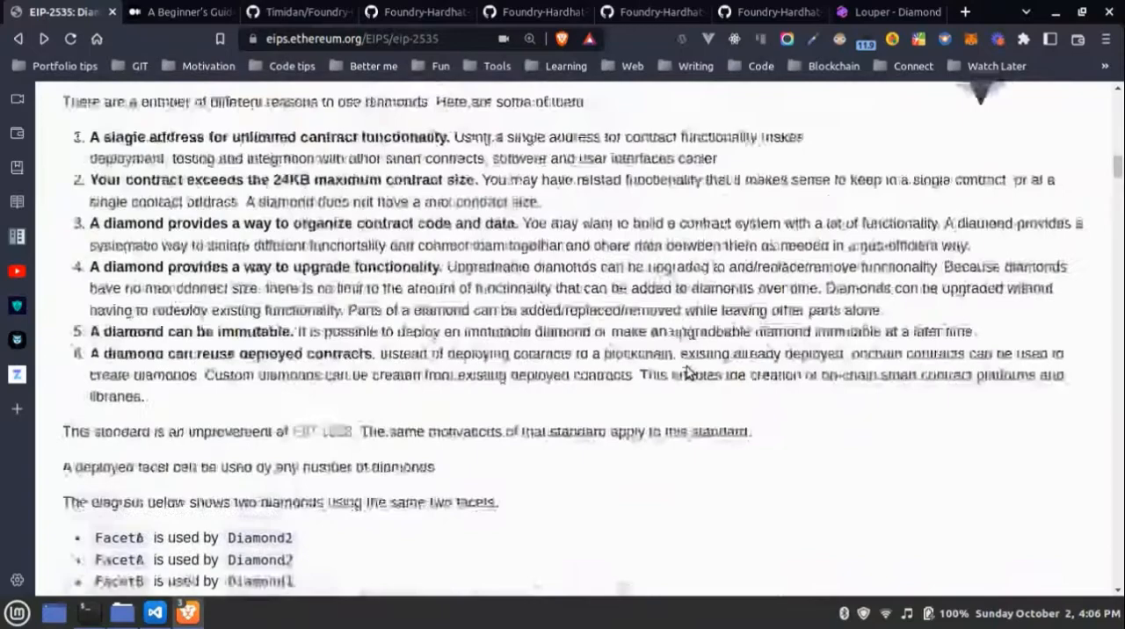
scroll(up, 3)
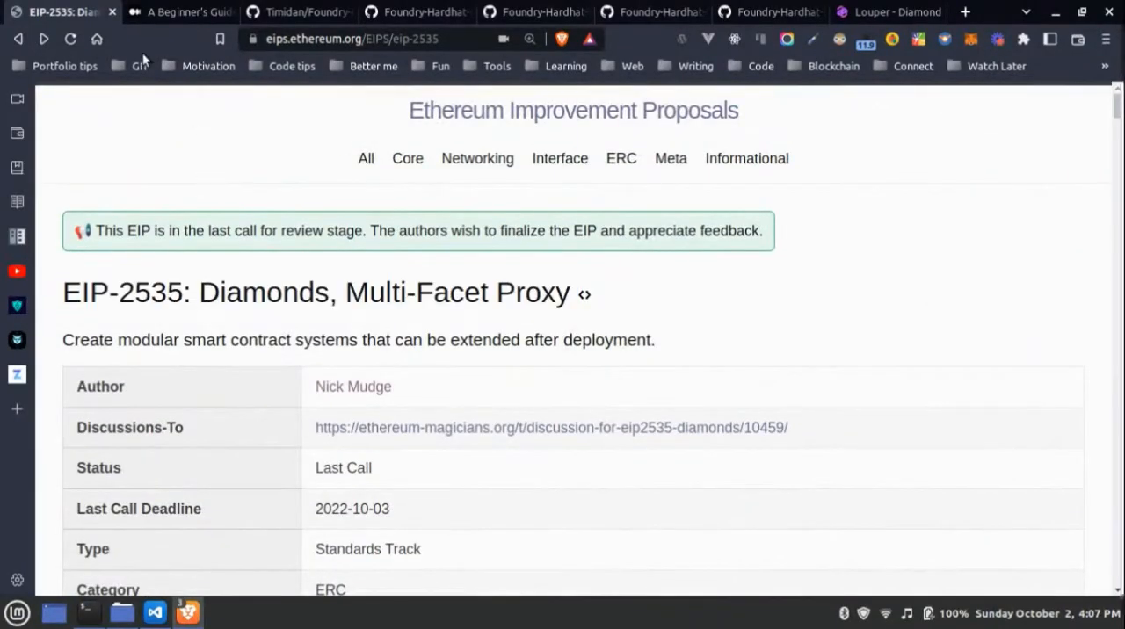
click(180, 11)
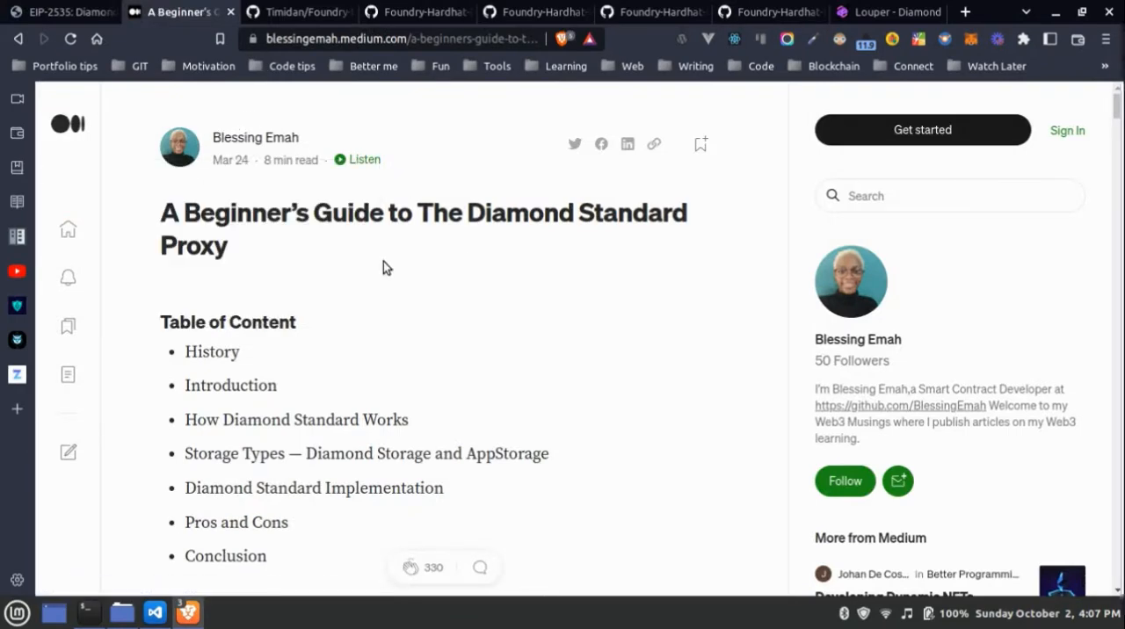
scroll(down, 3)
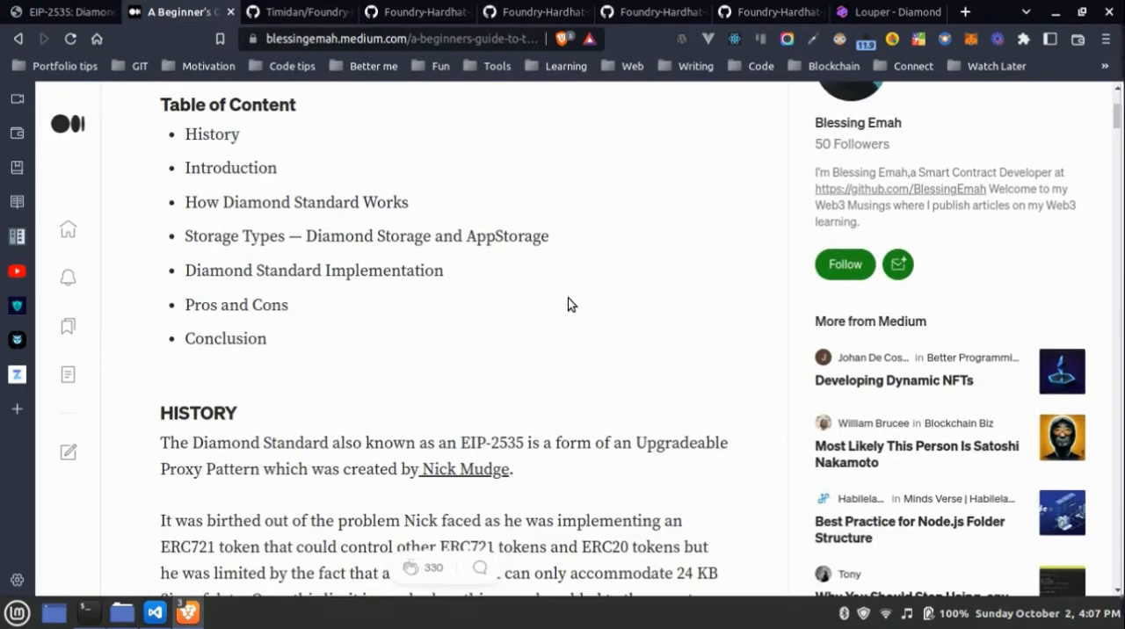
scroll(down, 3)
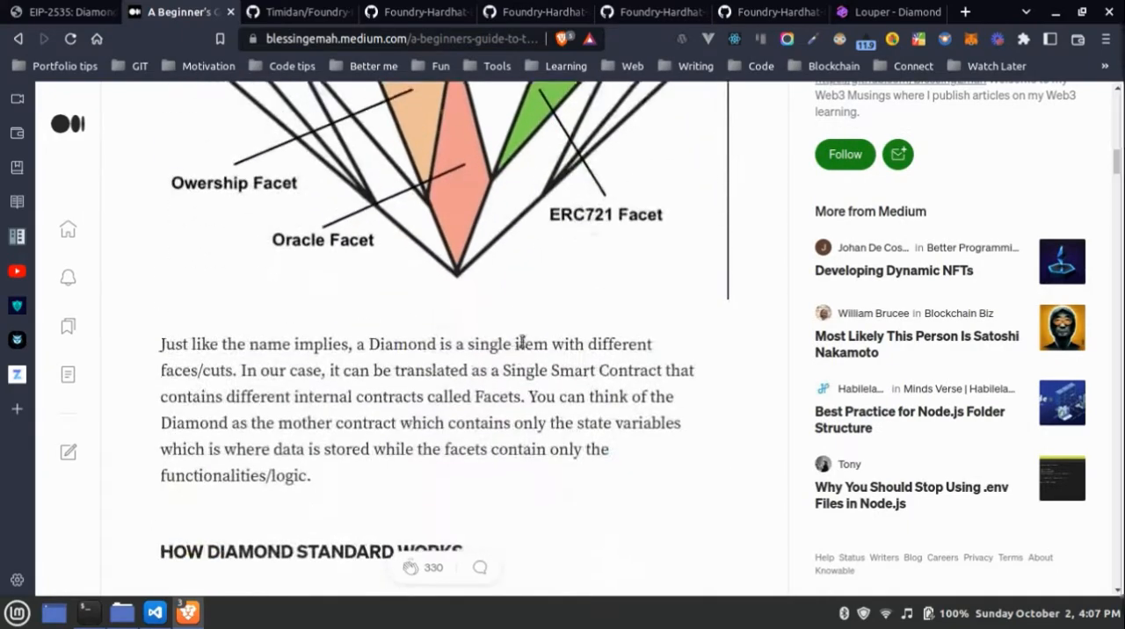
scroll(up, 3)
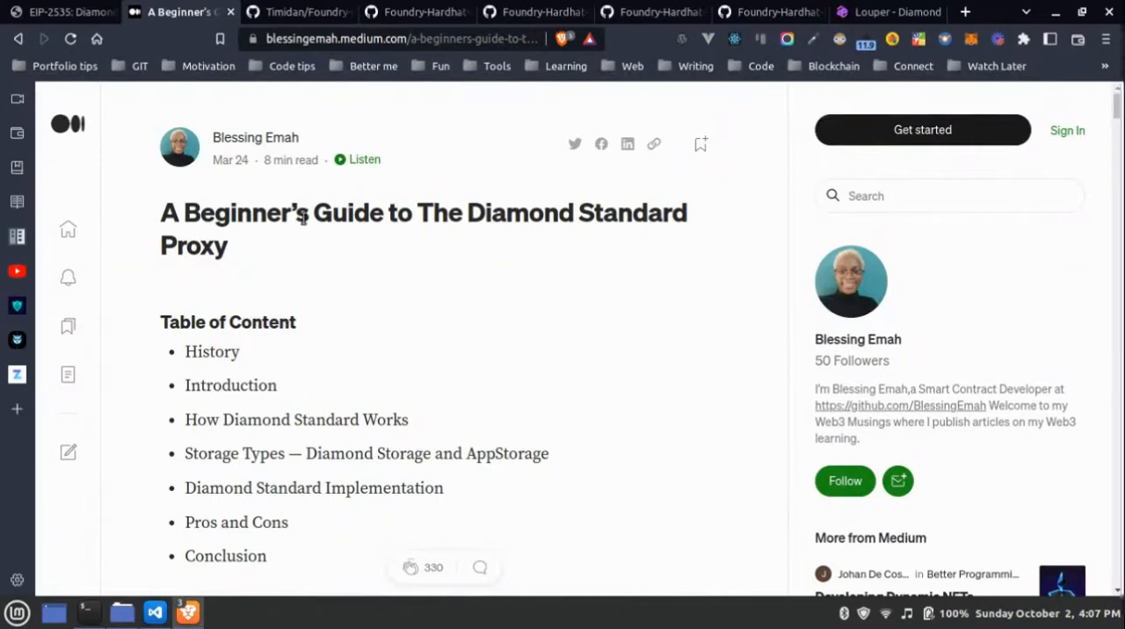
mouse_move(455, 242)
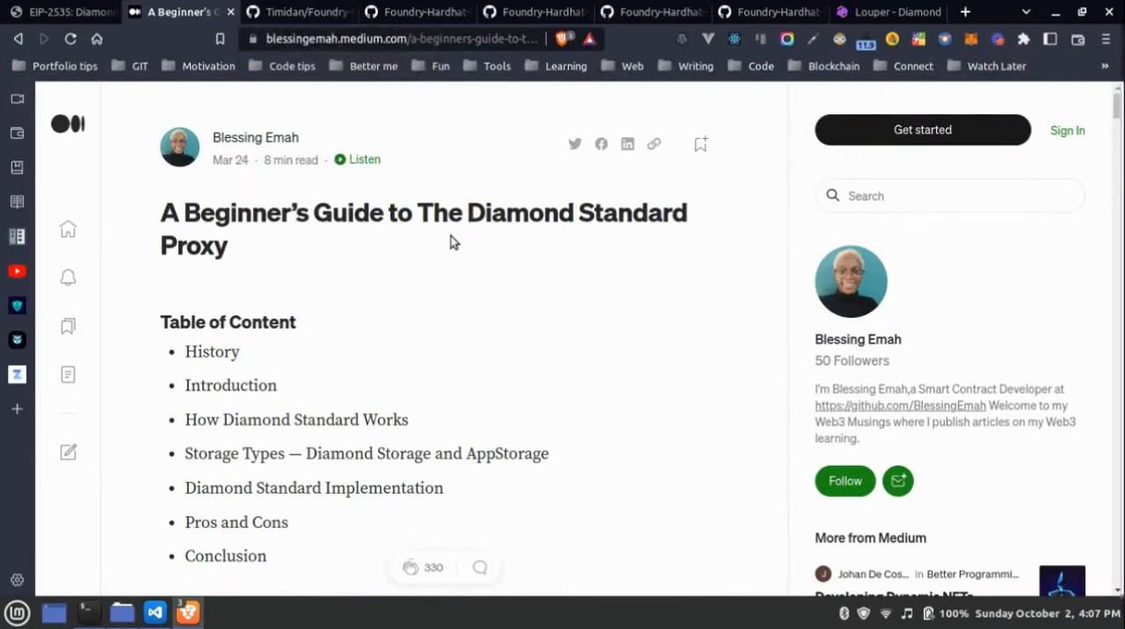
mouse_move(351, 260)
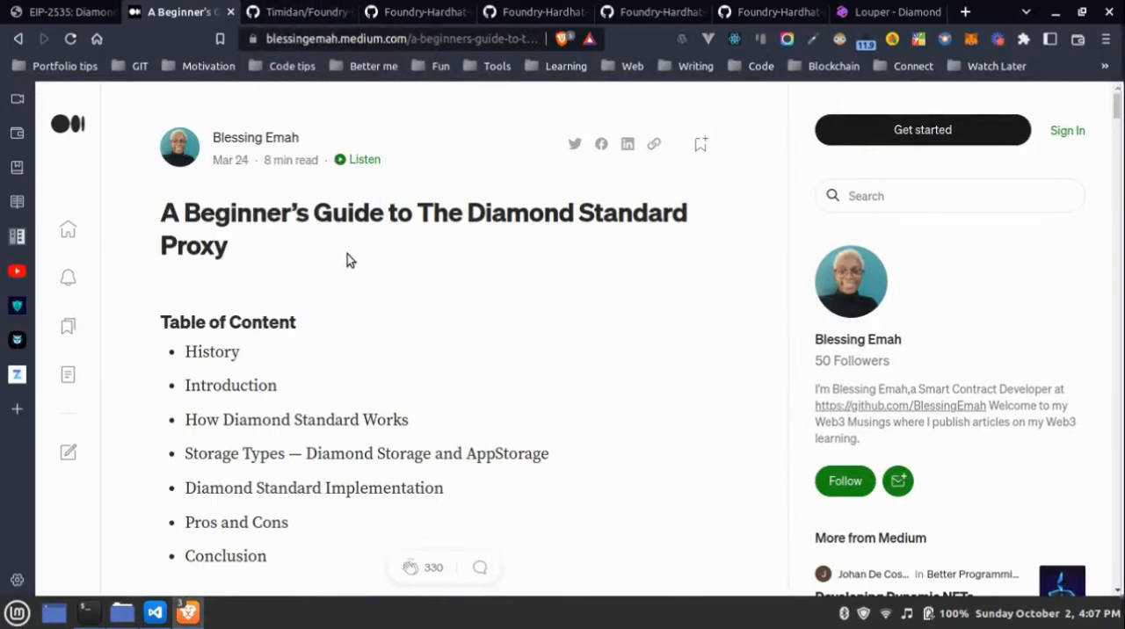
mouse_move(443, 240)
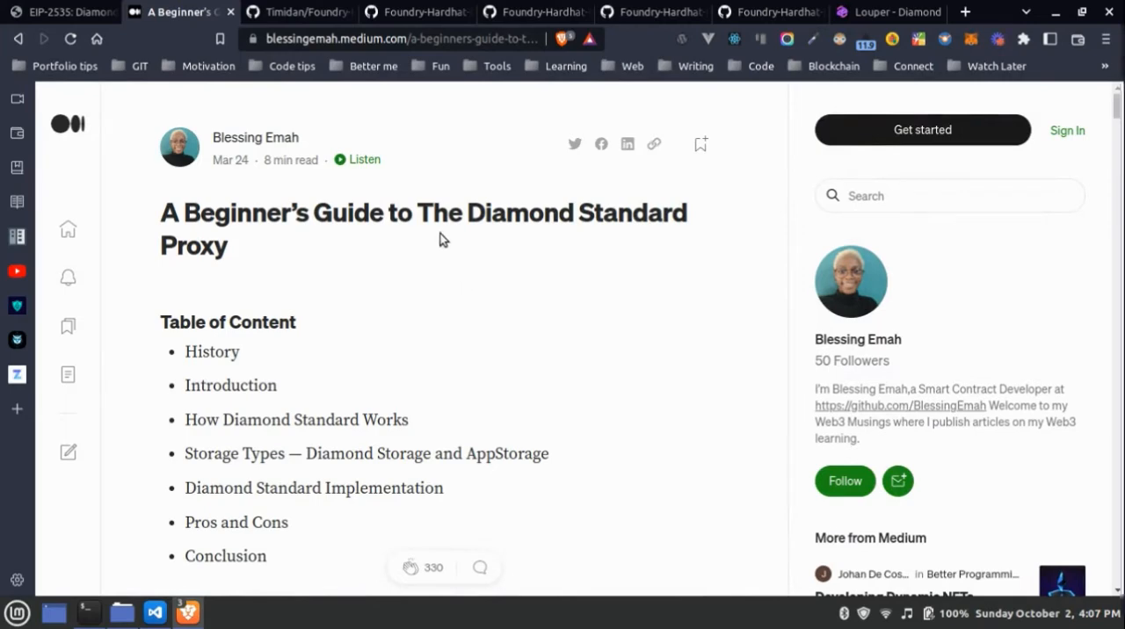
mouse_move(299, 12)
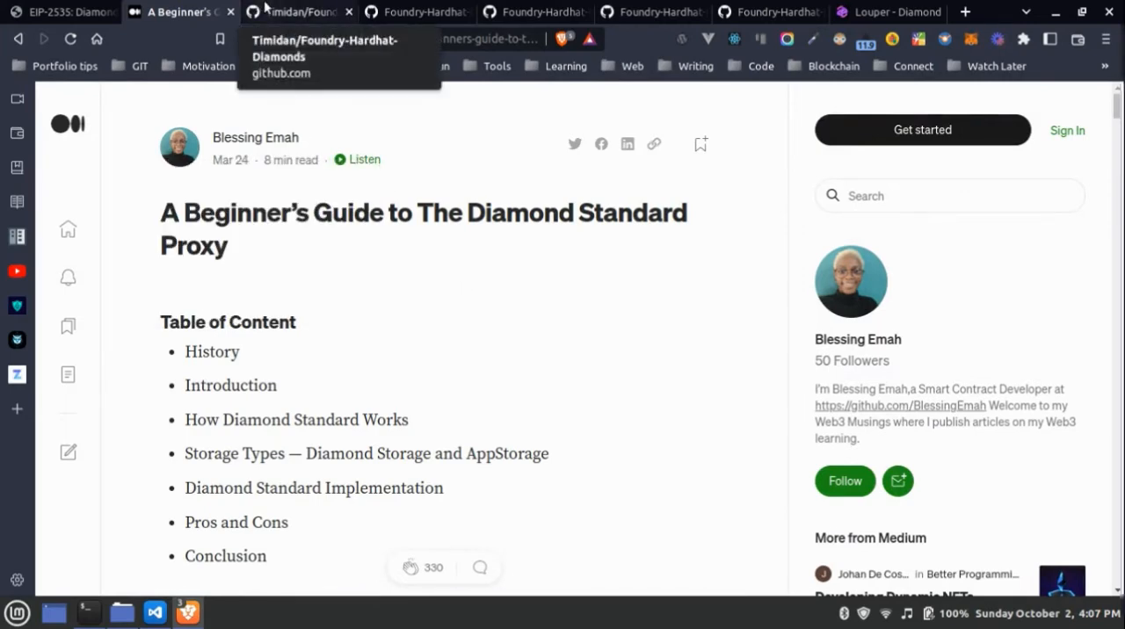
Step: Skim the Foundry-Hardhat-Diamonds README and open the Code dropdown showing the HTTPS clone URL
click(299, 11)
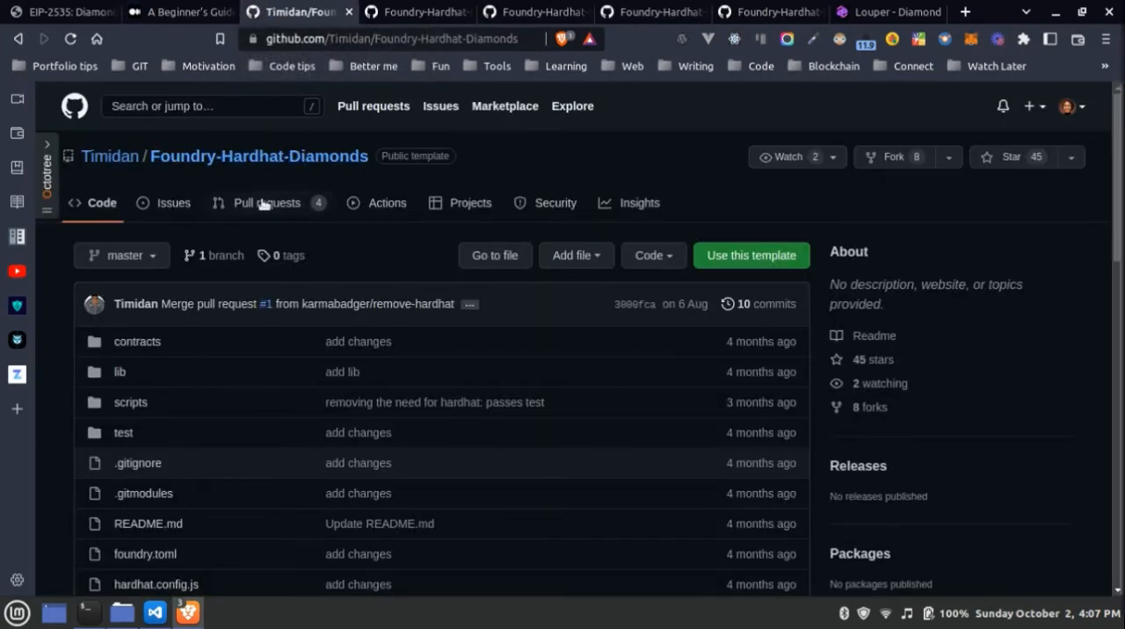
mouse_move(499, 364)
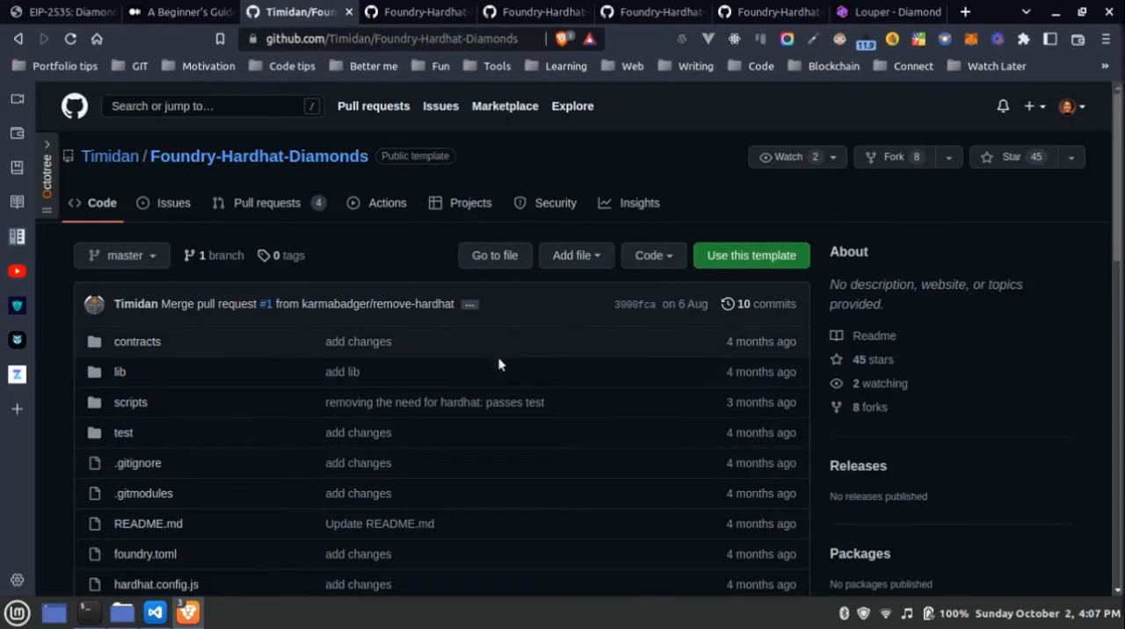
mouse_move(609, 367)
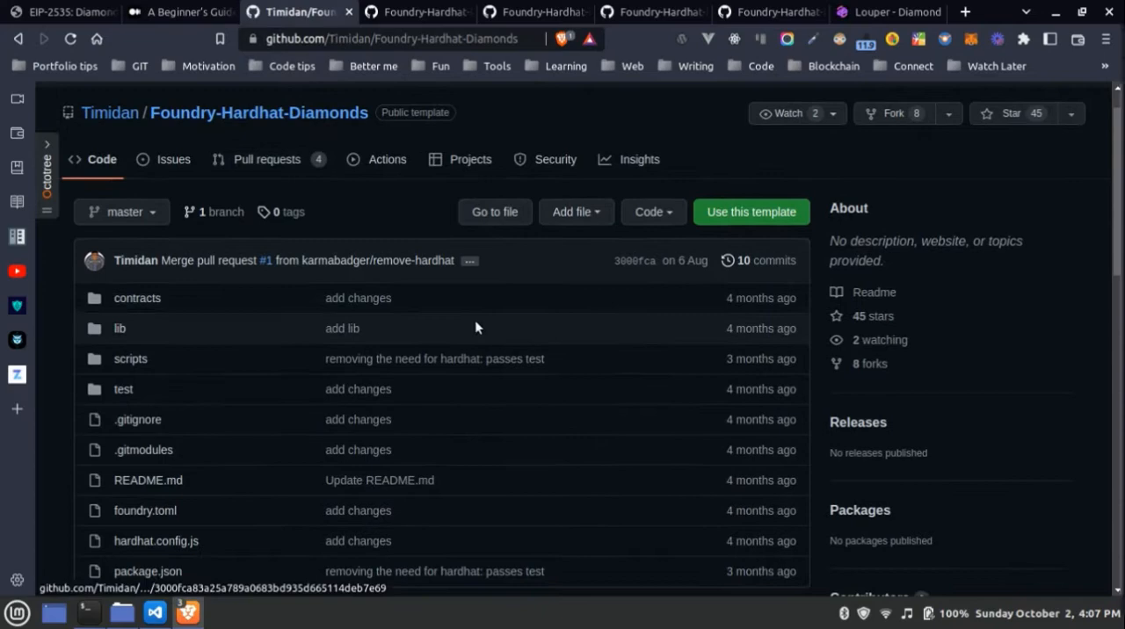
scroll(down, 3)
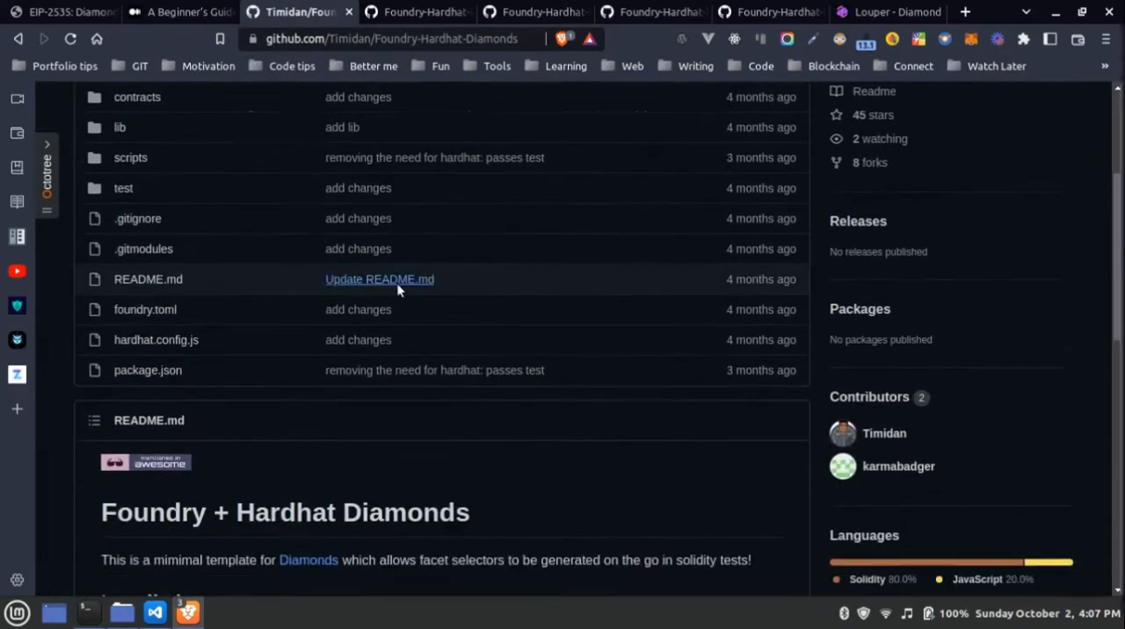
scroll(down, 3)
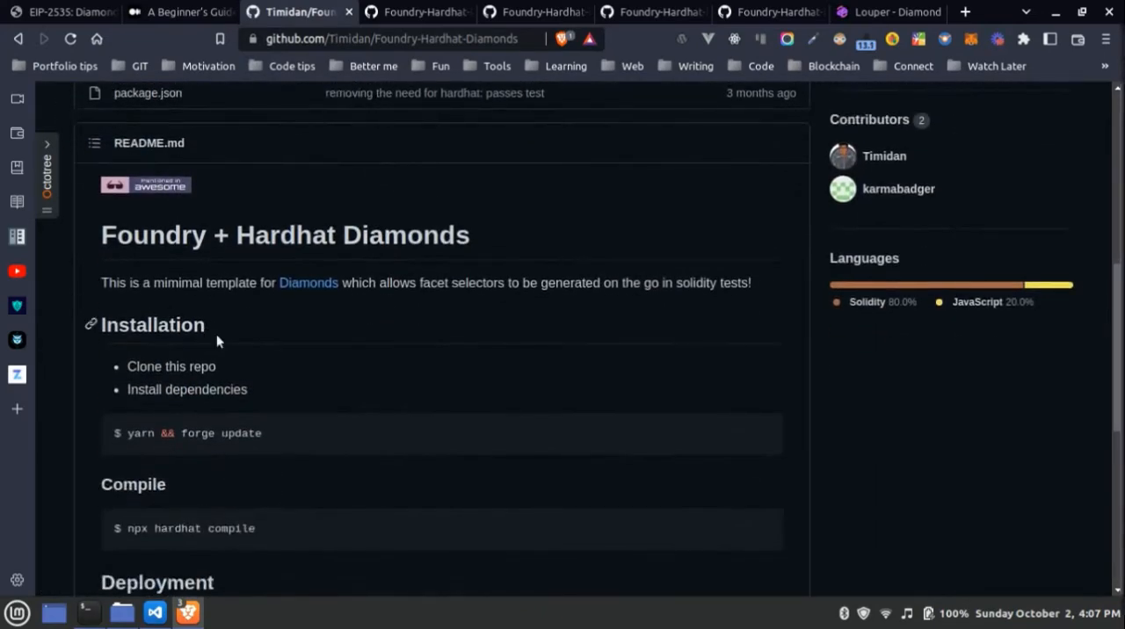
scroll(down, 3)
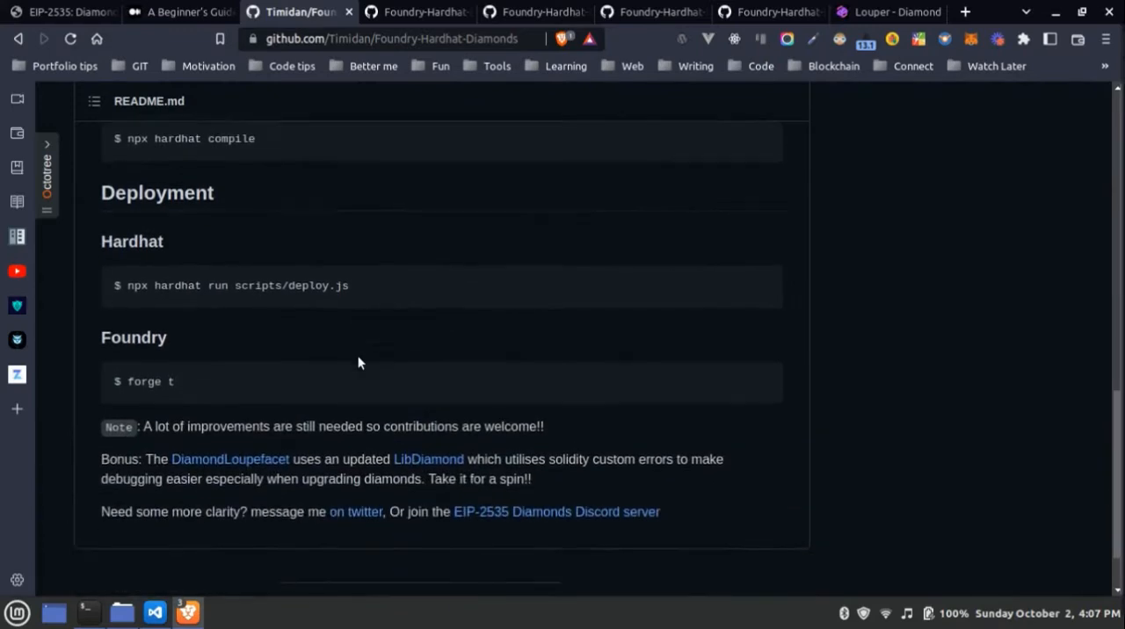
scroll(down, 3)
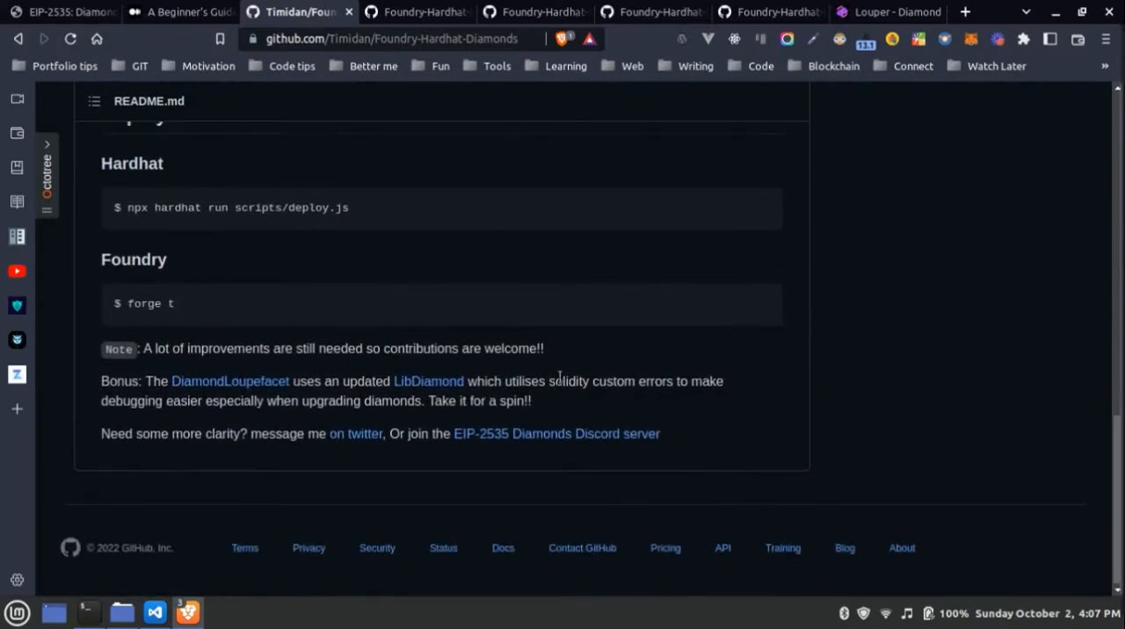
scroll(up, 3)
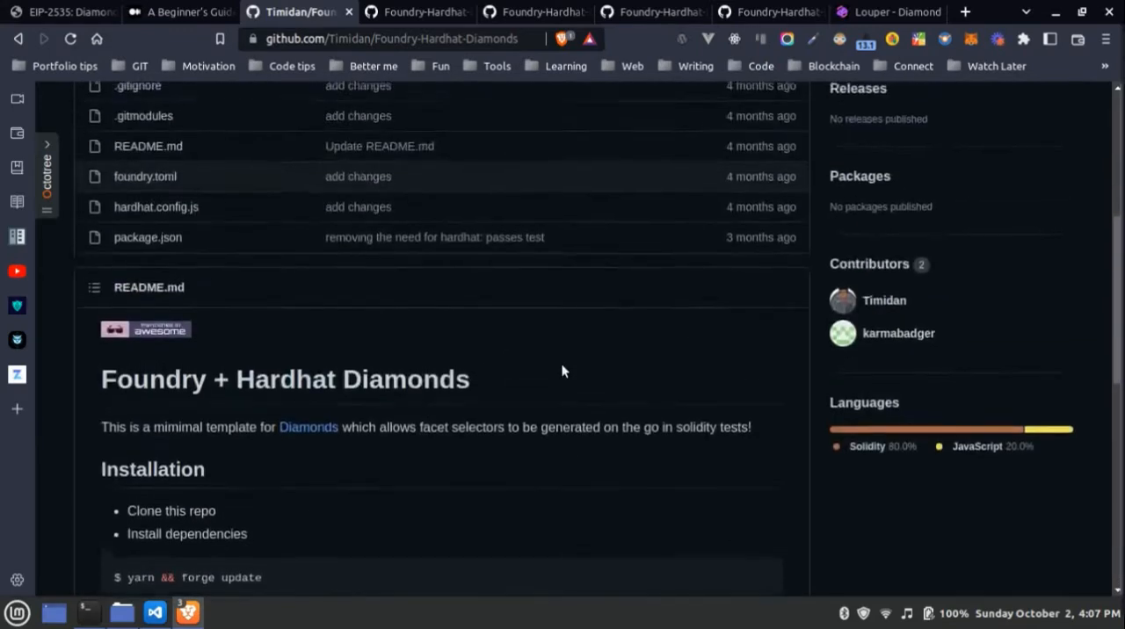
scroll(up, 3)
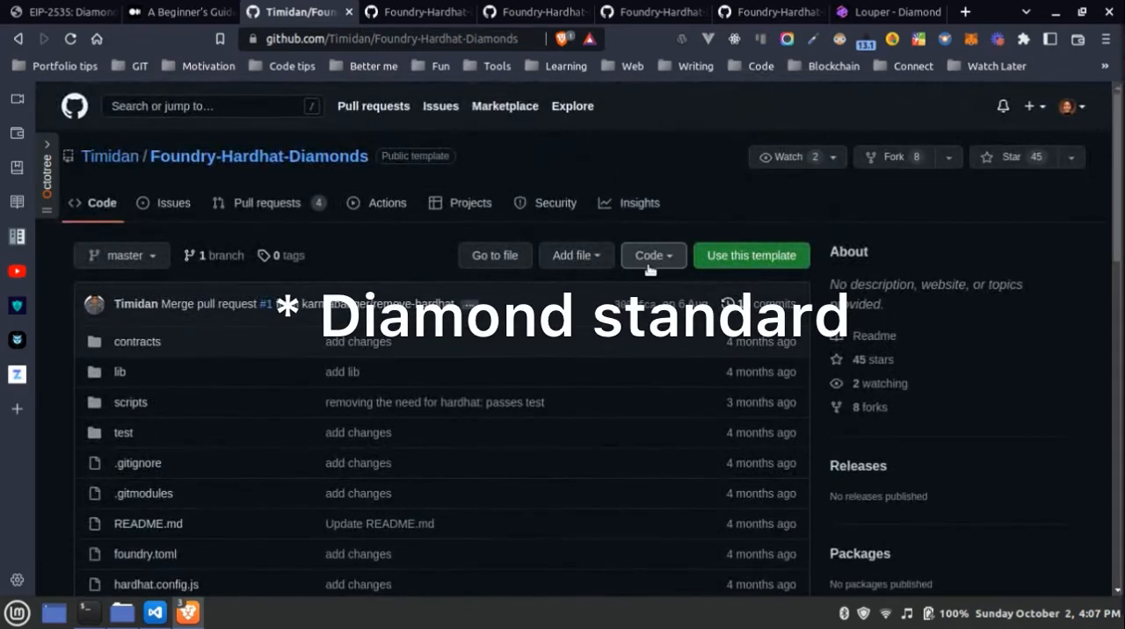
click(647, 255)
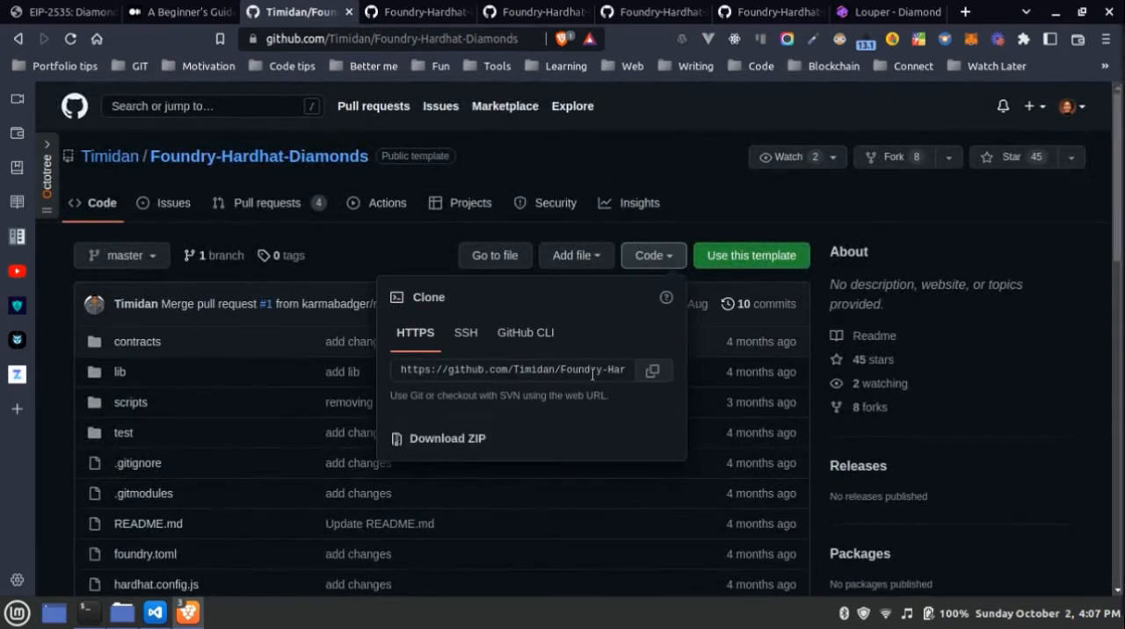
mouse_move(676, 217)
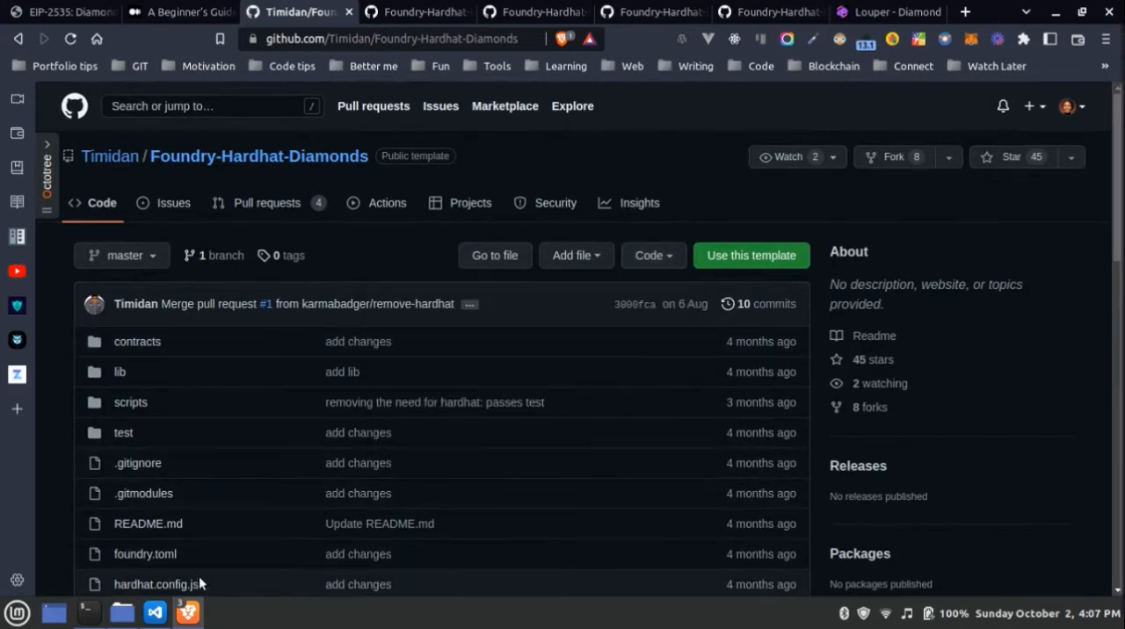
mouse_move(154, 612)
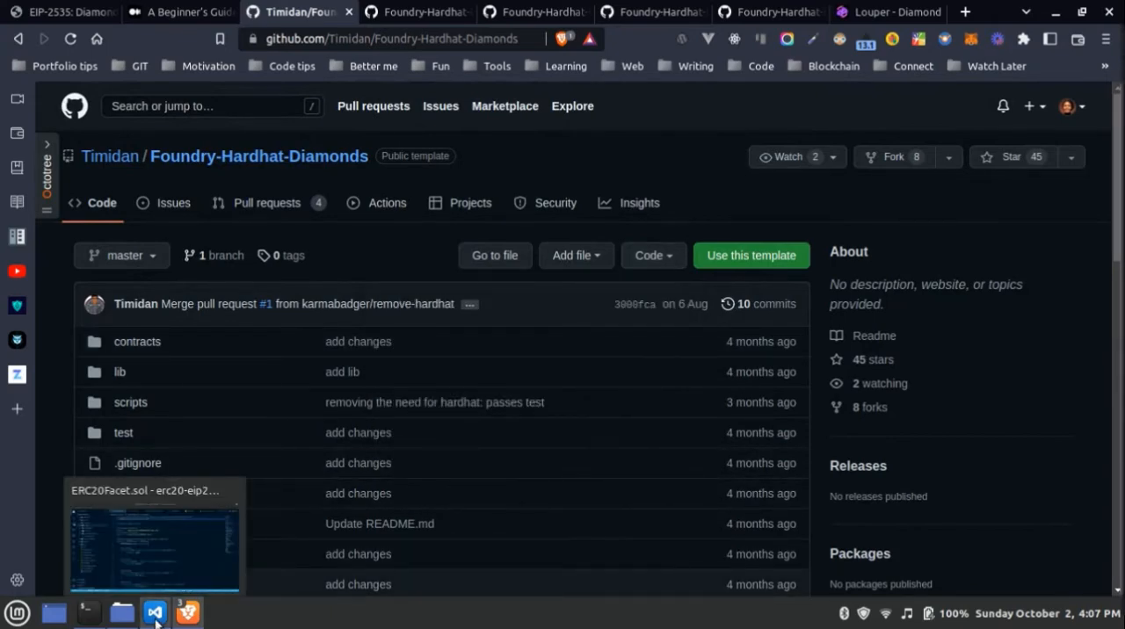
Step: Return to VS Code's erc20-eip2535 project with ERC20Facet.sol showing
click(155, 612)
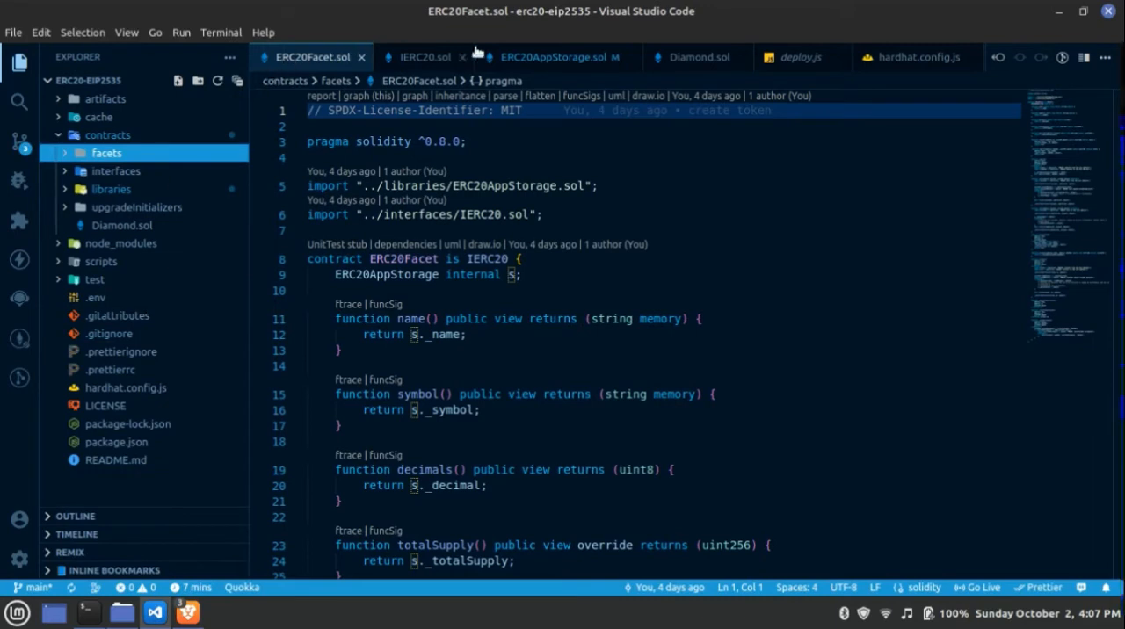
mouse_move(565, 142)
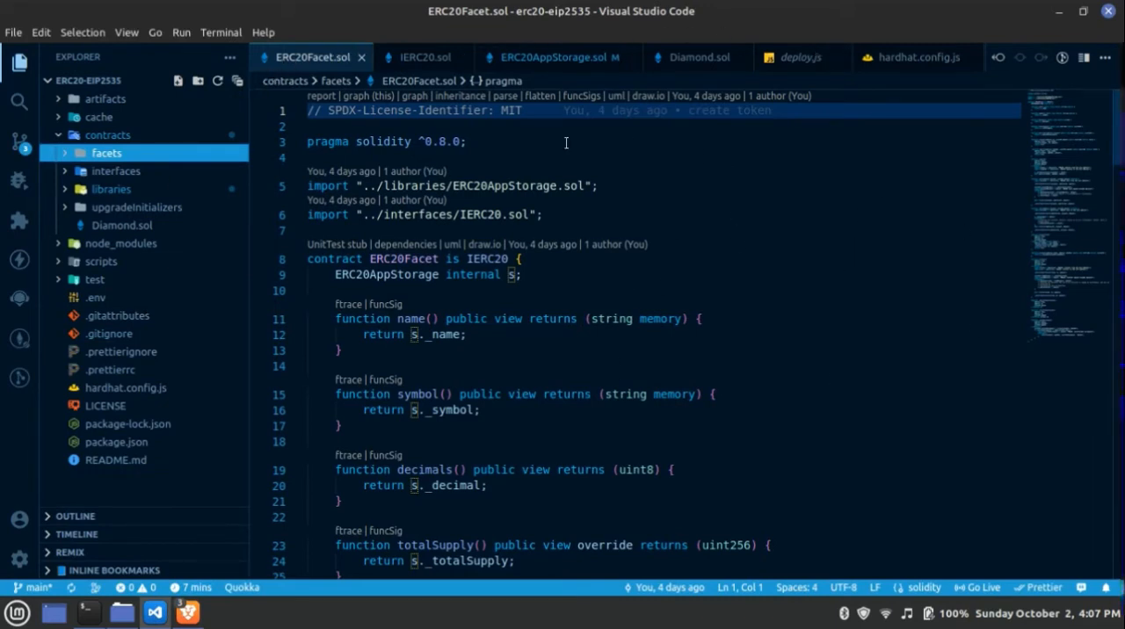
mouse_move(758, 293)
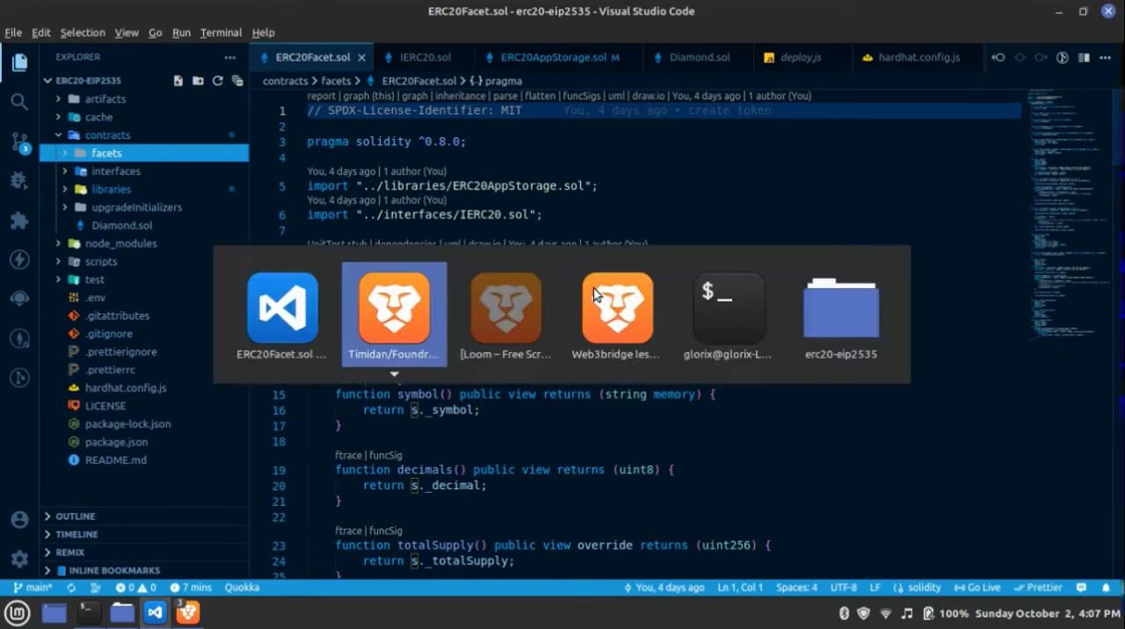
Step: Browse the template's contracts and facets folders on GitHub, then return to ERC20Facet.sol
click(393, 308)
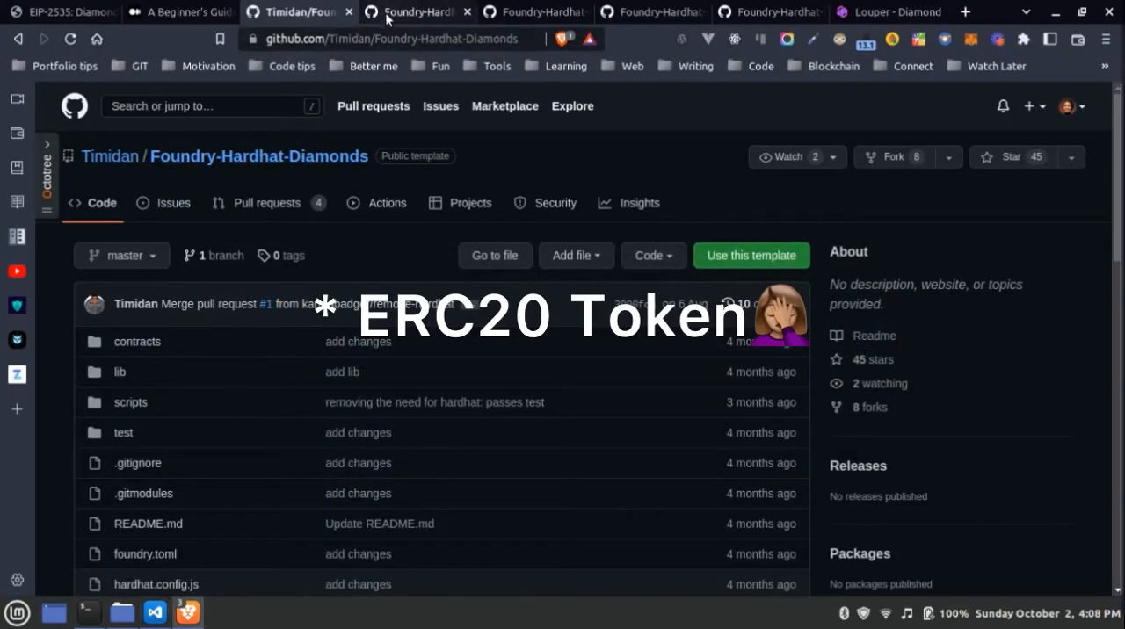
mouse_move(138, 342)
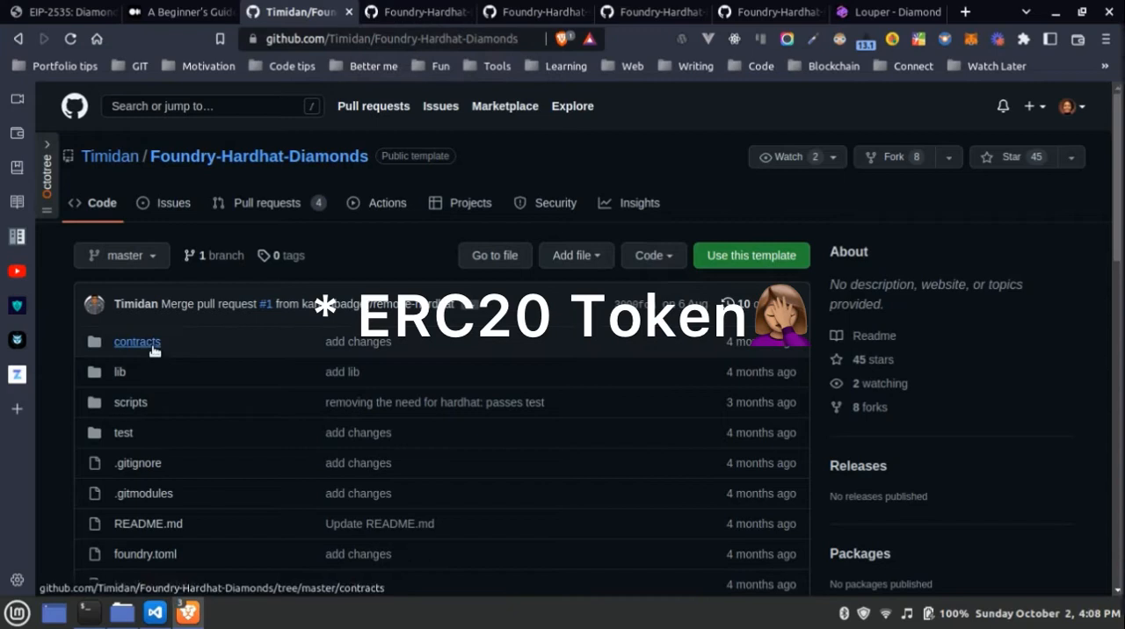
click(137, 342)
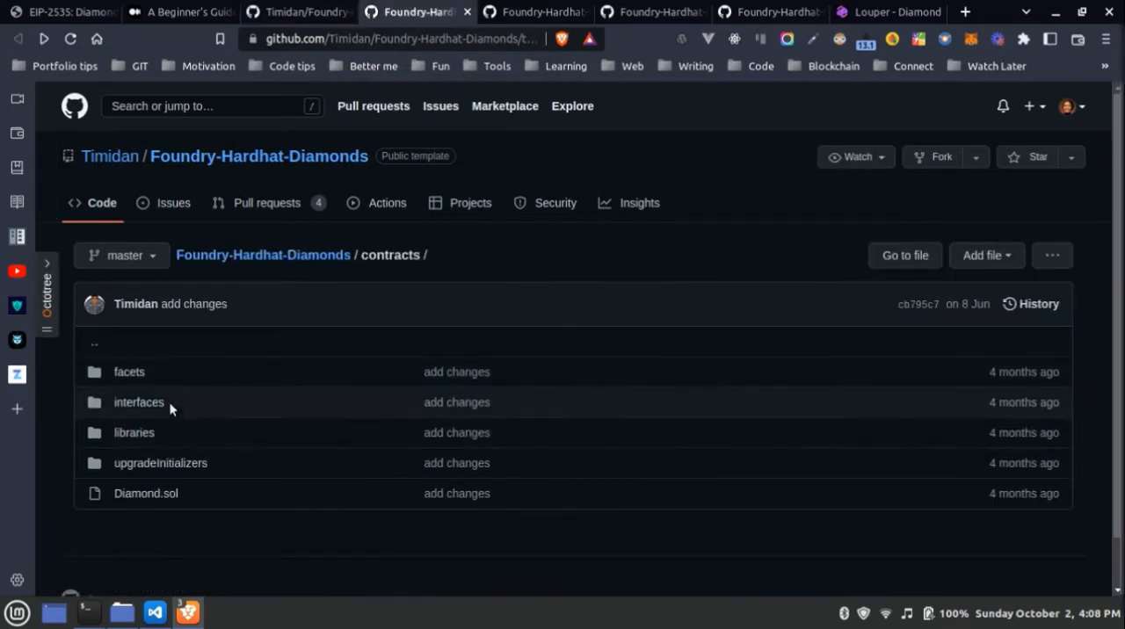
mouse_move(133, 432)
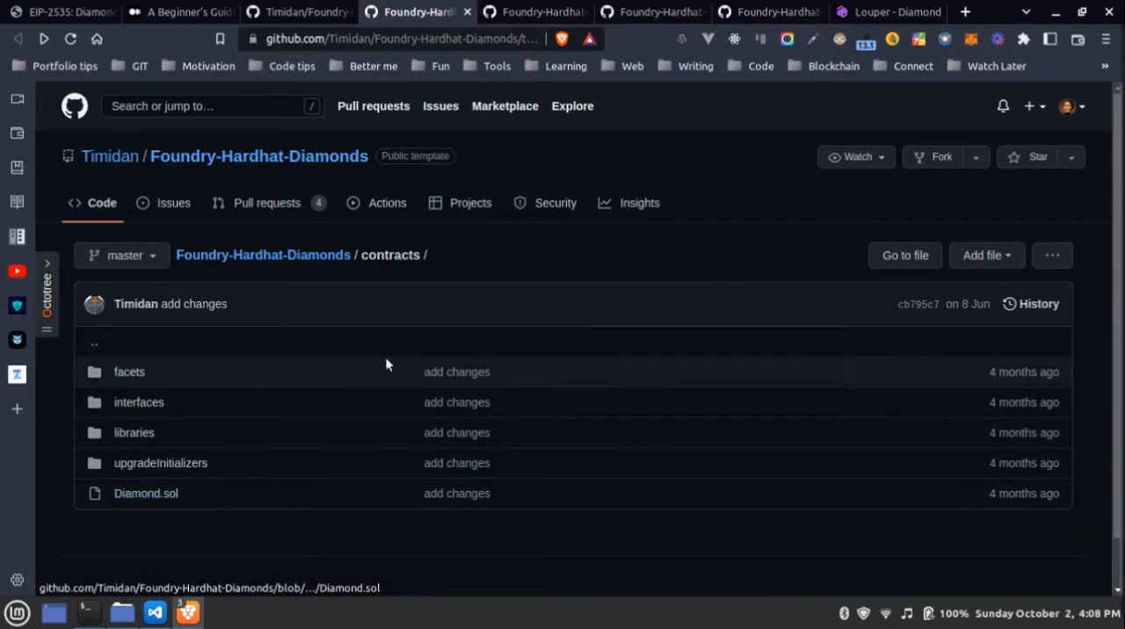
click(130, 372)
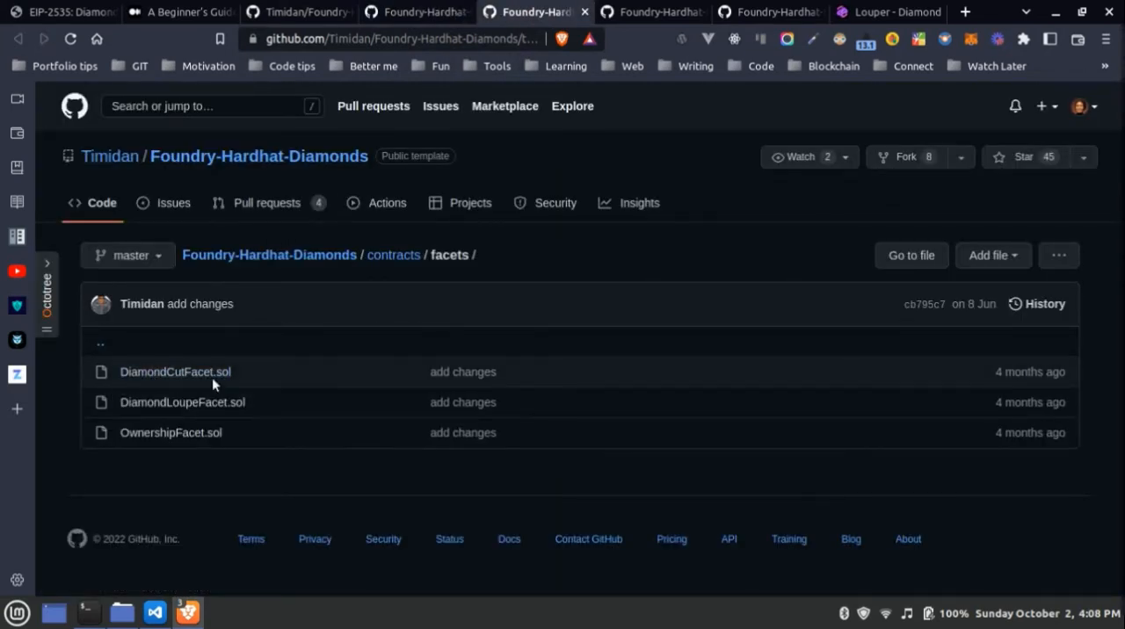
mouse_move(182, 401)
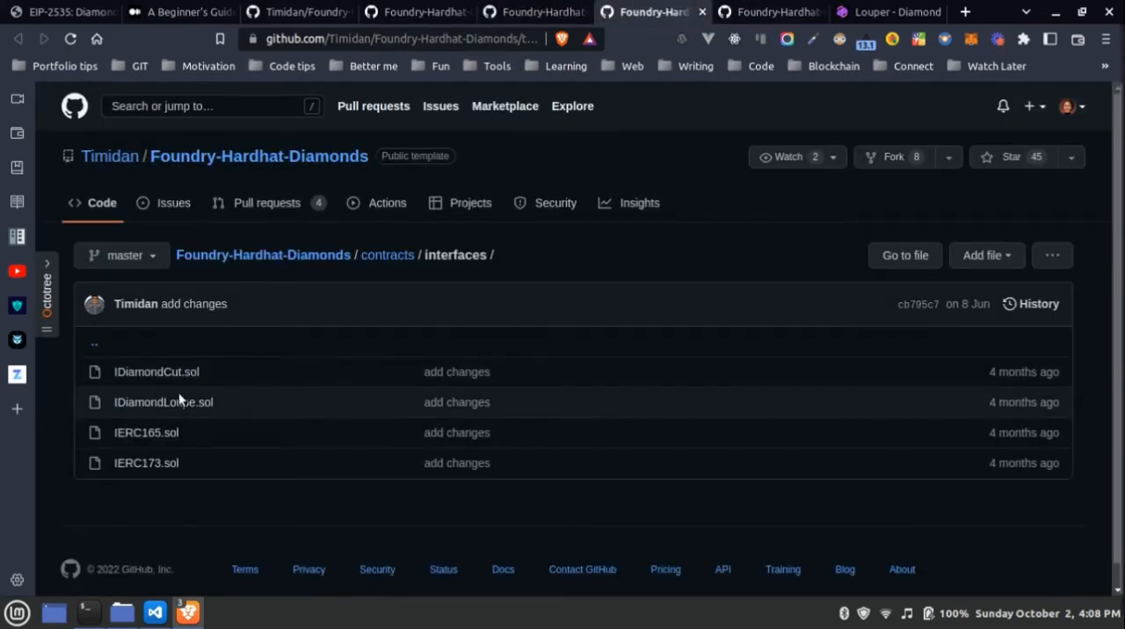
mouse_move(132, 451)
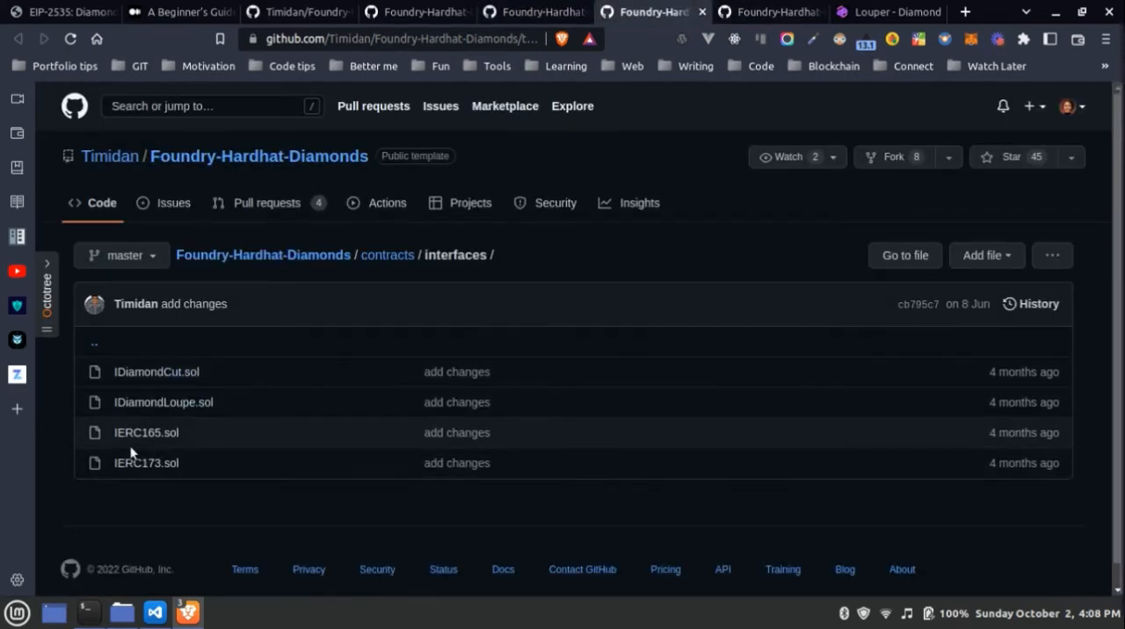
mouse_move(145, 463)
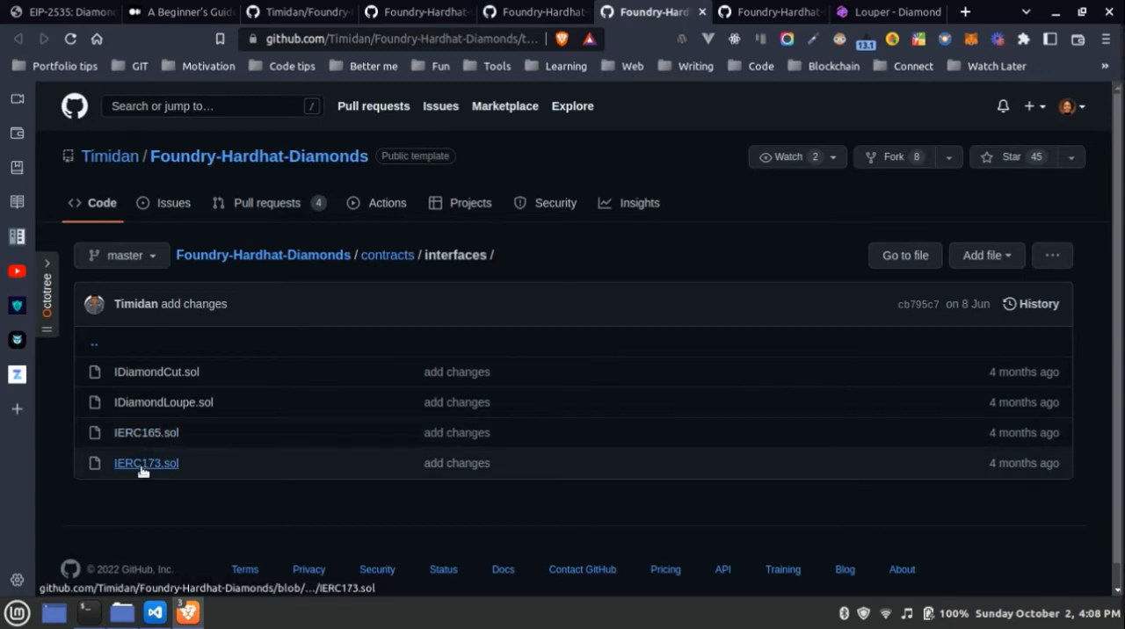
mouse_move(474, 261)
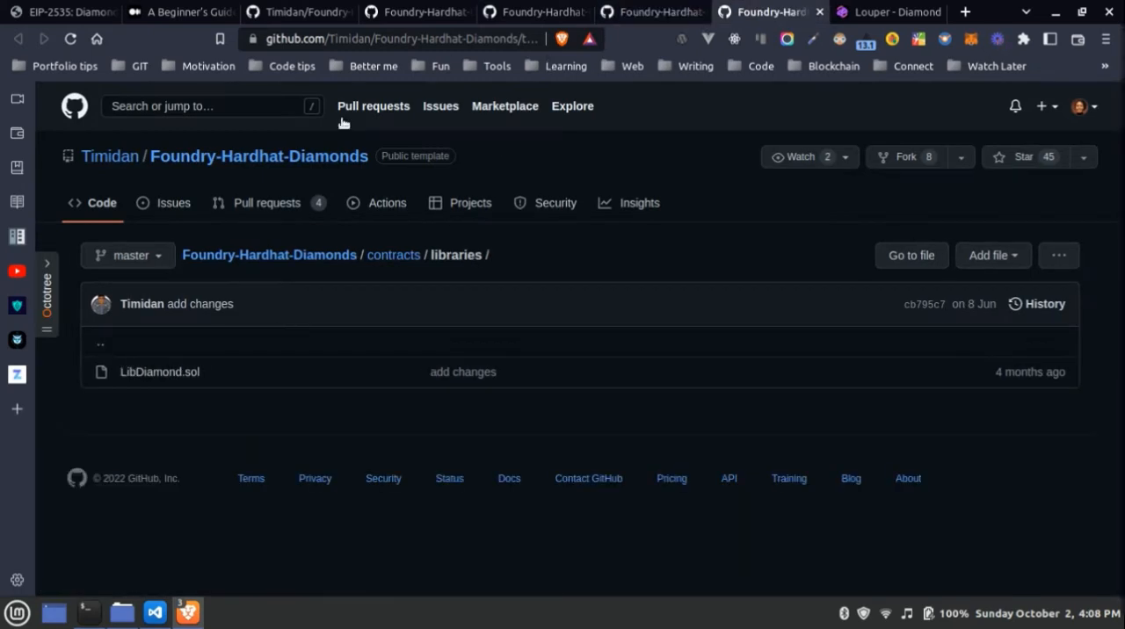
mouse_move(160, 372)
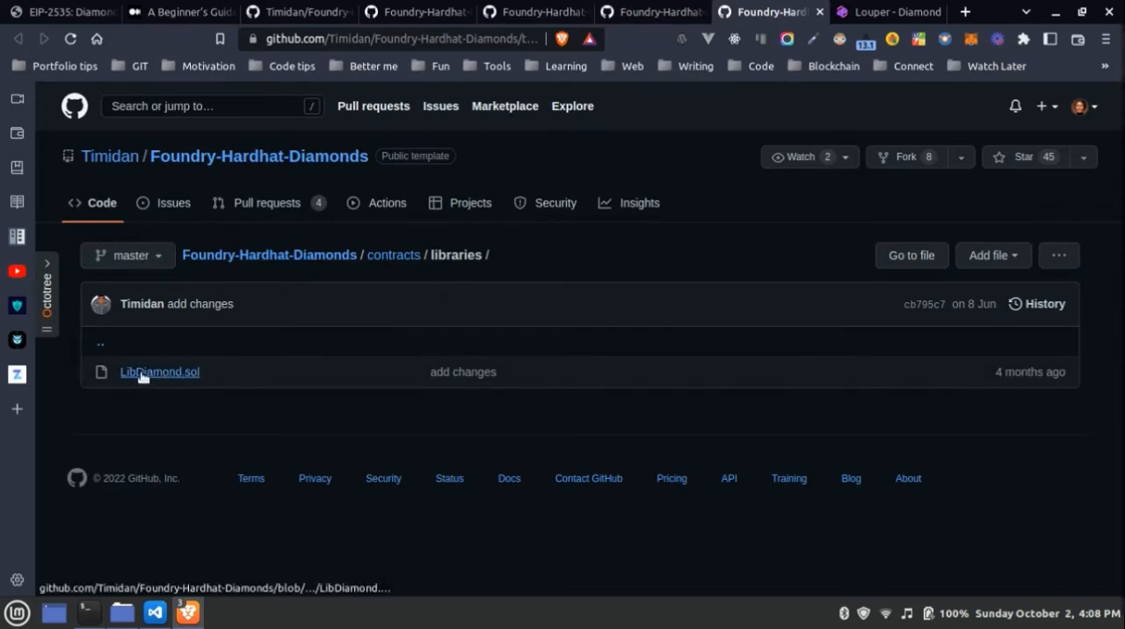
mouse_move(235, 400)
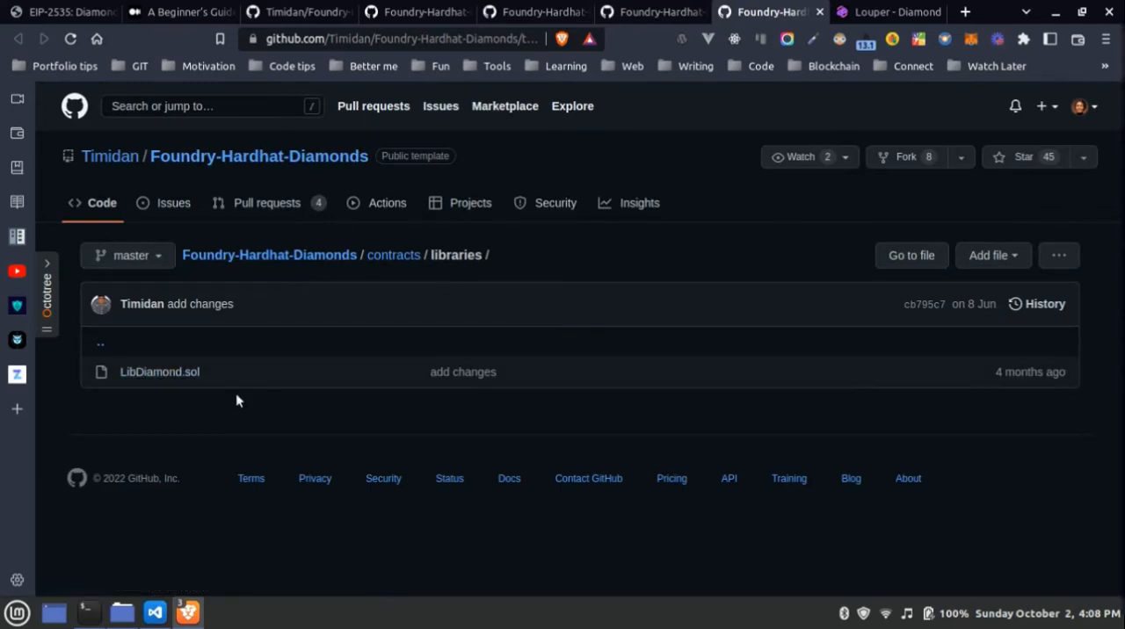
click(154, 612)
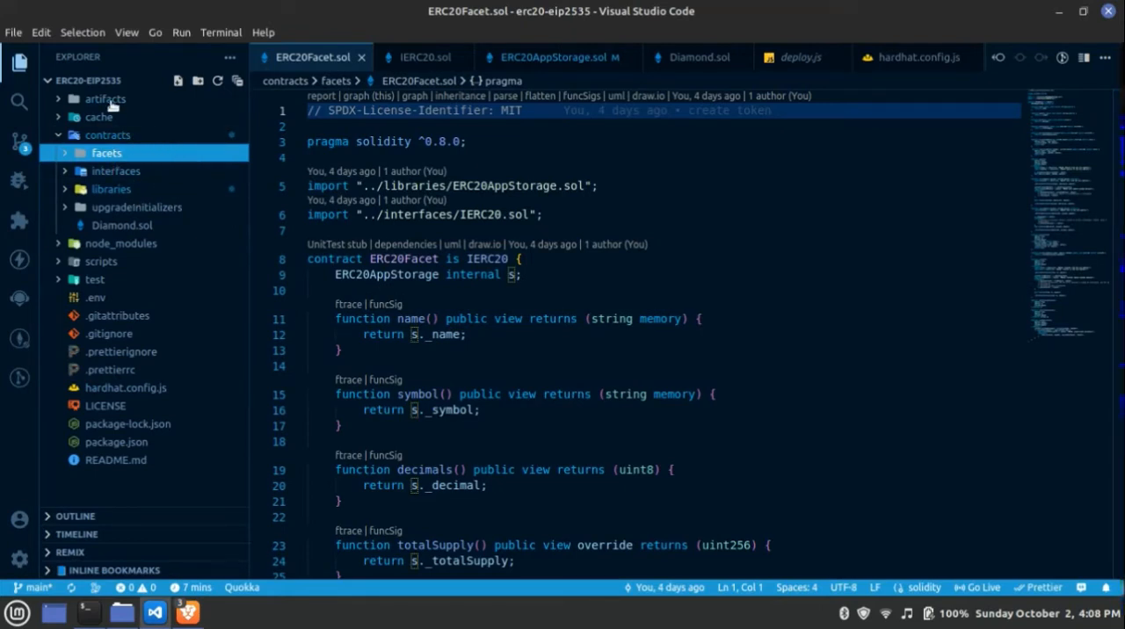
Step: Expand the facets folder and open ERC20Facet.sol, highlighting 'view' in the name function
click(105, 152)
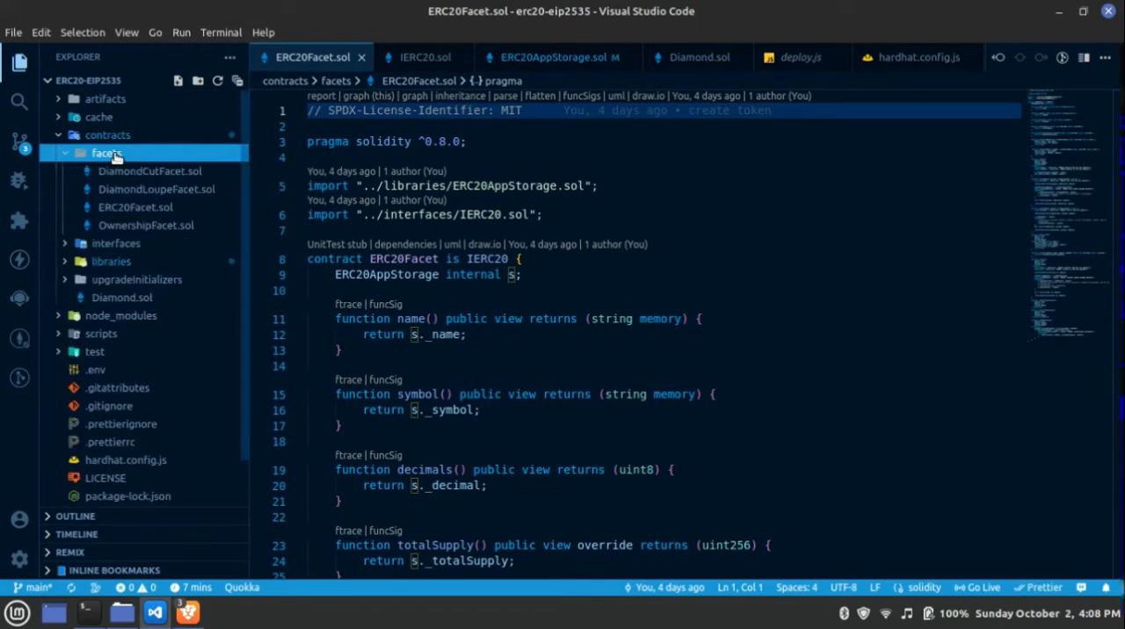
mouse_move(144, 218)
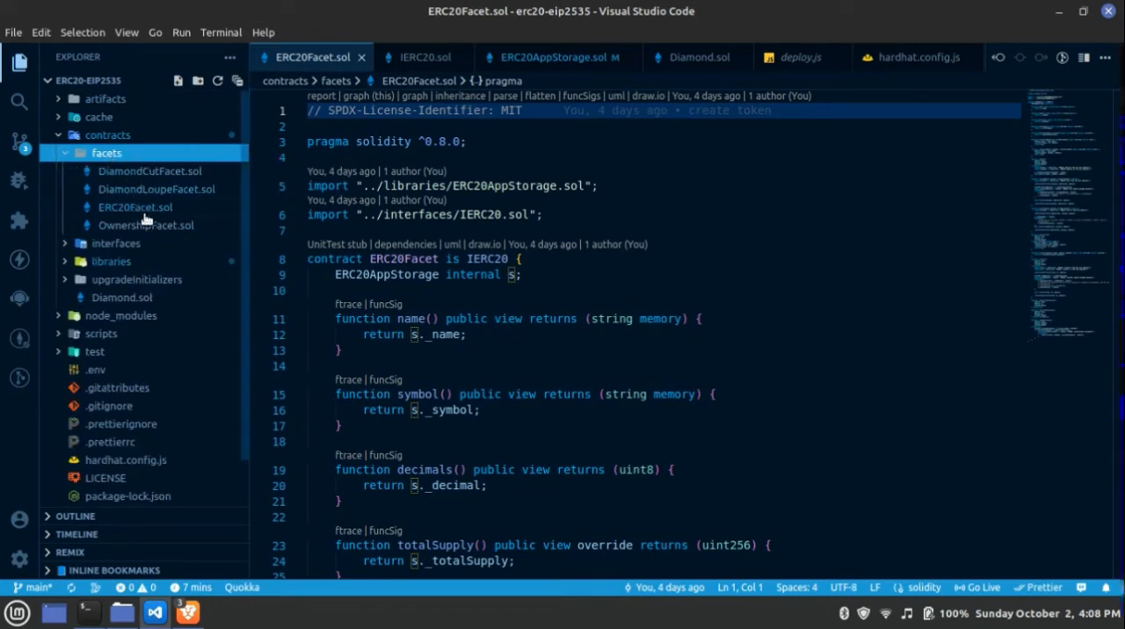
mouse_move(136, 207)
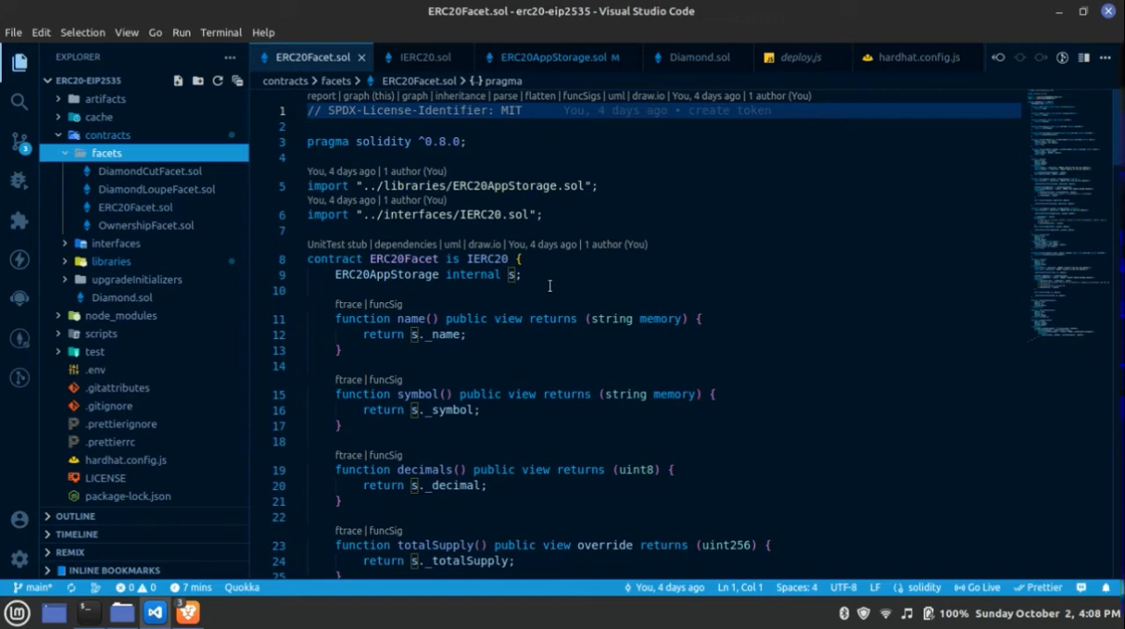
scroll(down, 3)
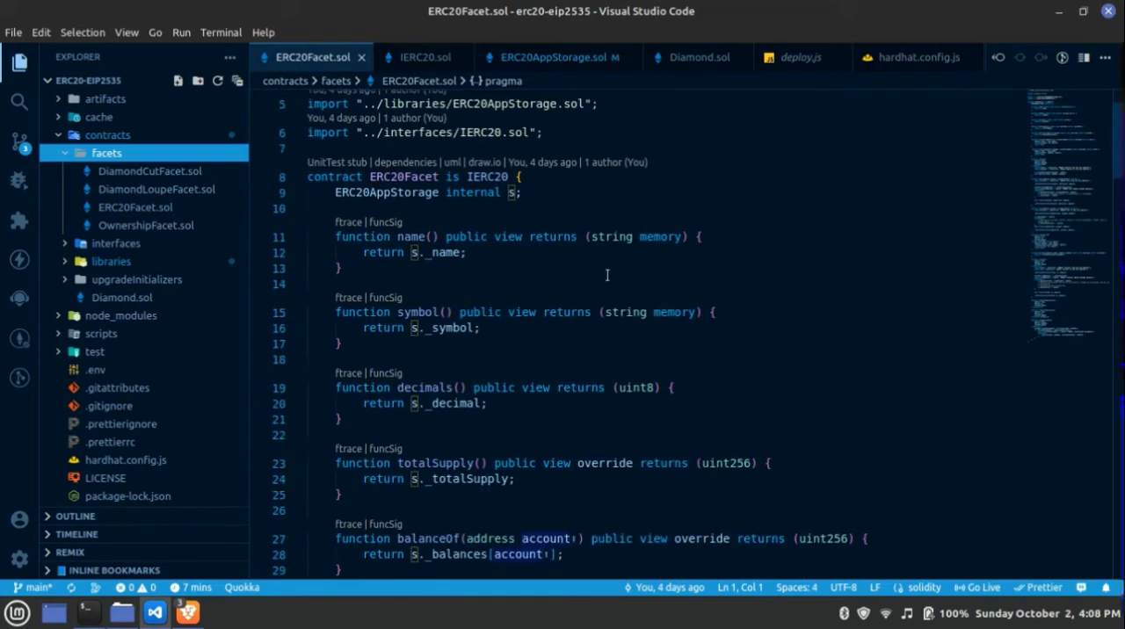
scroll(up, 3)
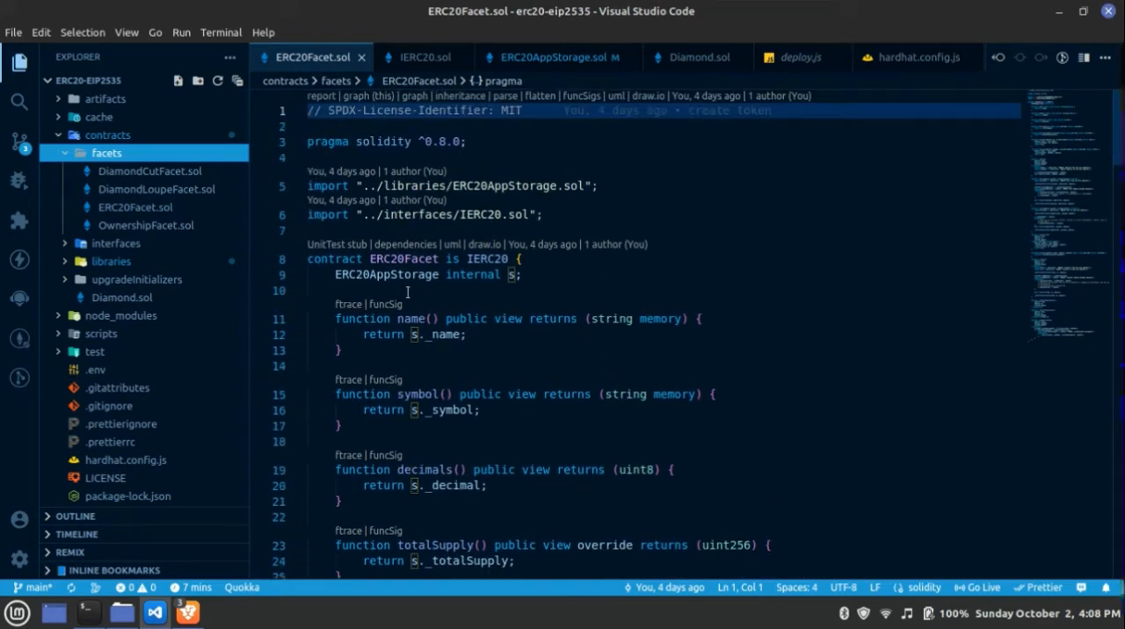
mouse_move(471, 367)
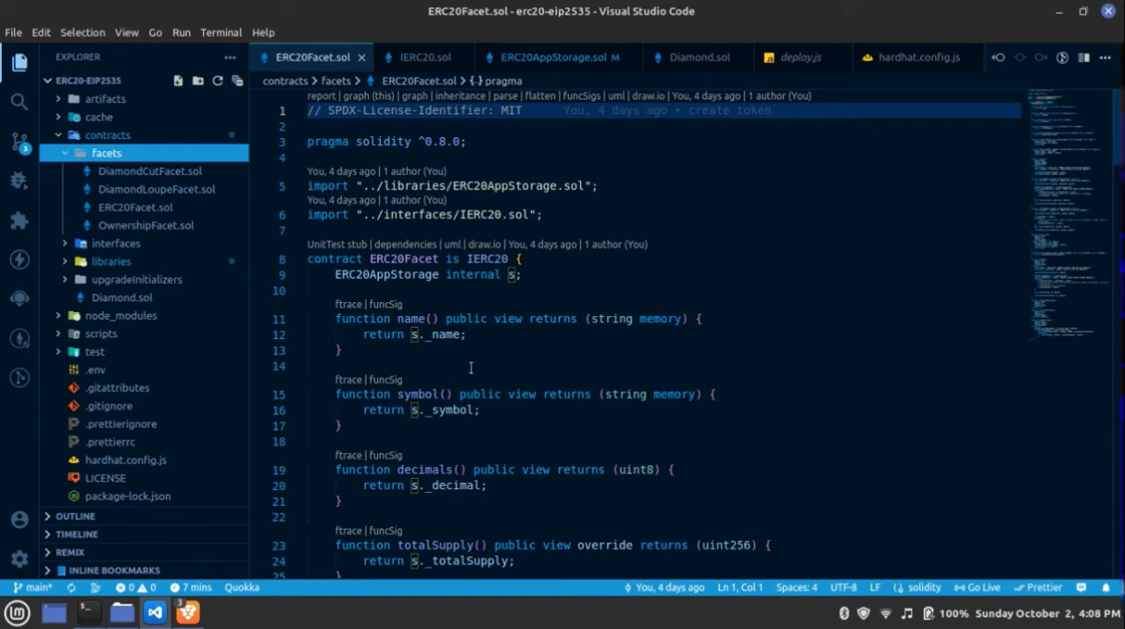
double_click(508, 318)
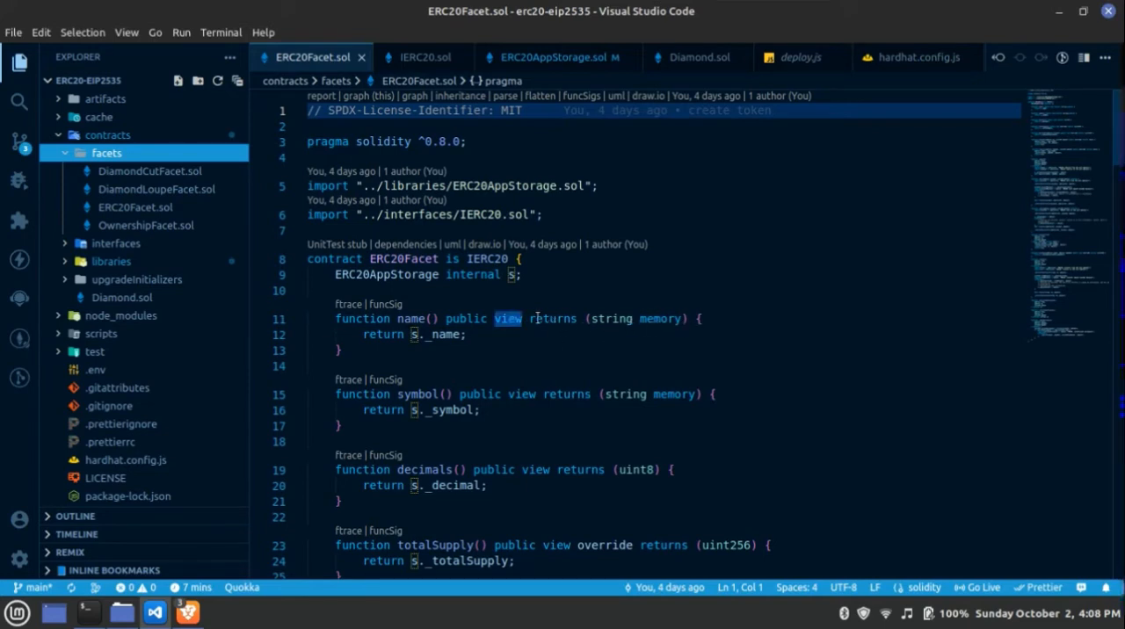
Step: Scroll ERC20Facet.sol to _spendAllowance and back, selecting the inherited IERC20 name
scroll(down, 3)
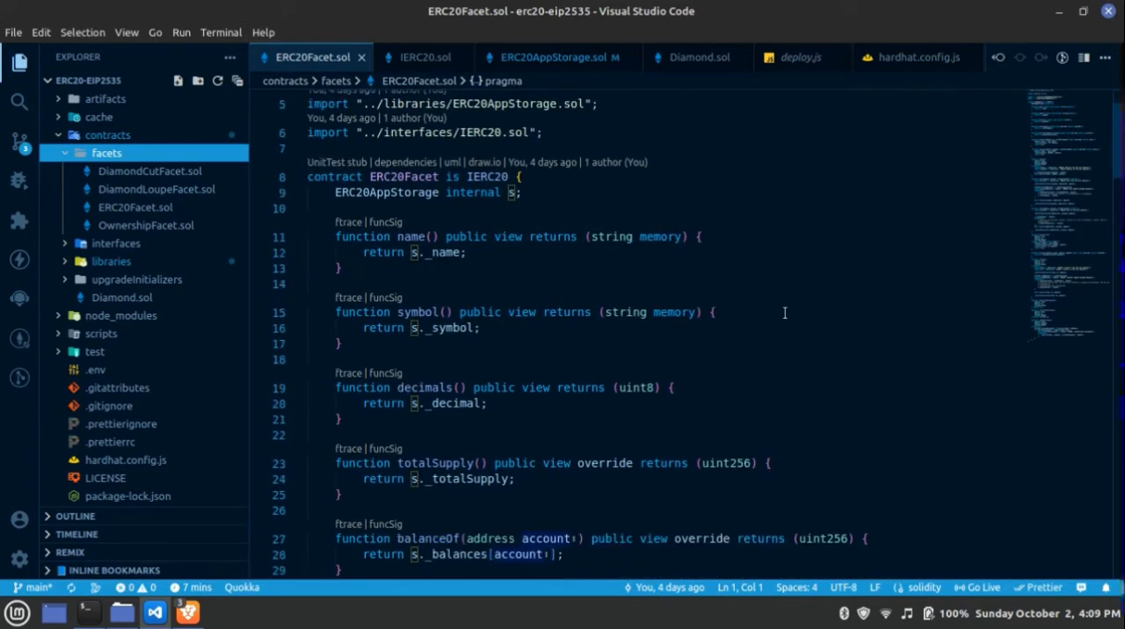
scroll(down, 3)
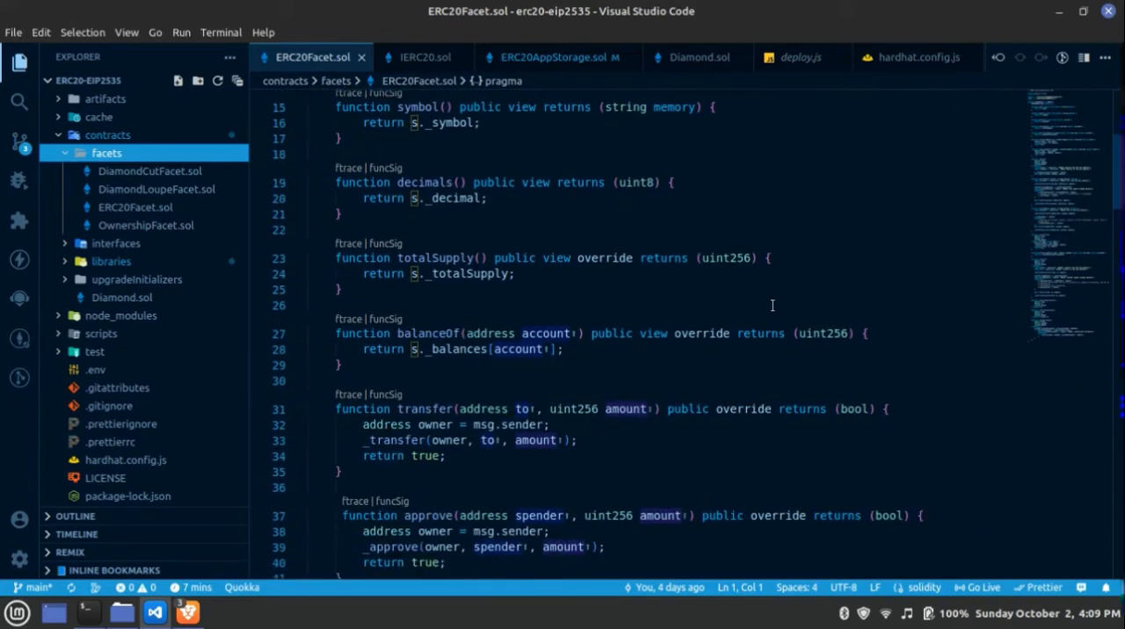
scroll(up, 3)
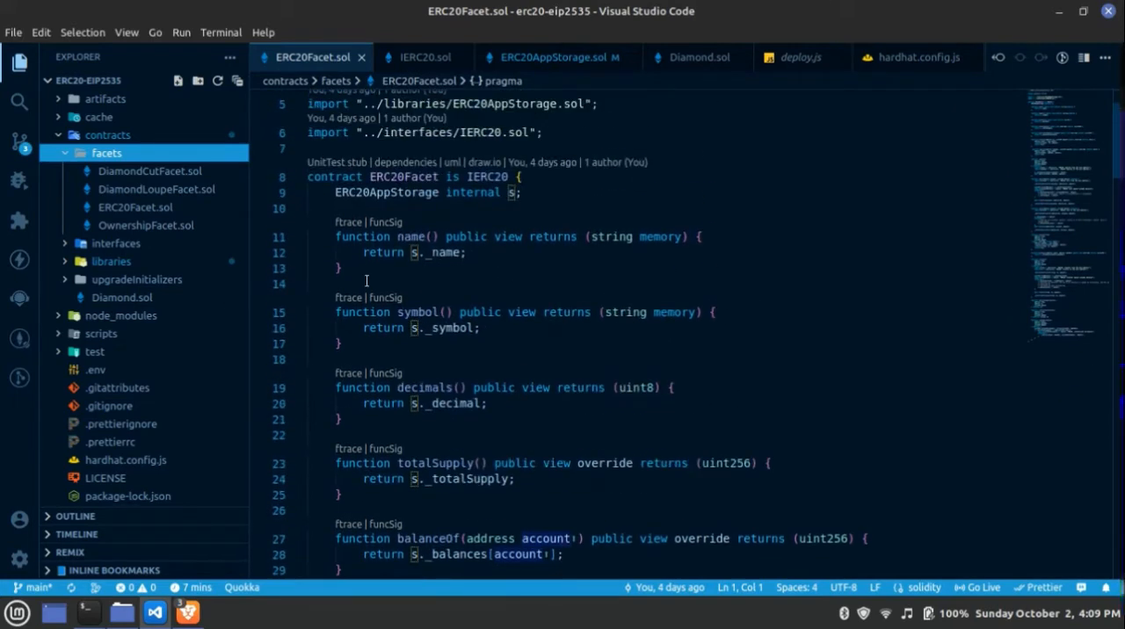
scroll(up, 3)
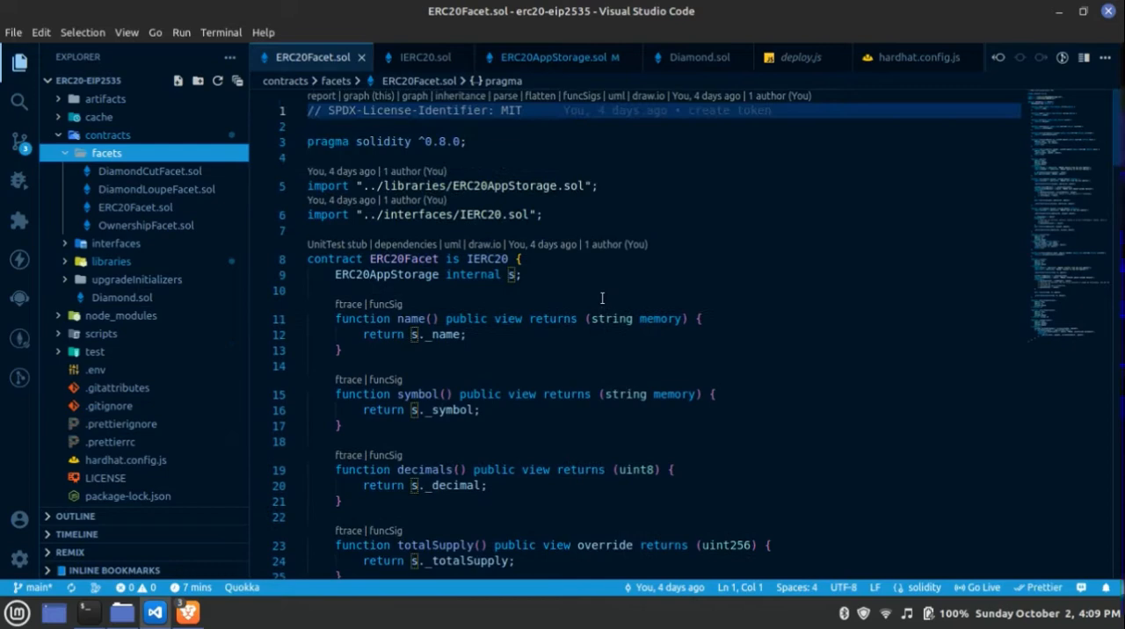
scroll(down, 3)
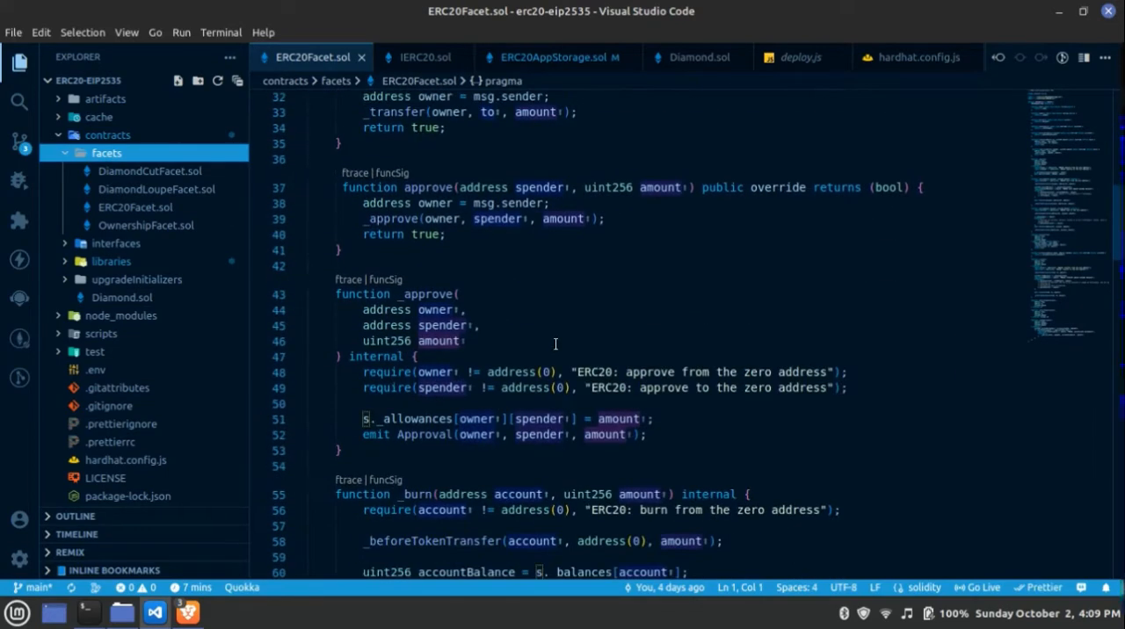
scroll(down, 3)
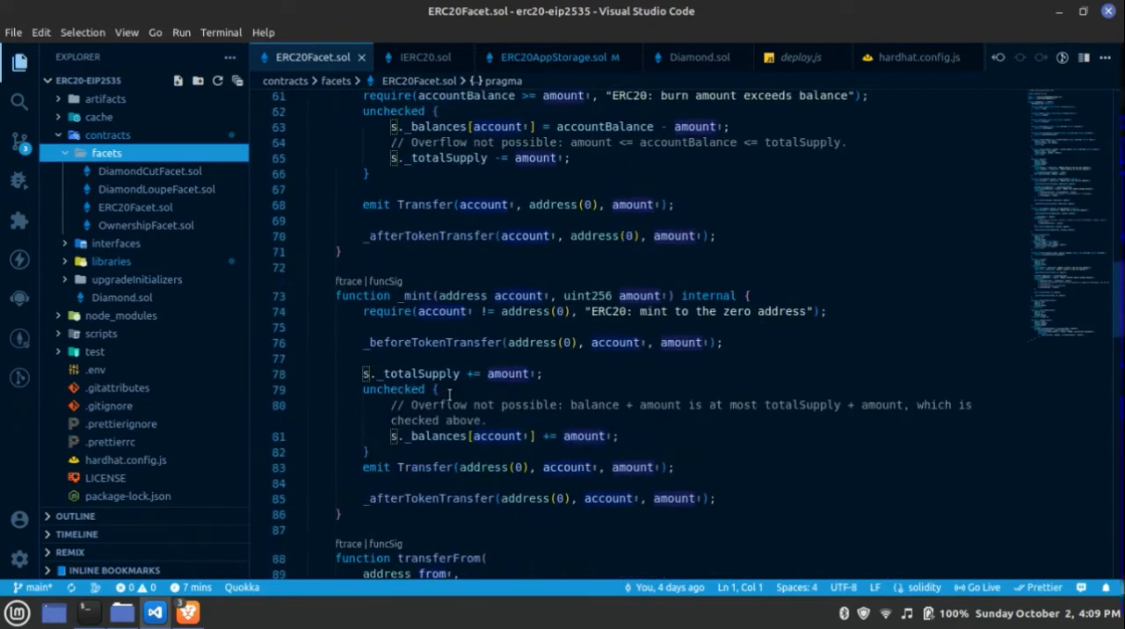
scroll(down, 3)
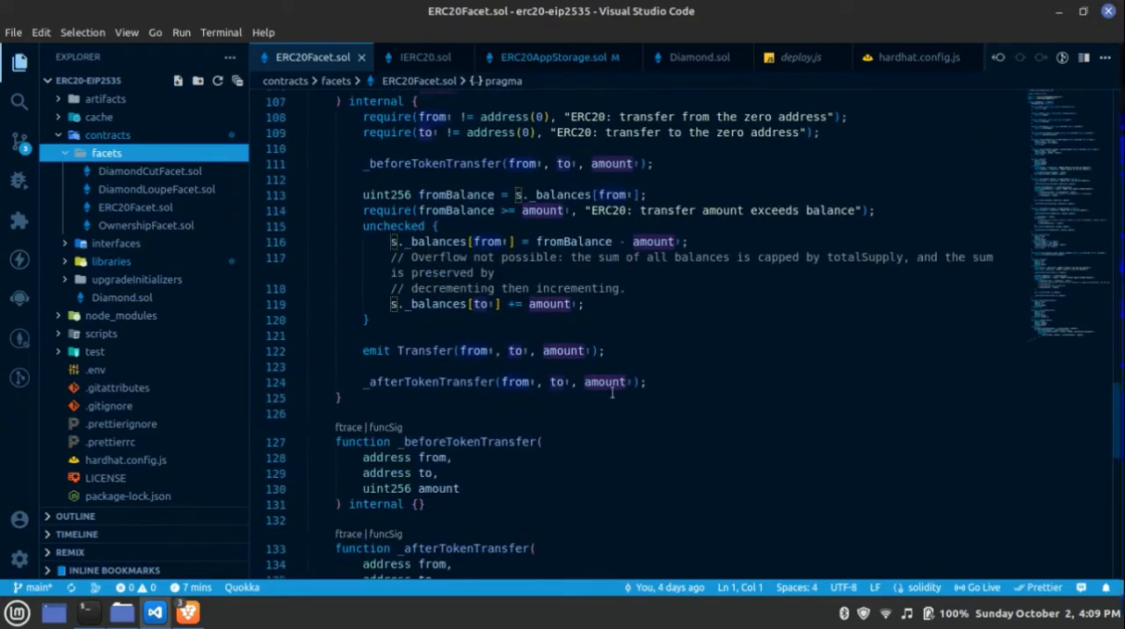
scroll(down, 3)
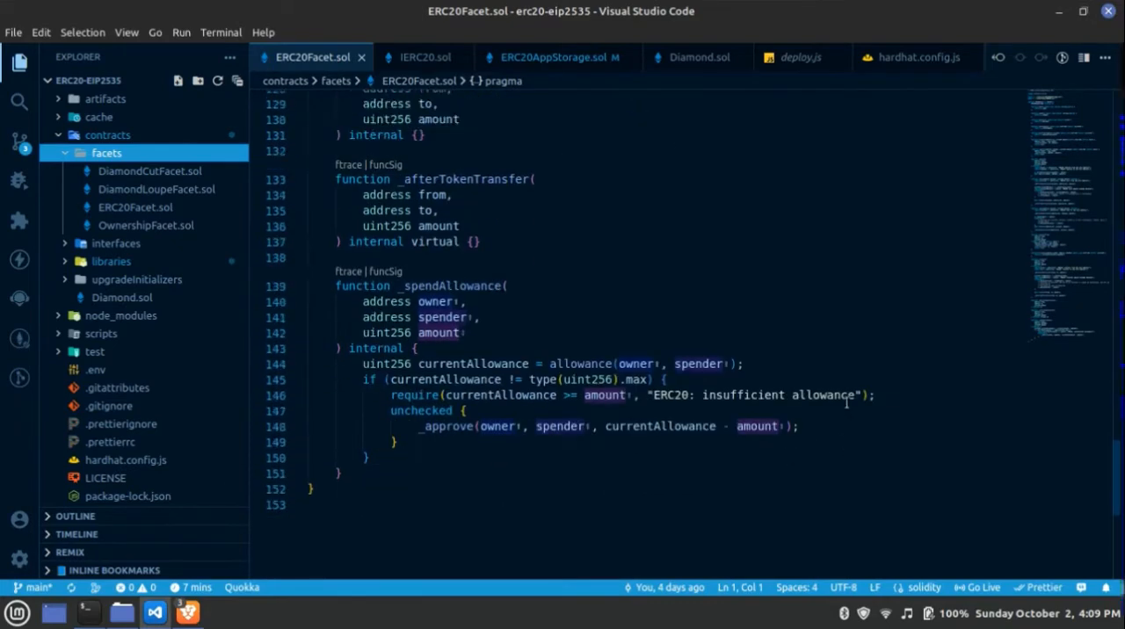
scroll(up, 3)
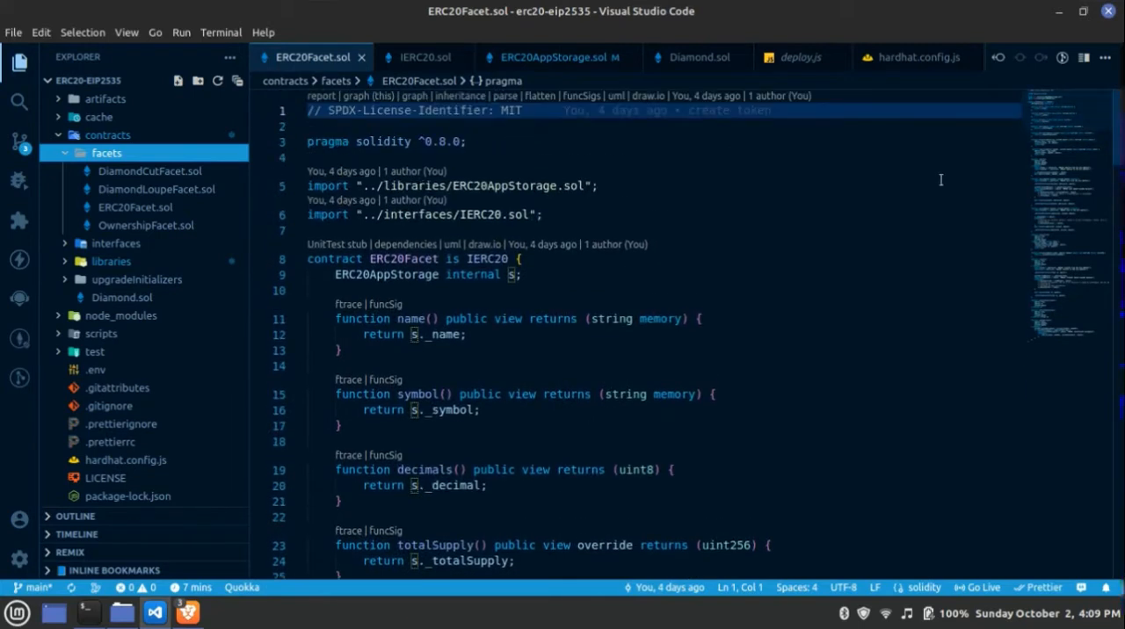
mouse_move(393, 334)
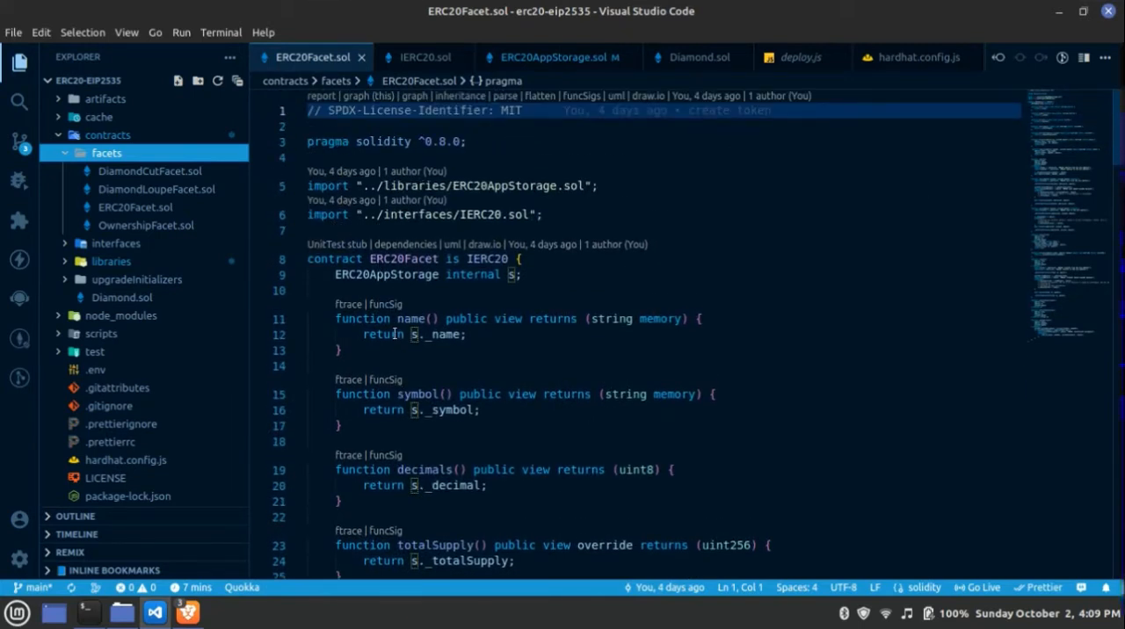
mouse_move(516, 344)
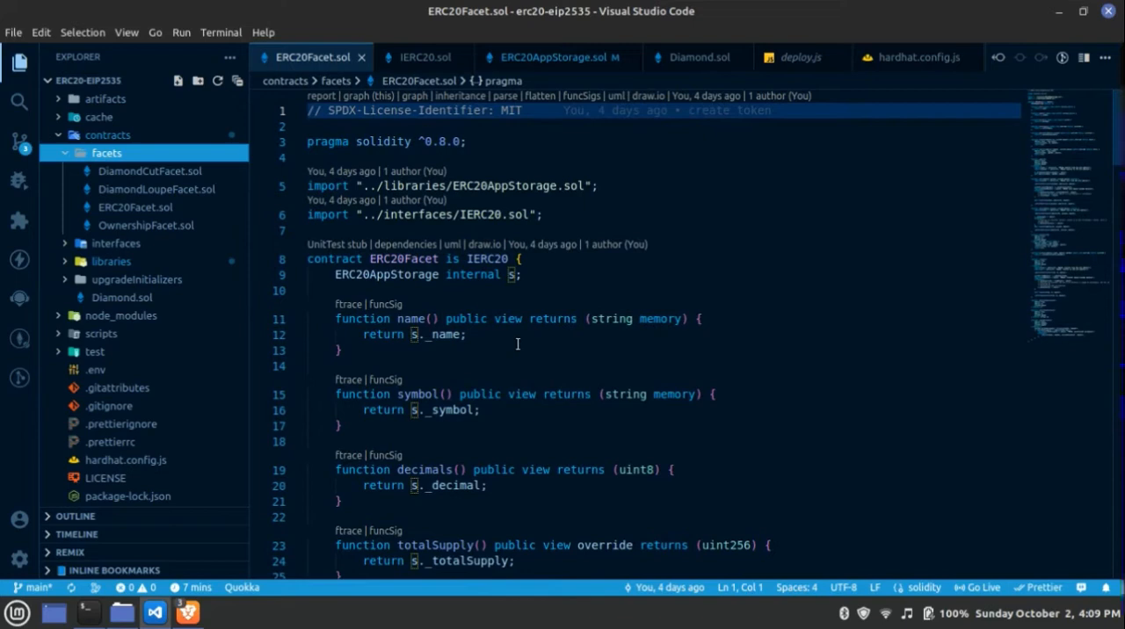
double_click(488, 258)
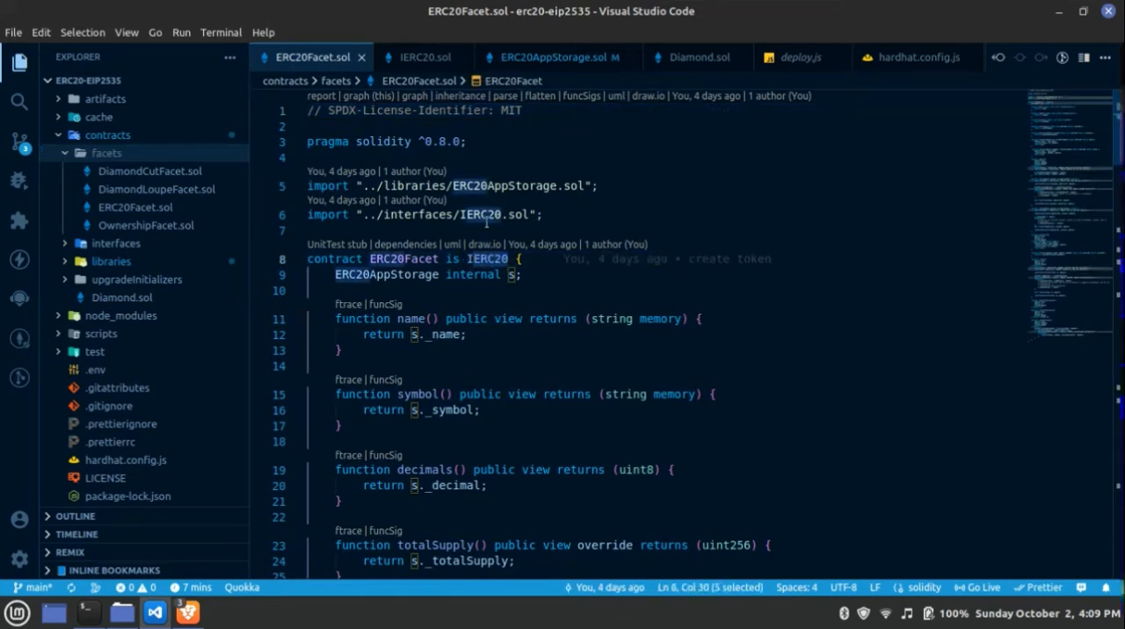
Step: Review IERC20.sol, marking its OpenZeppelin Contracts header, then view ERC20AppStorage.sol
click(423, 57)
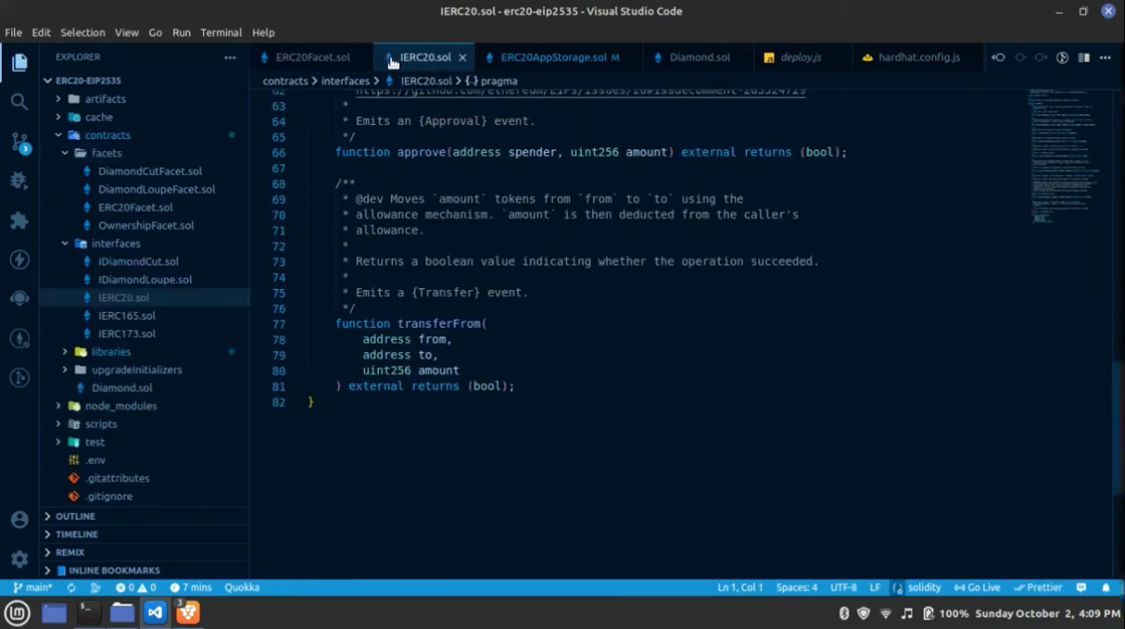
scroll(up, 3)
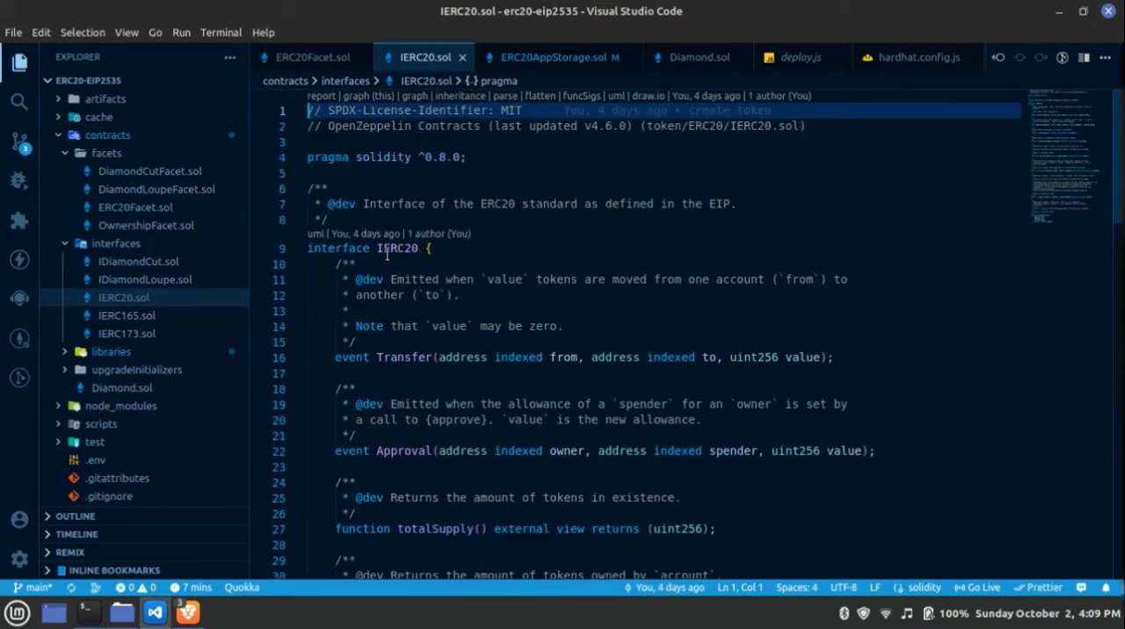
mouse_move(435, 233)
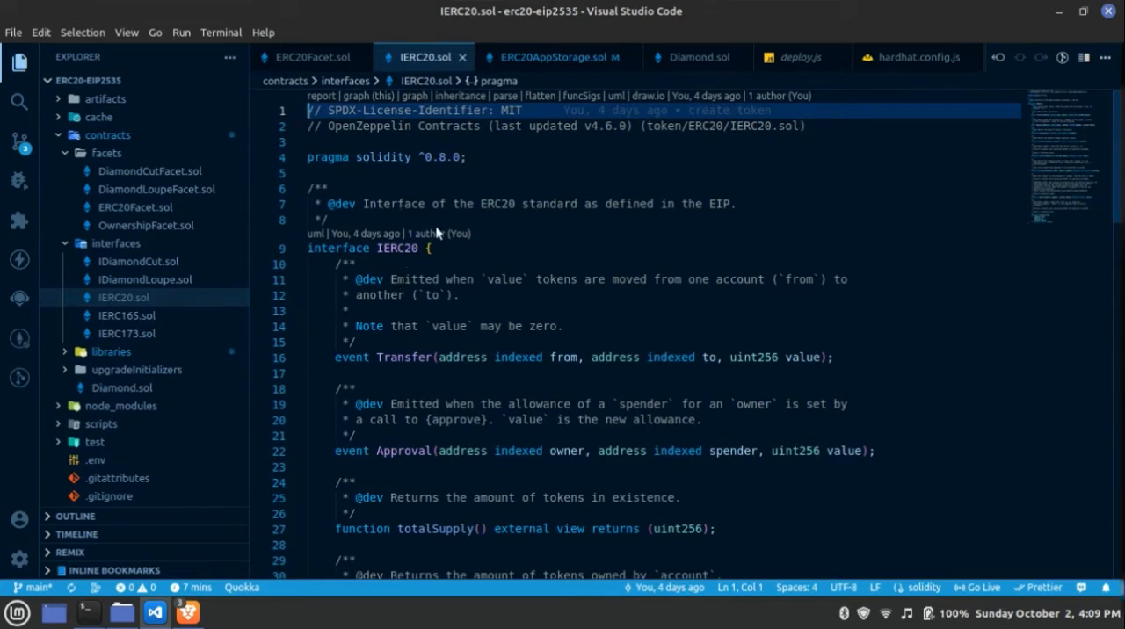
mouse_move(620, 297)
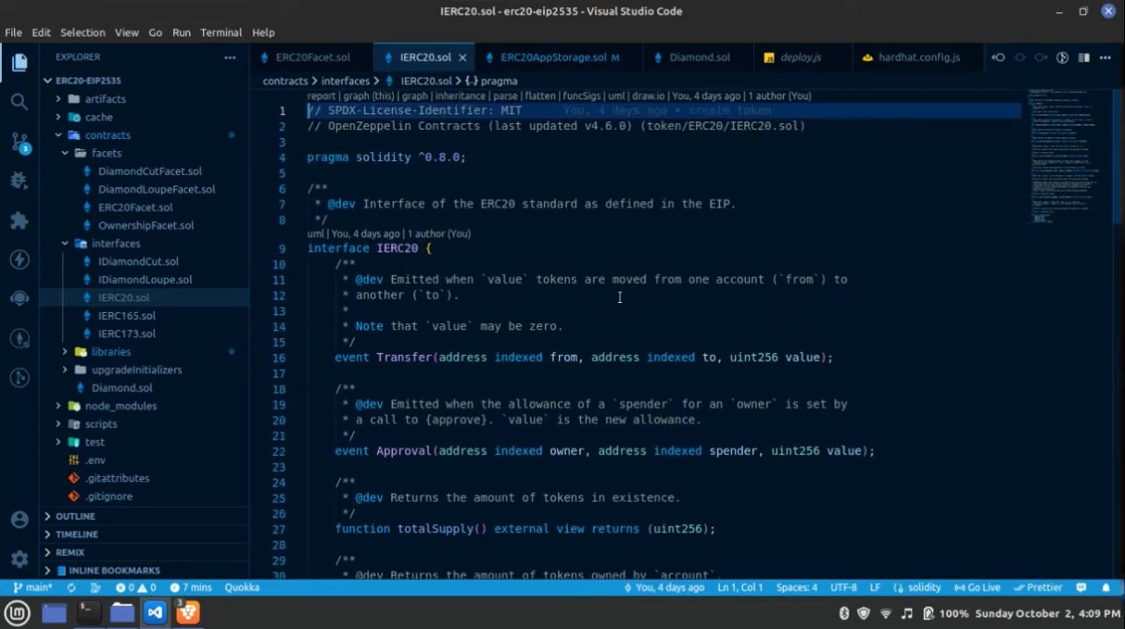
click(328, 126)
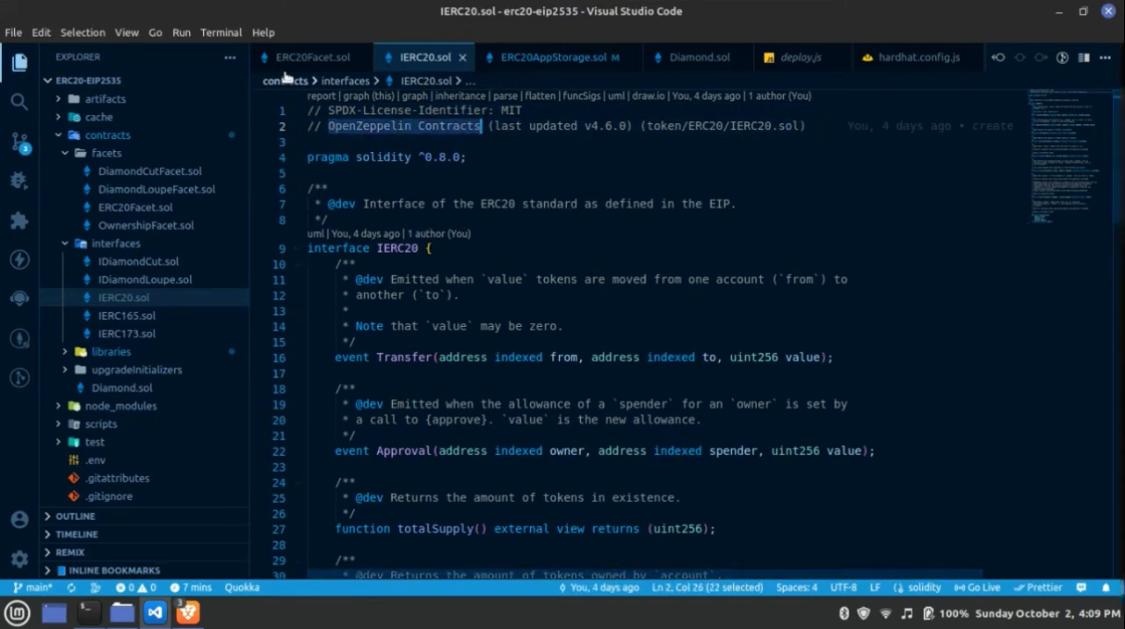
click(311, 57)
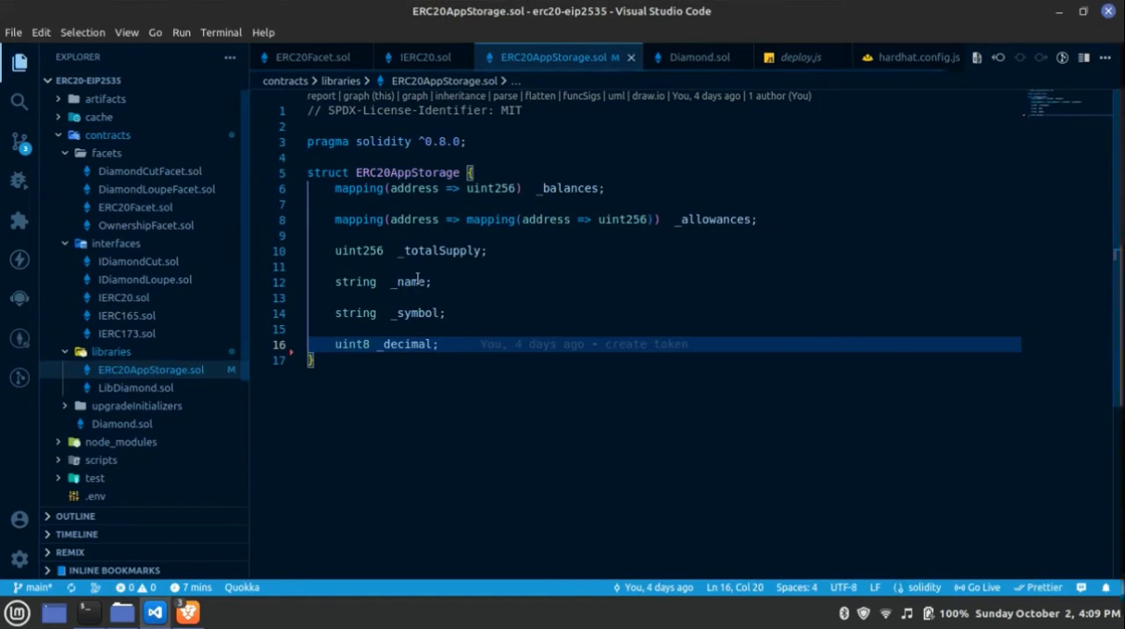
mouse_move(549, 187)
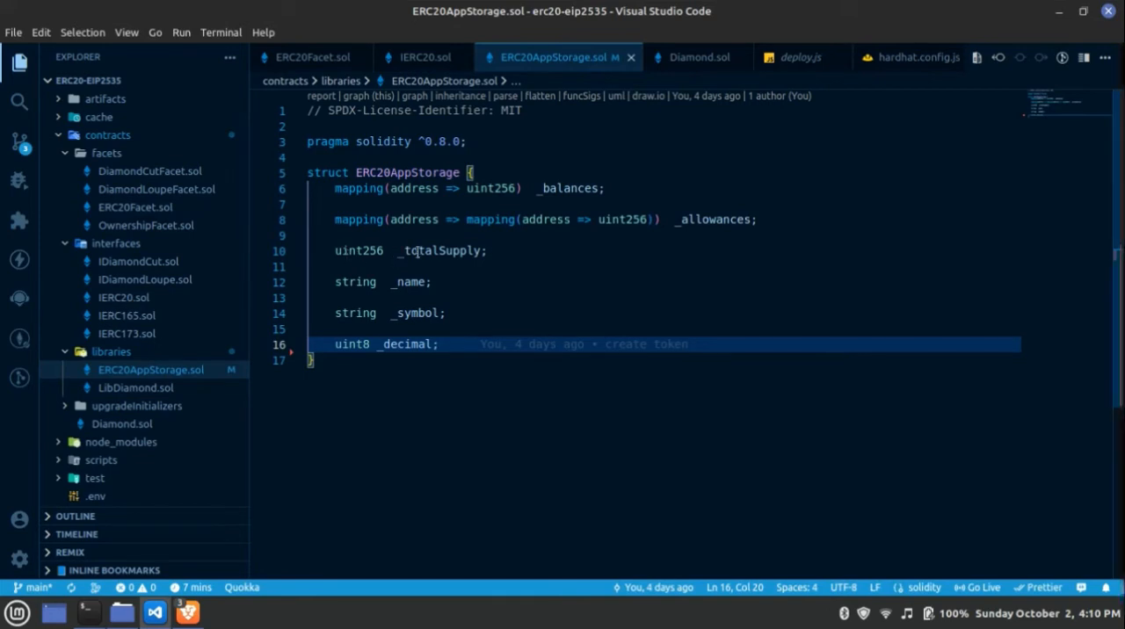
mouse_move(422, 344)
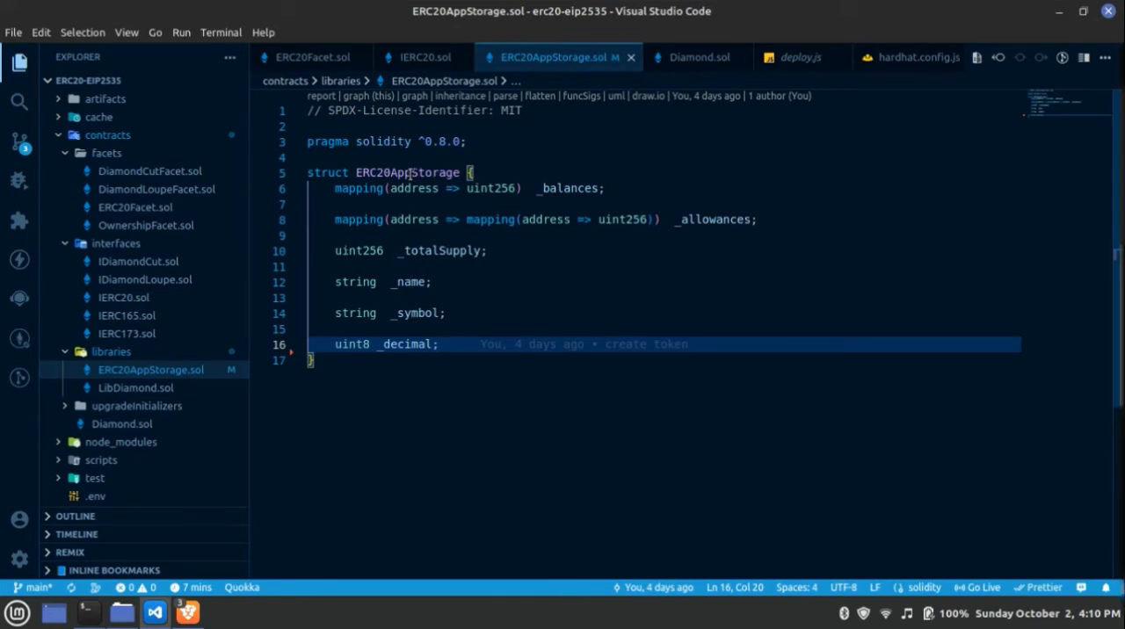
Step: Compare ERC20Facet's 'ERC20AppStorage internal s' declaration against the struct definition
click(311, 57)
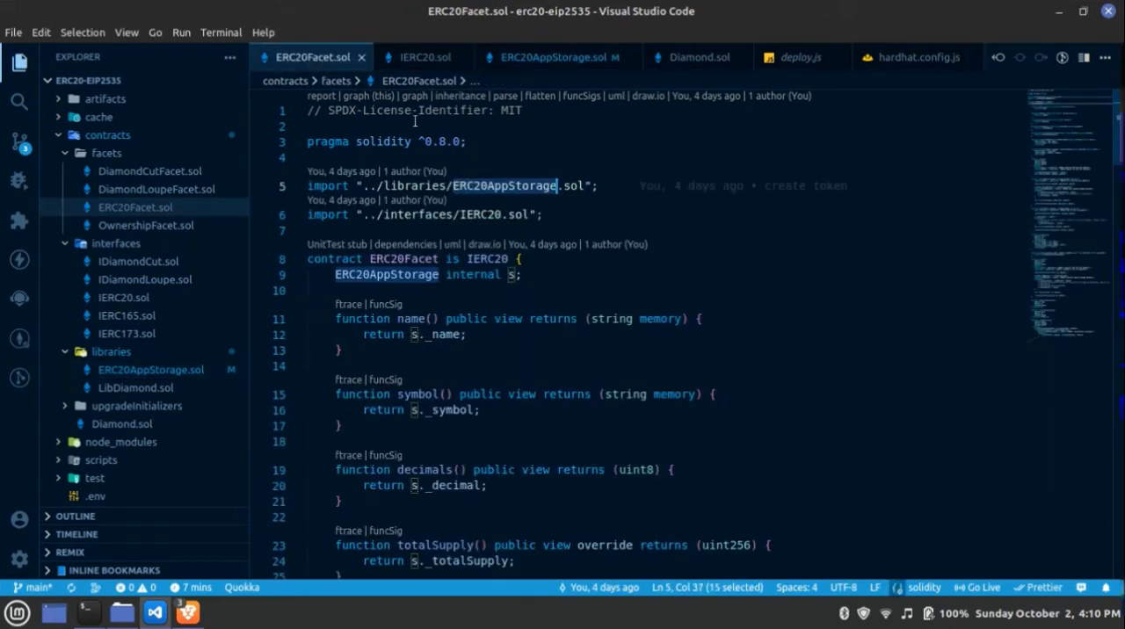
click(521, 274)
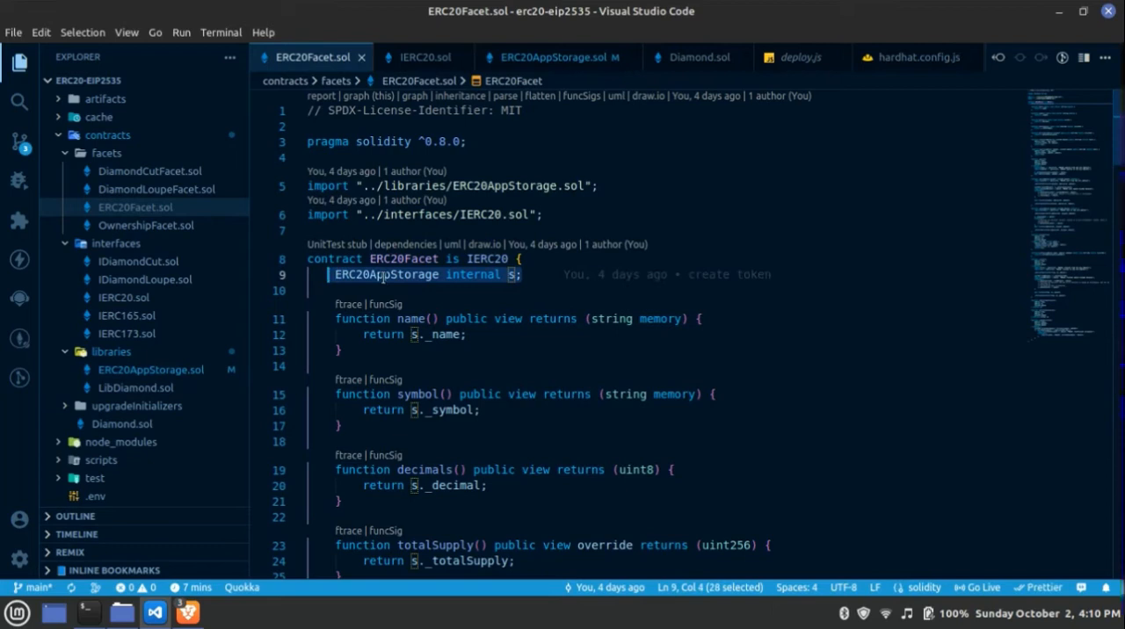
mouse_move(473, 274)
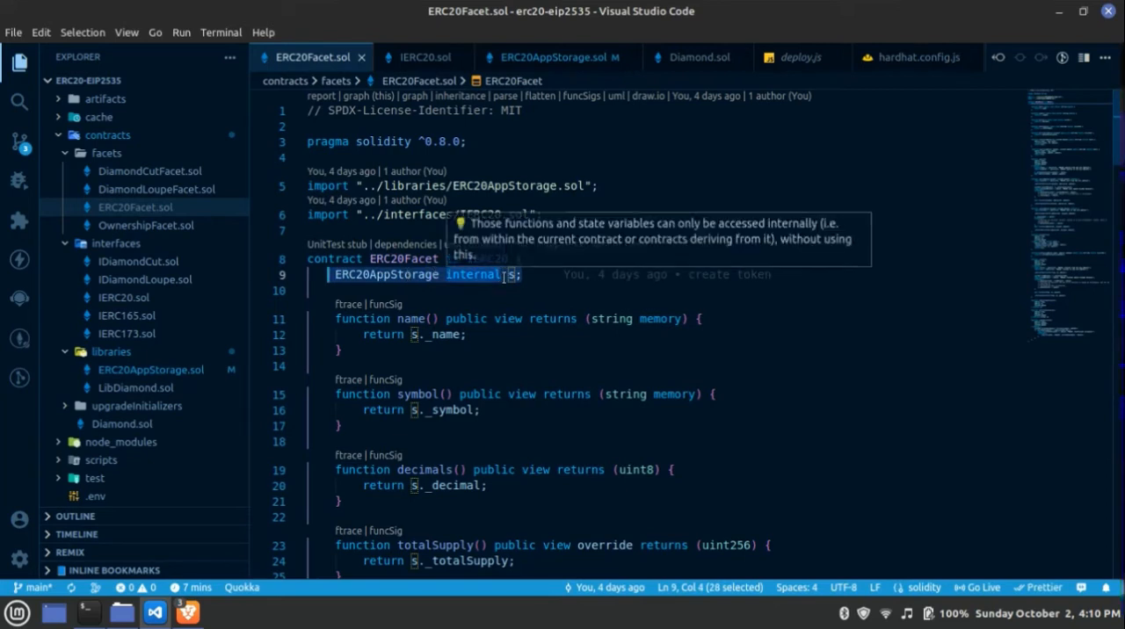
click(553, 56)
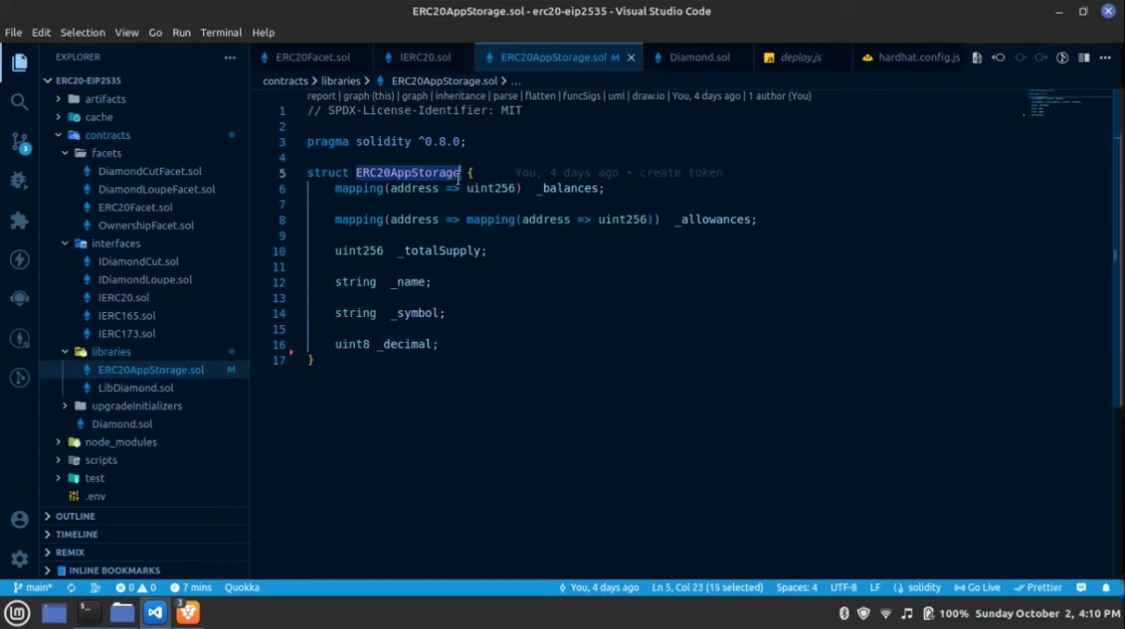
click(312, 57)
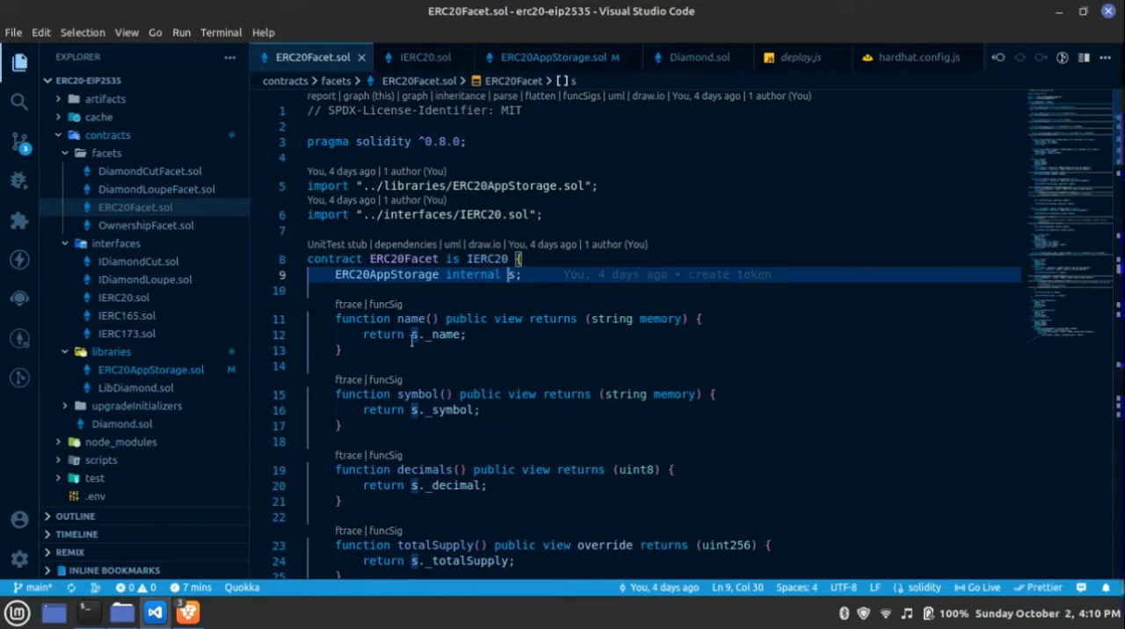
mouse_move(422, 377)
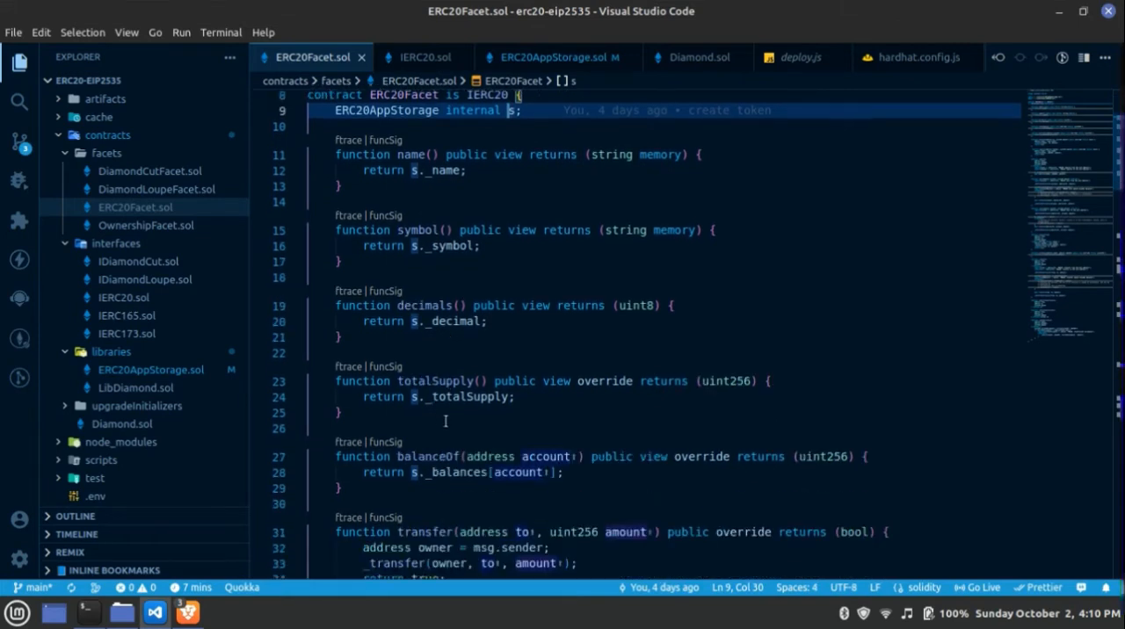
Step: Glance at IERC20.sol from the Explorer, then reopen ERC20AppStorage.sol
scroll(up, 3)
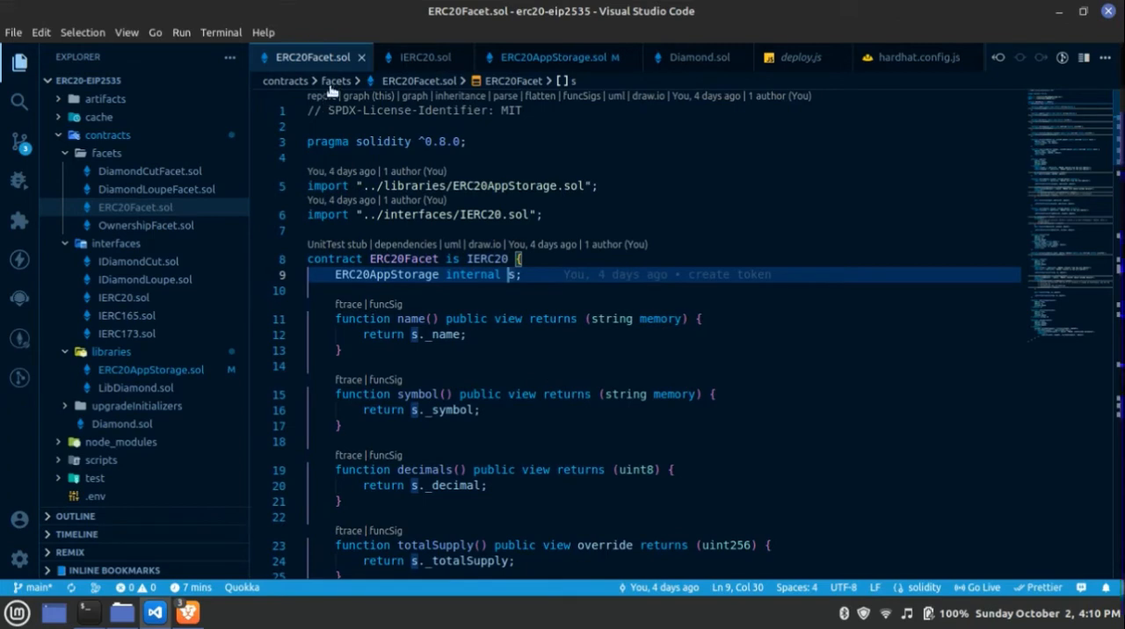
mouse_move(631, 57)
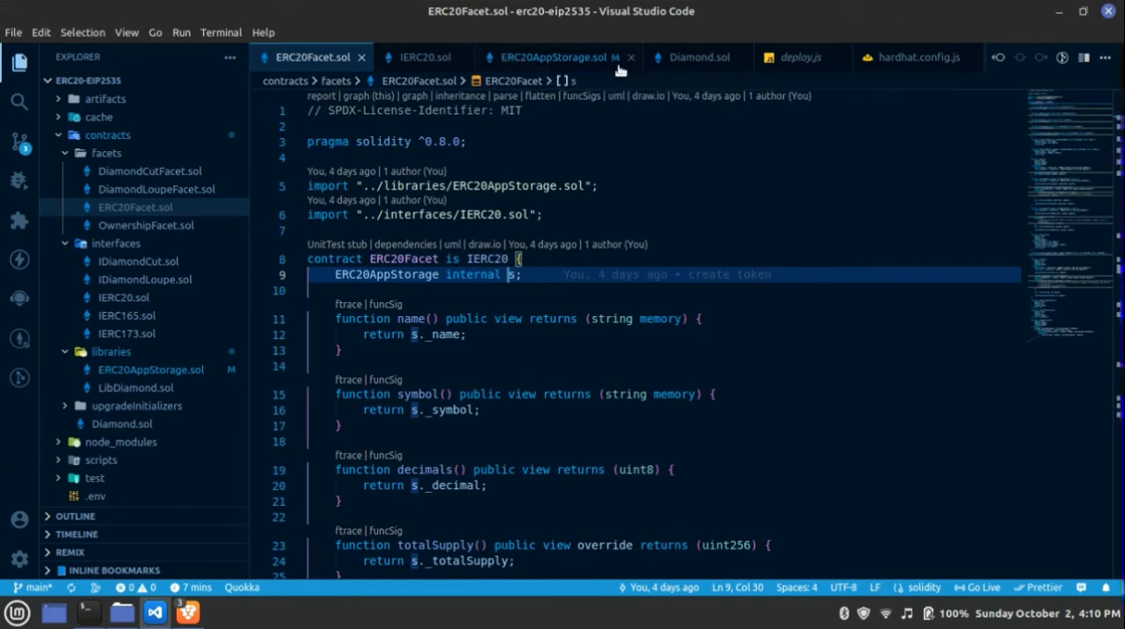
mouse_move(694, 57)
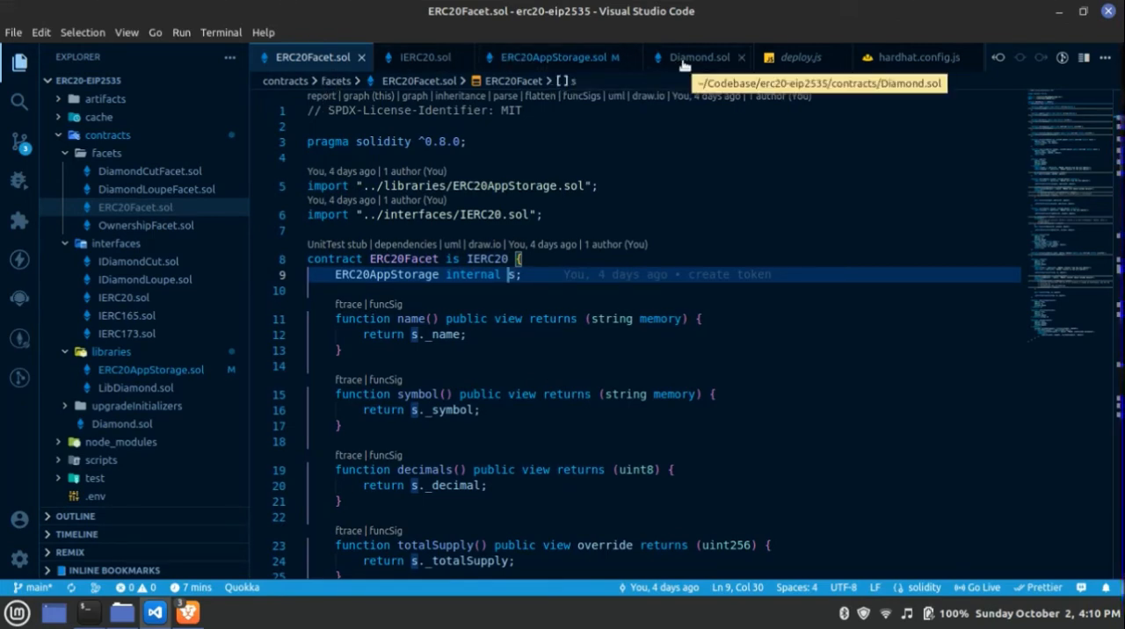
mouse_move(256, 214)
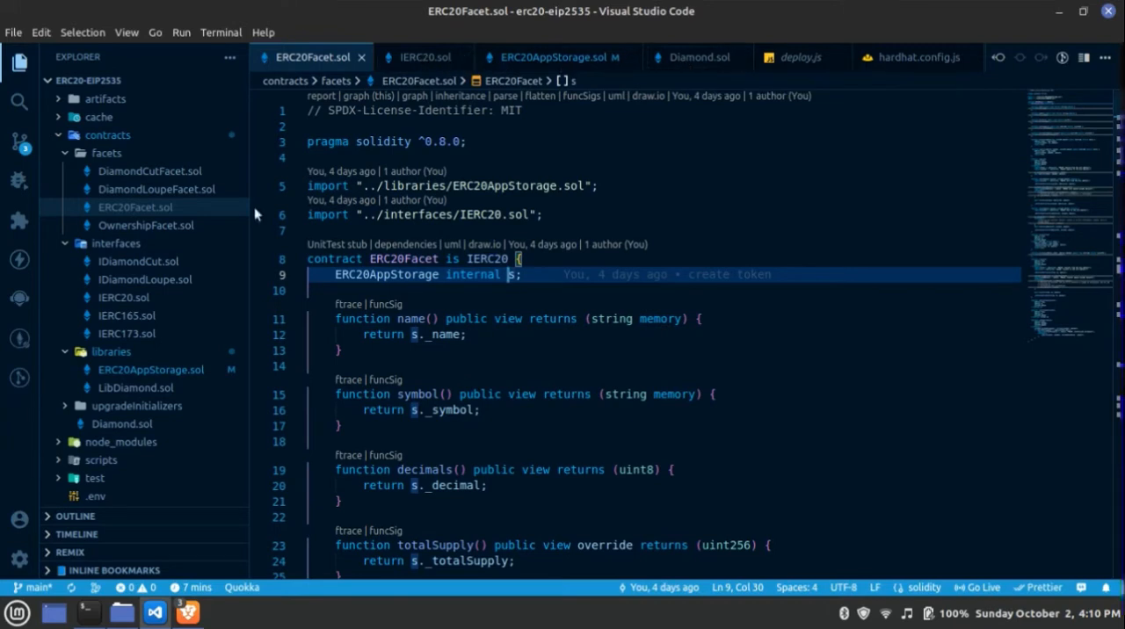
mouse_move(117, 306)
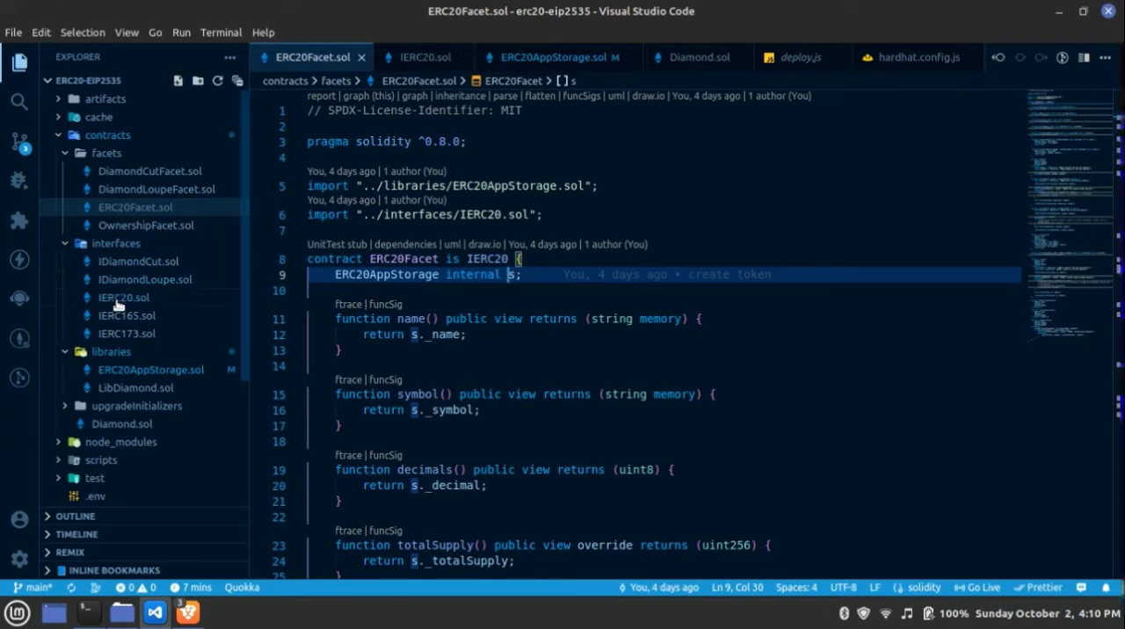
click(124, 297)
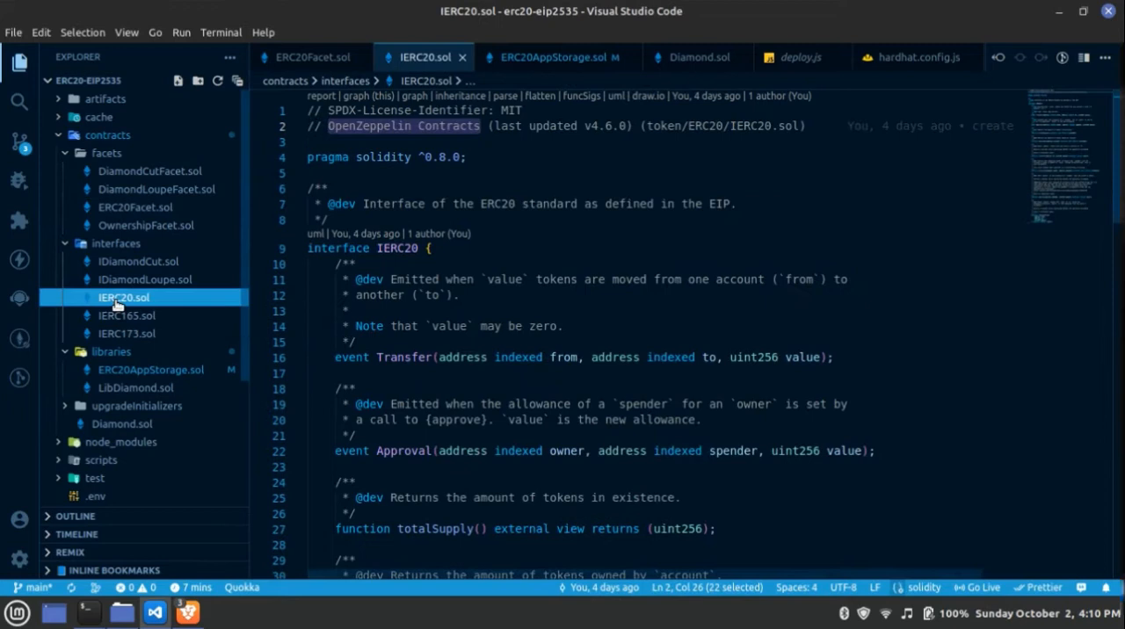
scroll(down, 3)
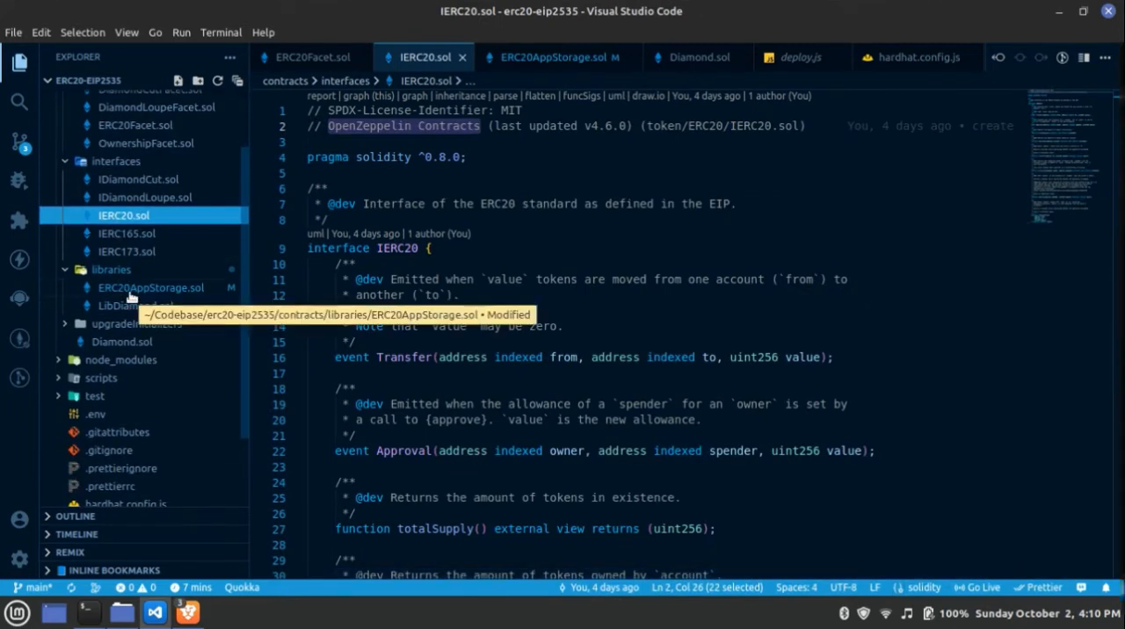
click(150, 287)
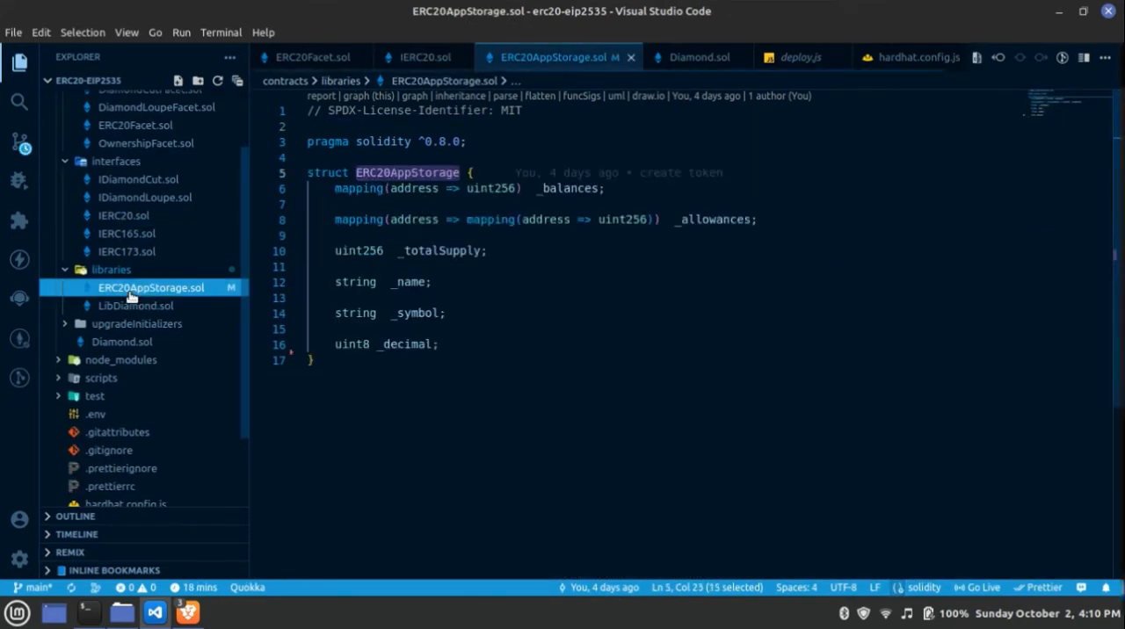
mouse_move(158, 305)
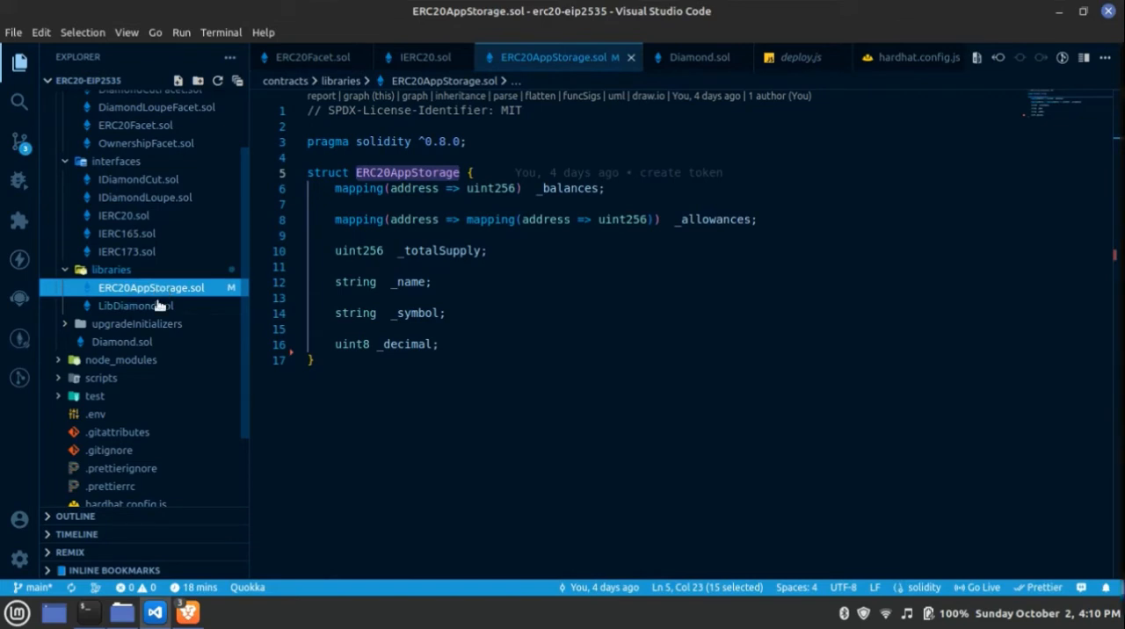
Step: Open Diamond.sol and highlight its ERC20AppStorage state variable declaration
click(122, 301)
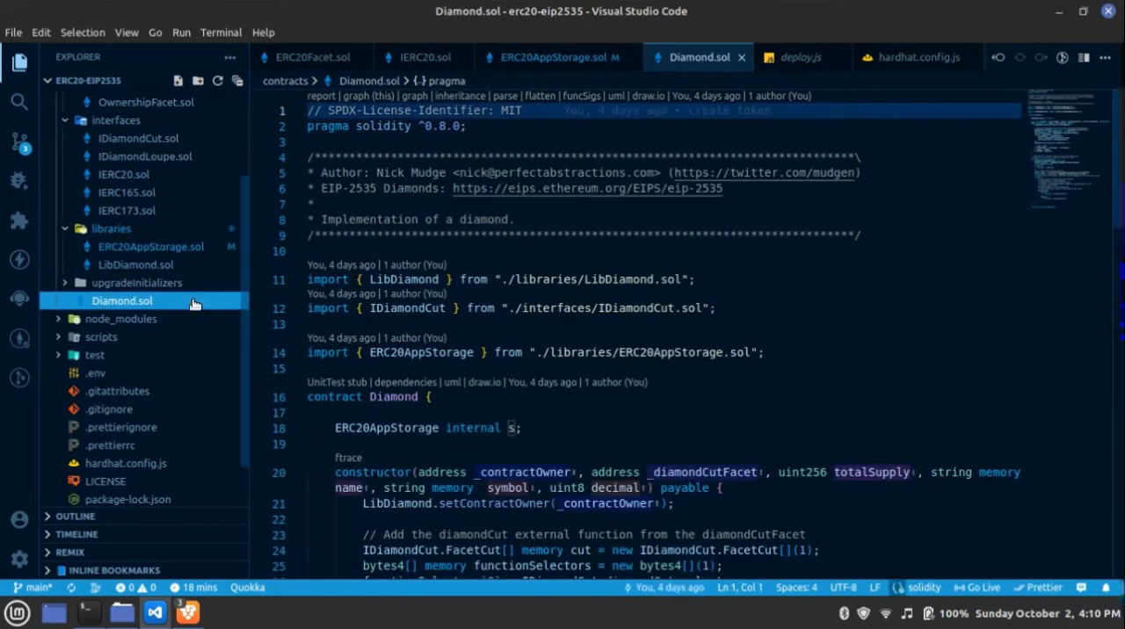
scroll(down, 3)
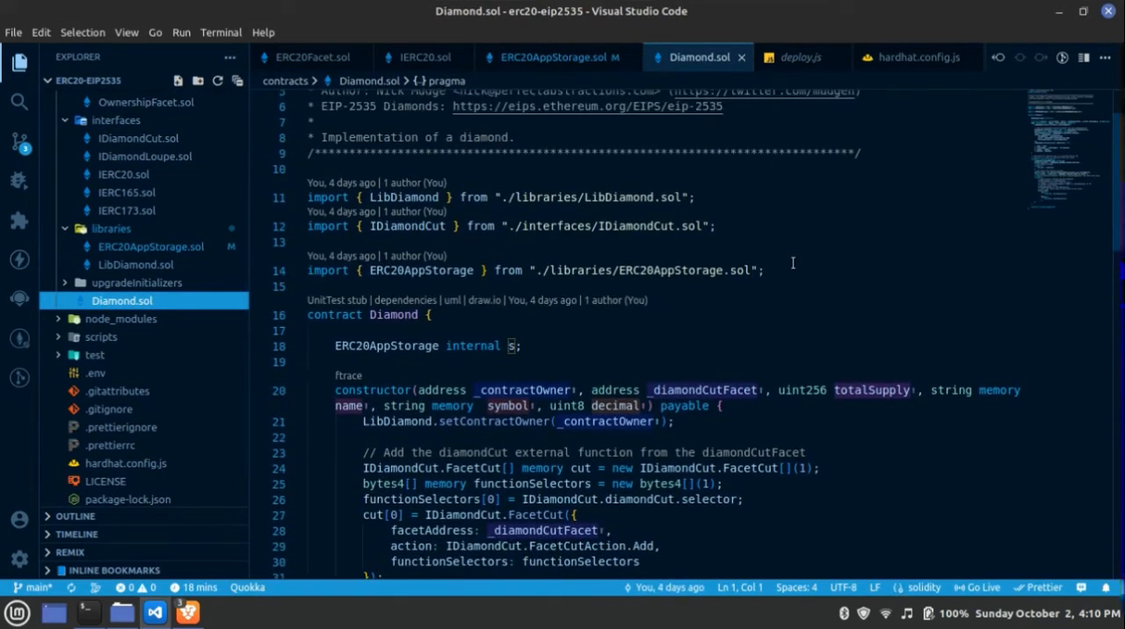
scroll(up, 3)
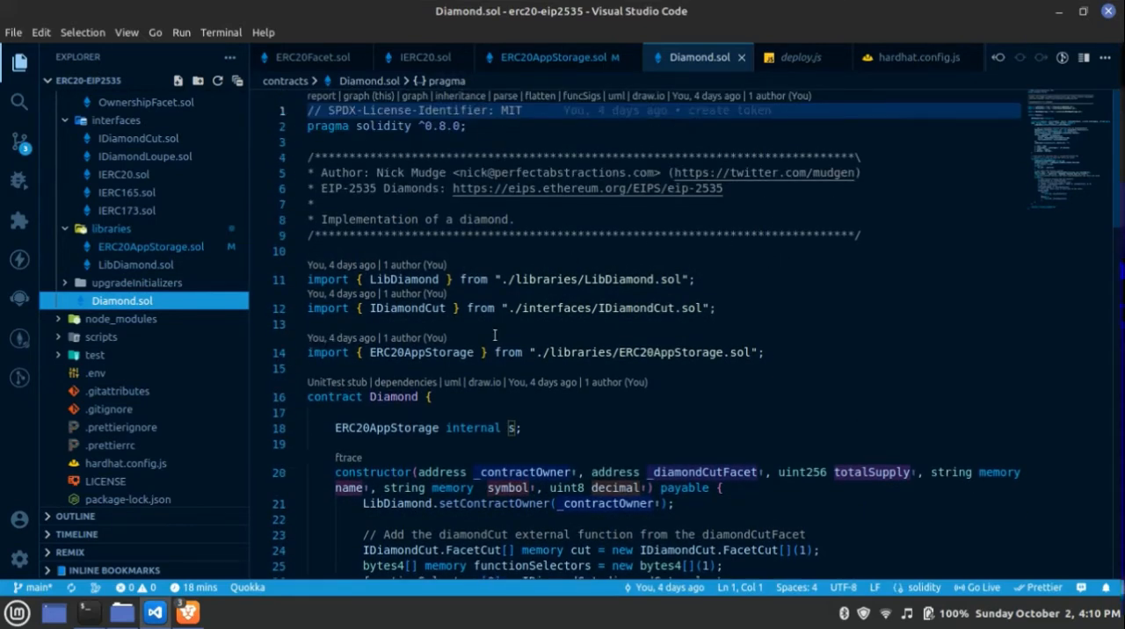
scroll(down, 3)
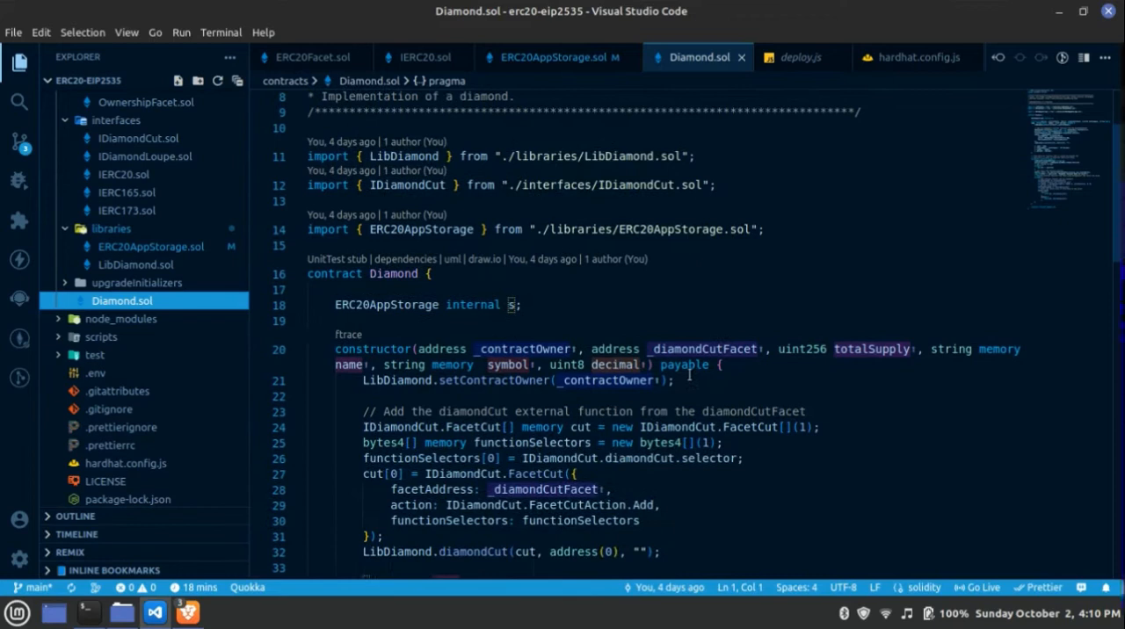
mouse_move(597, 296)
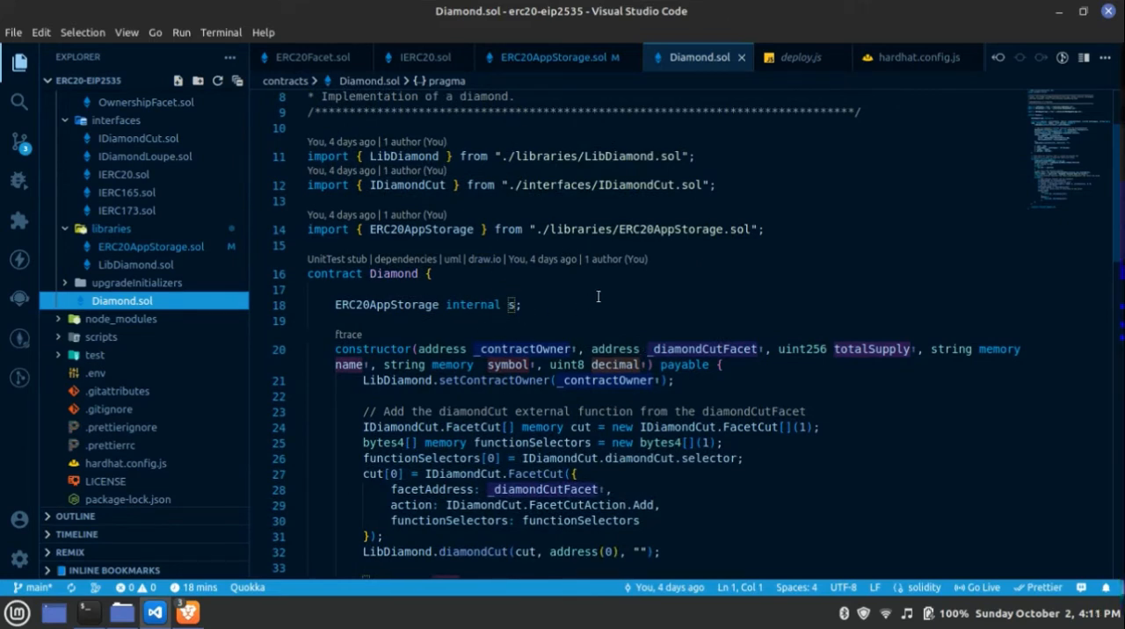
mouse_move(640, 292)
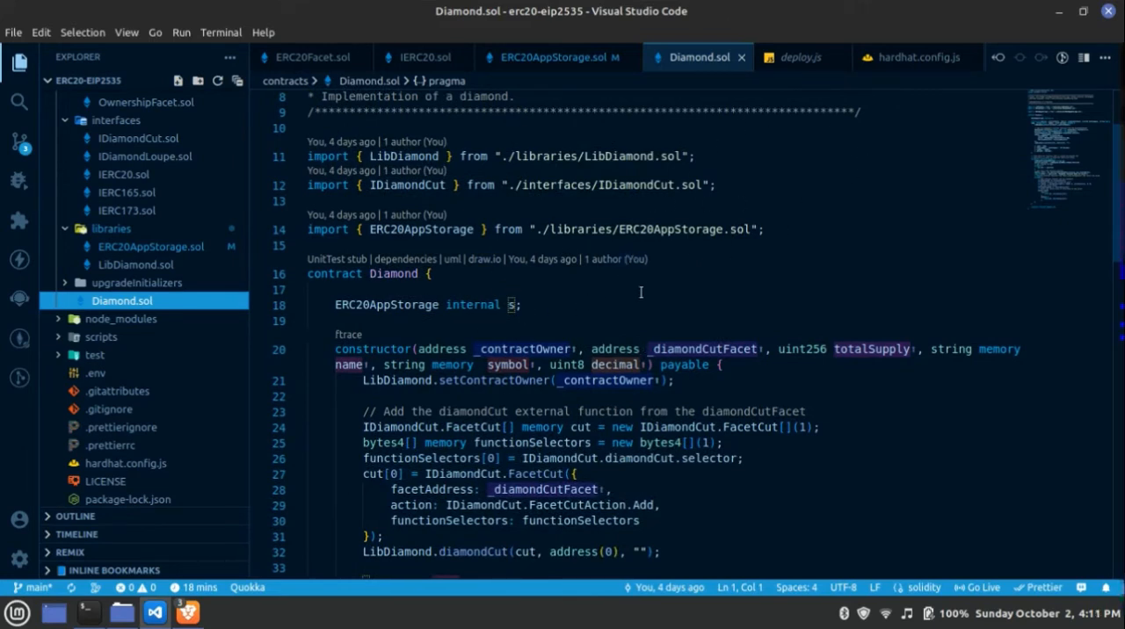
mouse_move(586, 303)
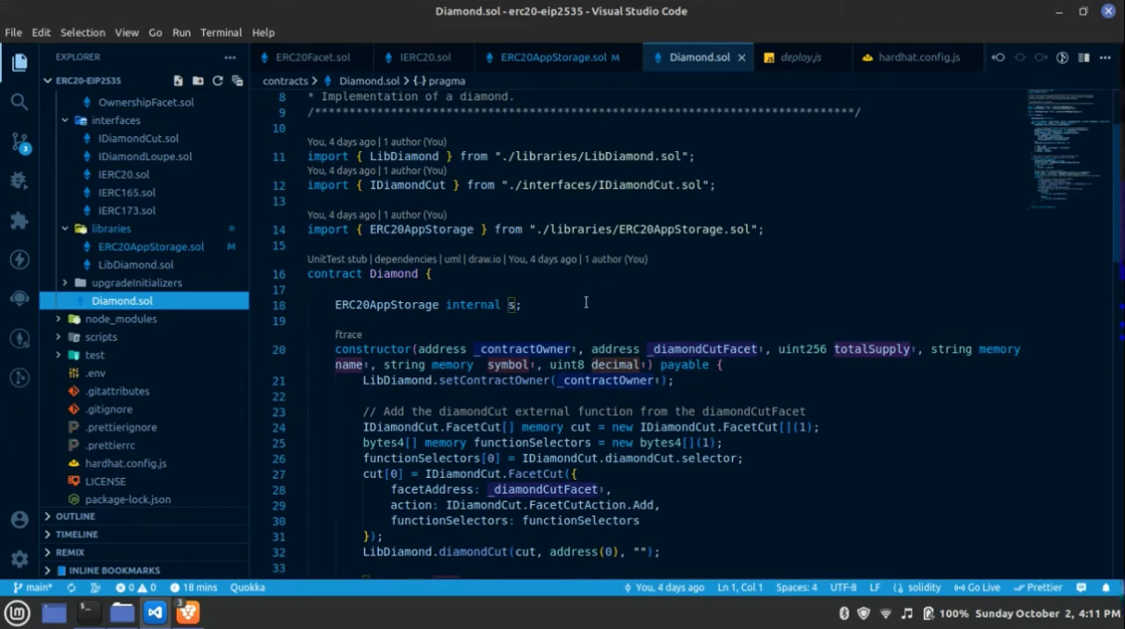
double_click(385, 305)
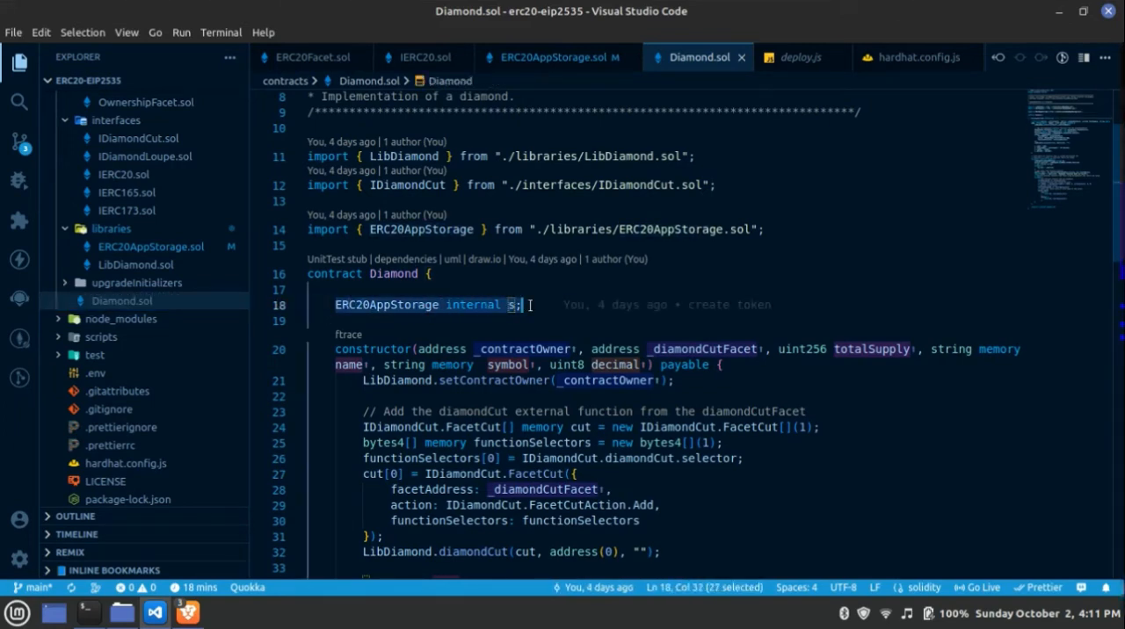
scroll(down, 3)
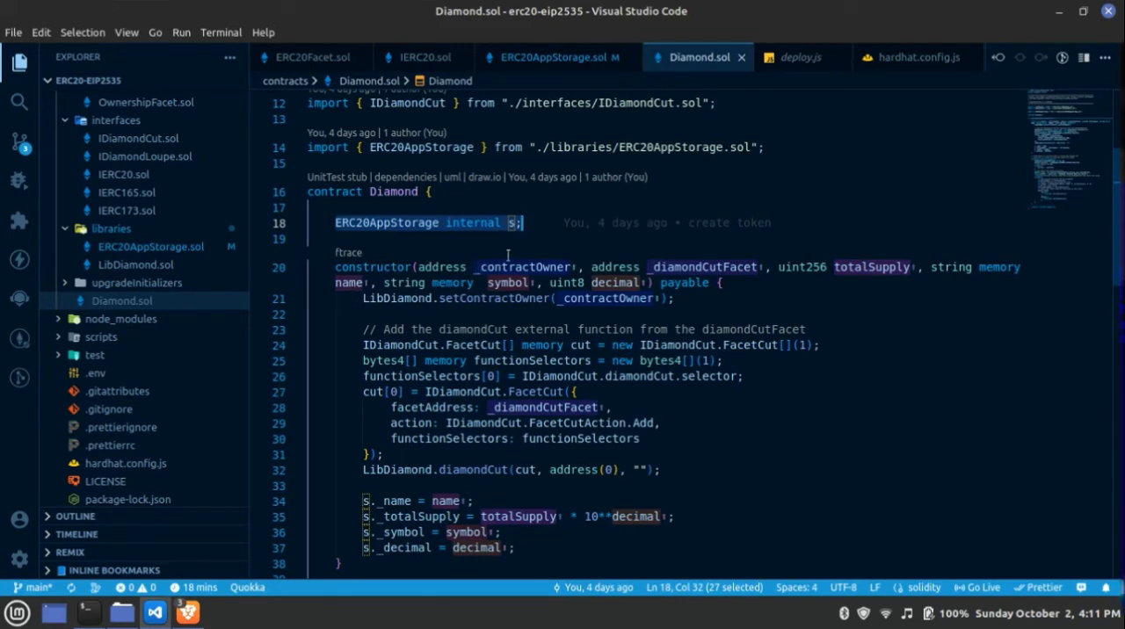
mouse_move(713, 230)
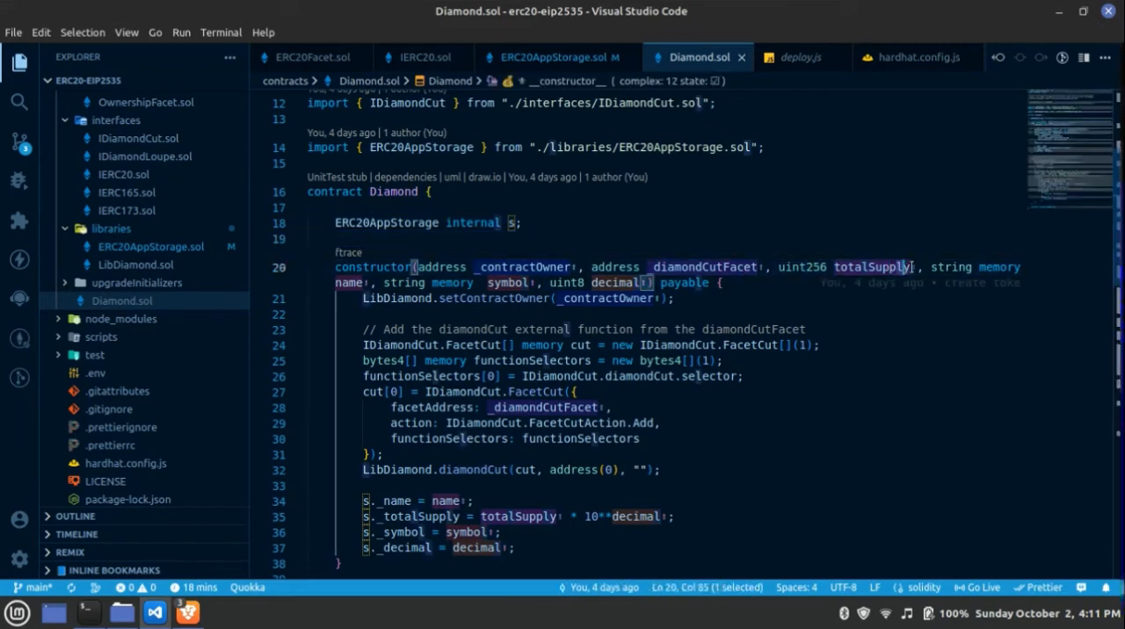
Step: Walk through the constructor's decimals parameter and its name, total supply and symbol assignments
drag(911, 267, 545, 298)
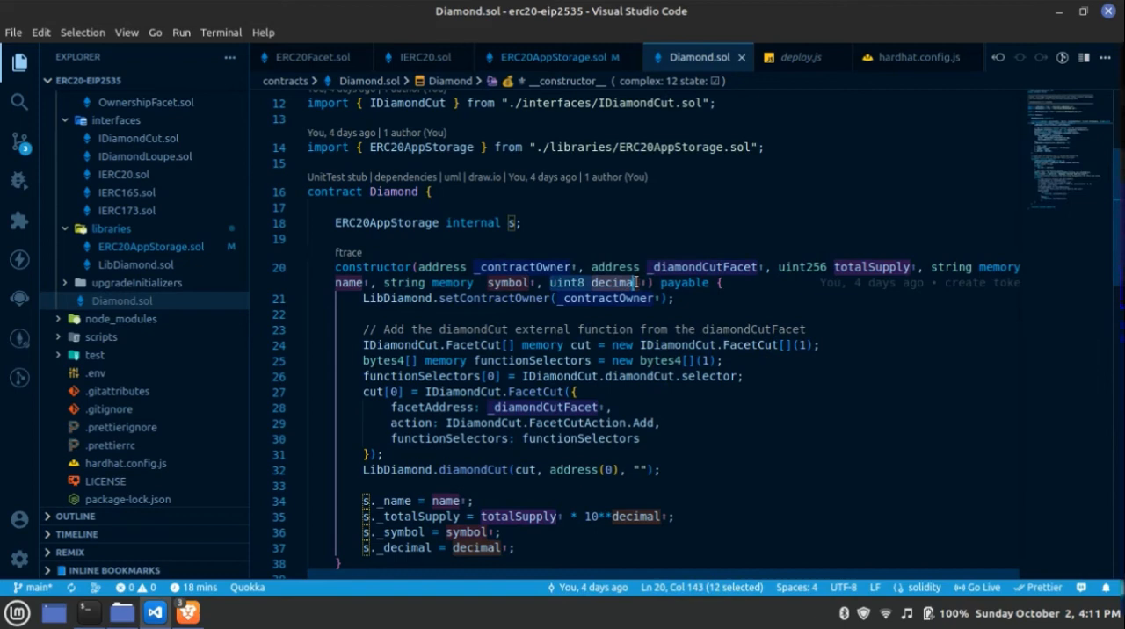
scroll(down, 3)
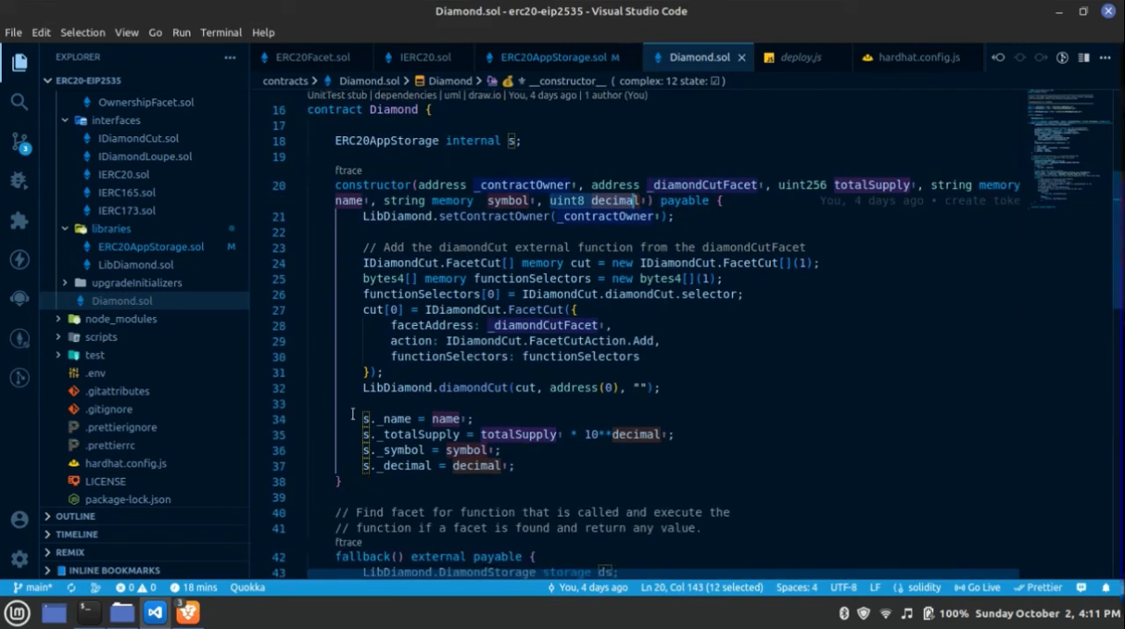
click(413, 418)
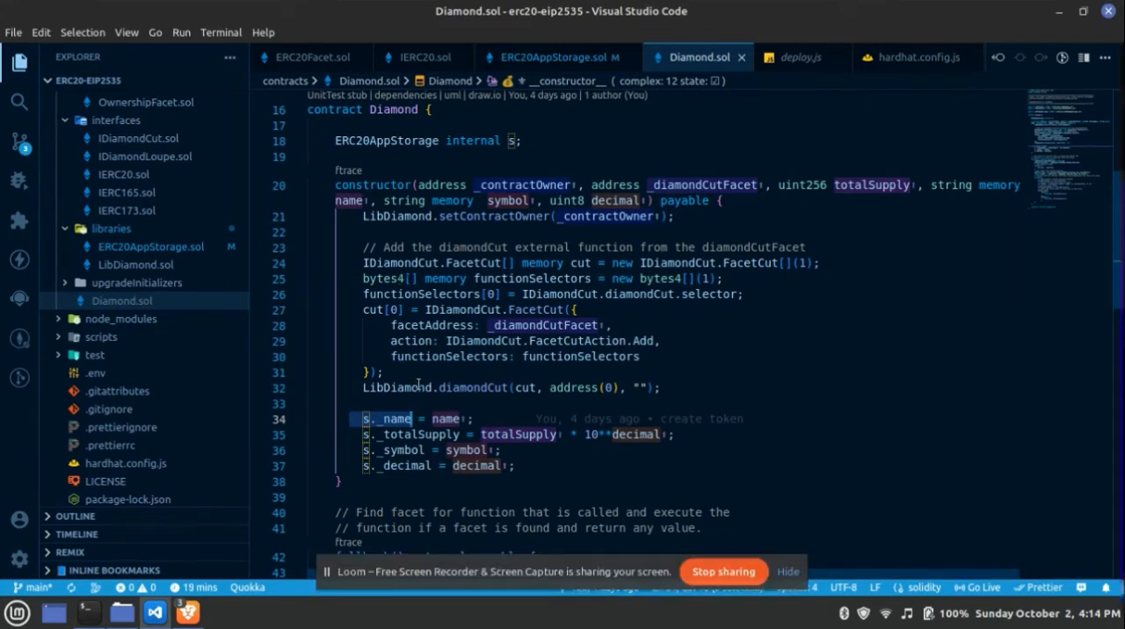
click(519, 434)
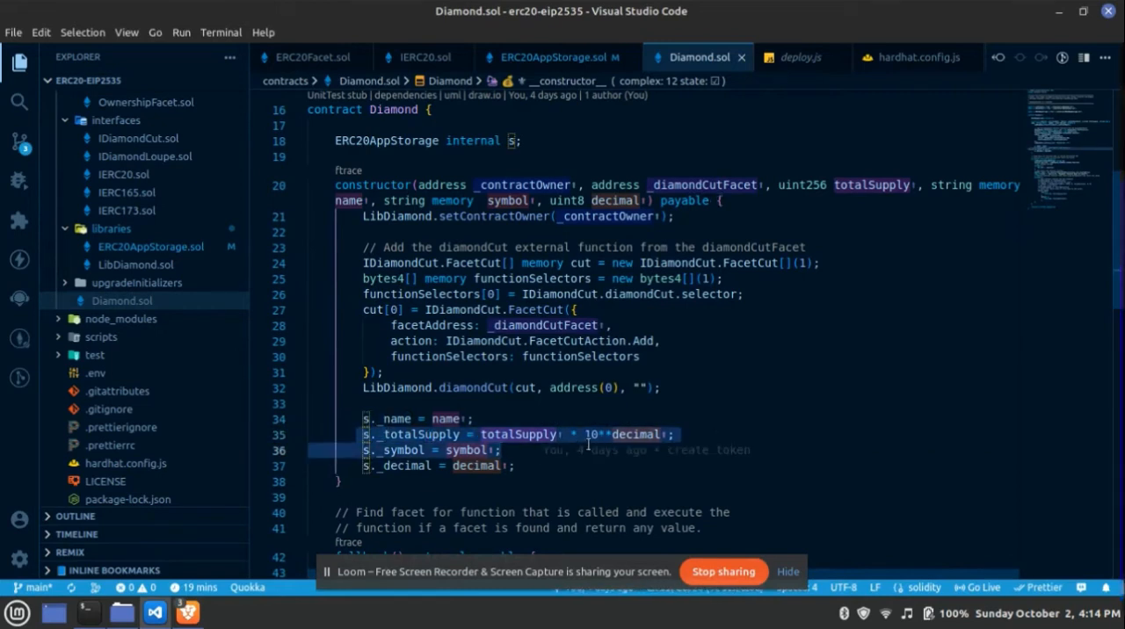
click(457, 465)
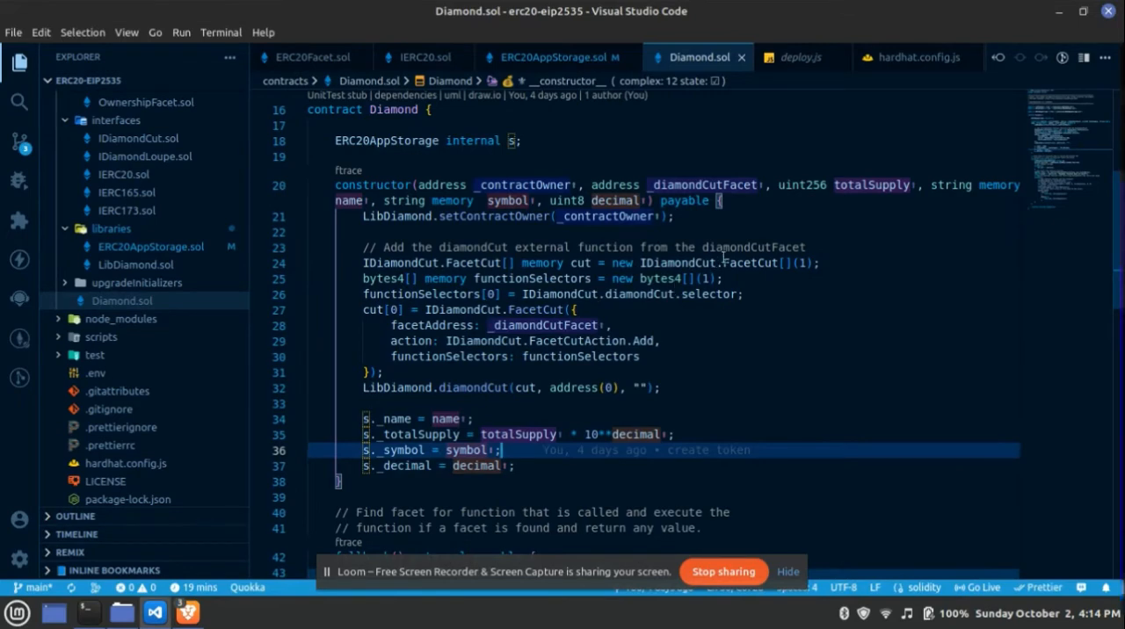
scroll(down, 3)
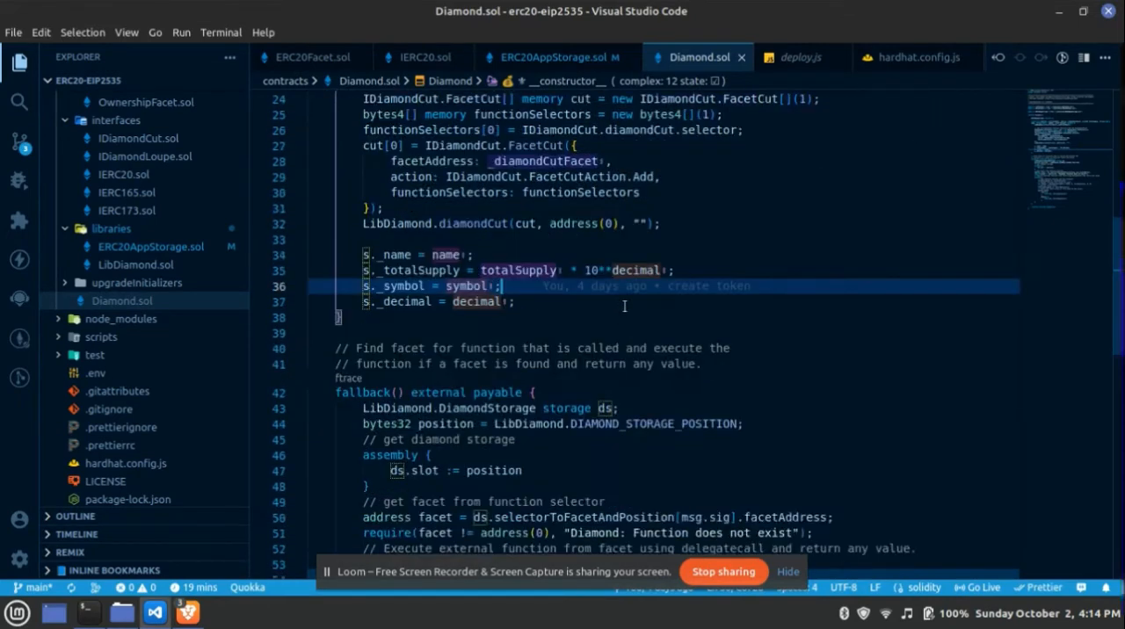
scroll(down, 3)
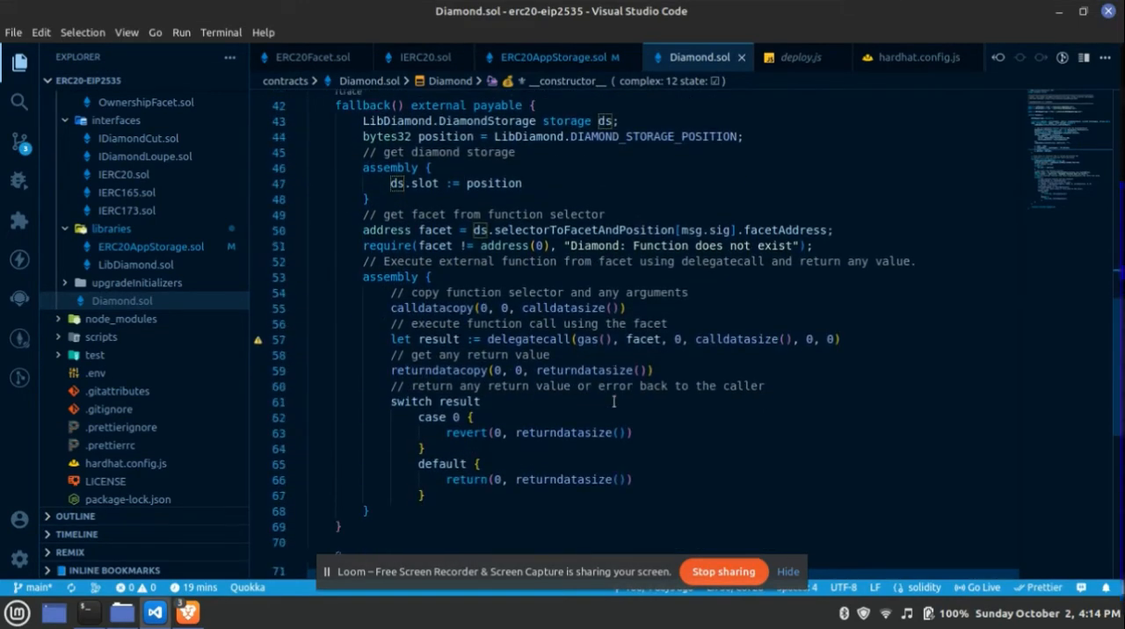
scroll(up, 3)
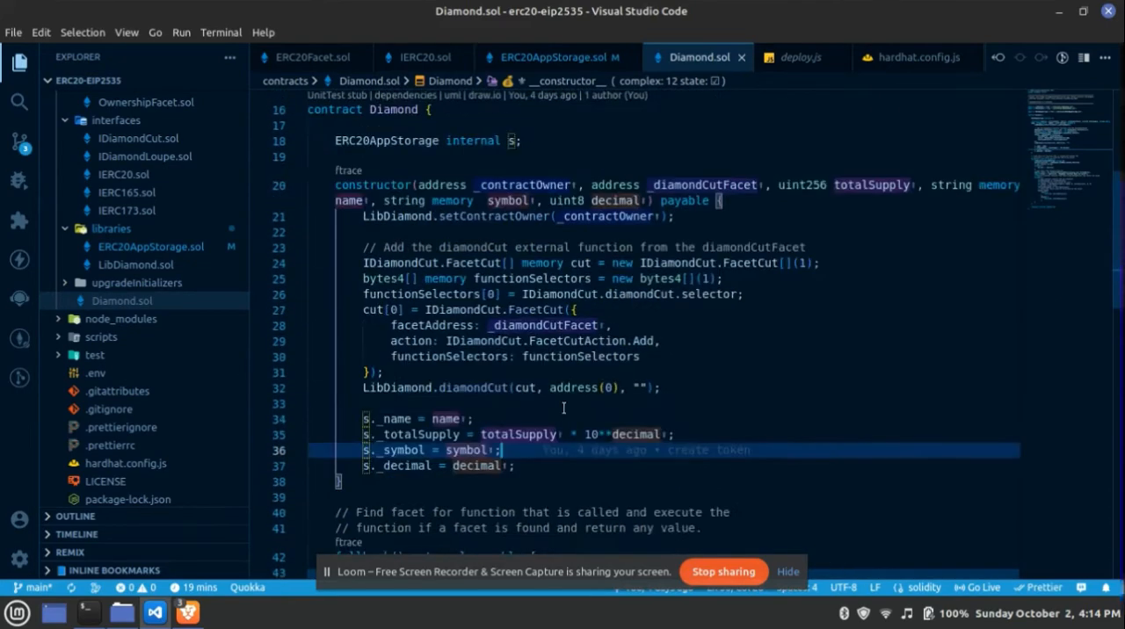
scroll(up, 3)
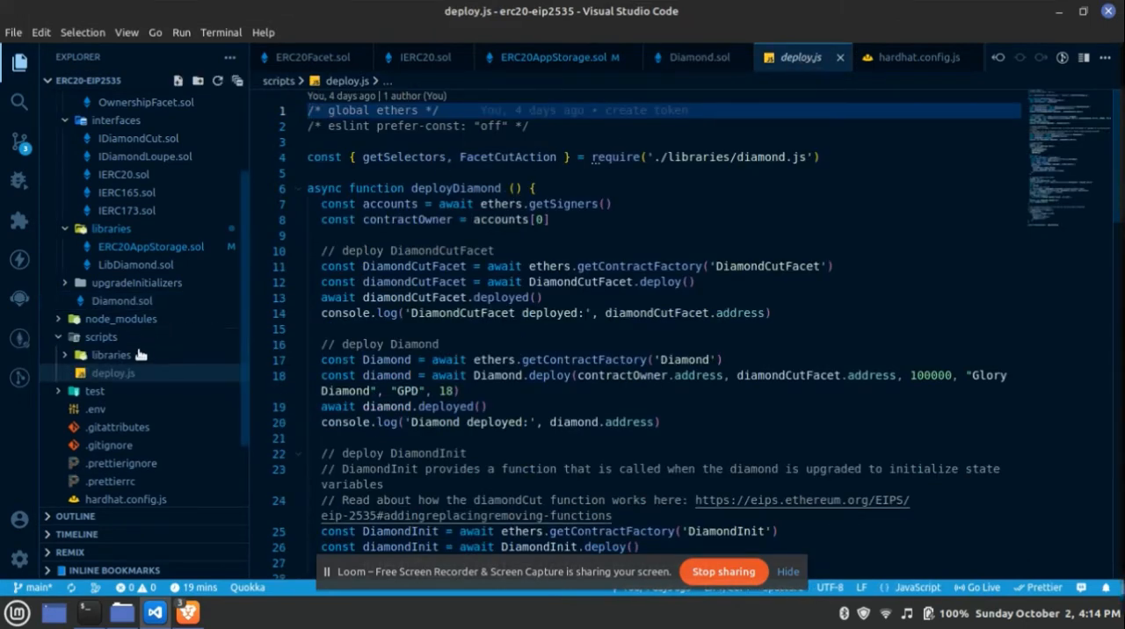
Step: Scroll through deploy.js: the deployDiamond function, FacetNames list including ERC20Facet, and diamond cut
click(113, 372)
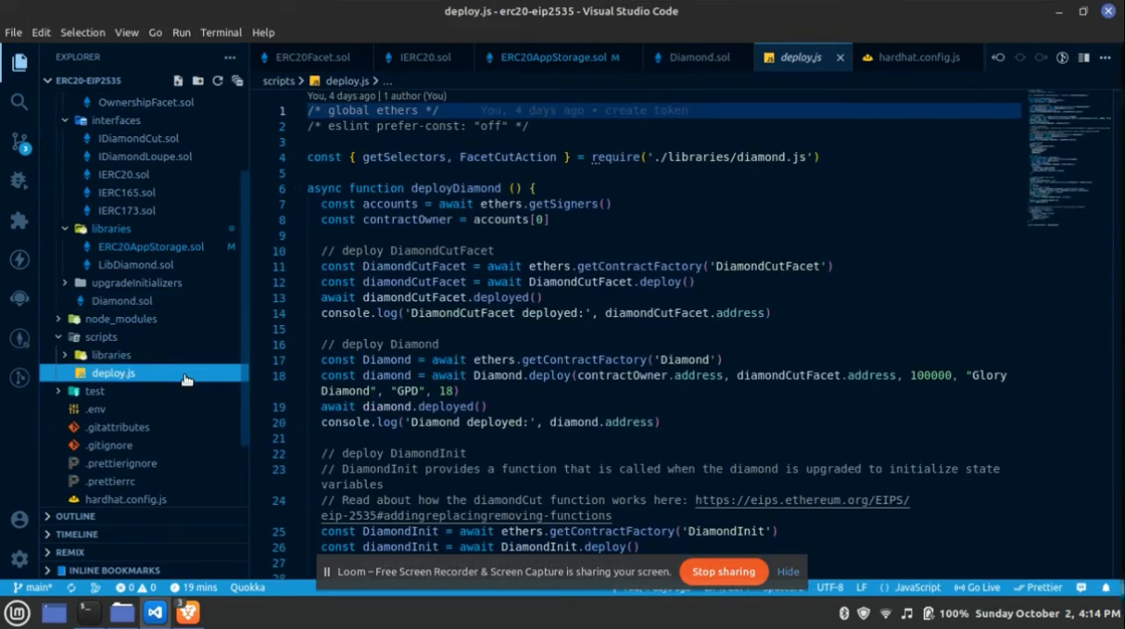
mouse_move(661, 281)
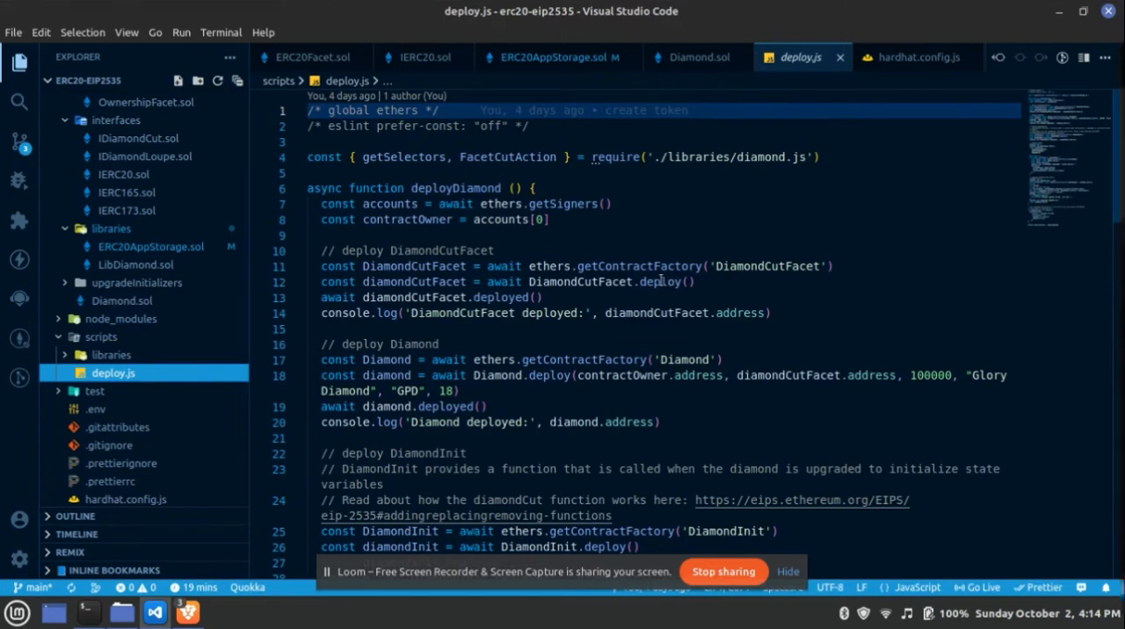
scroll(down, 3)
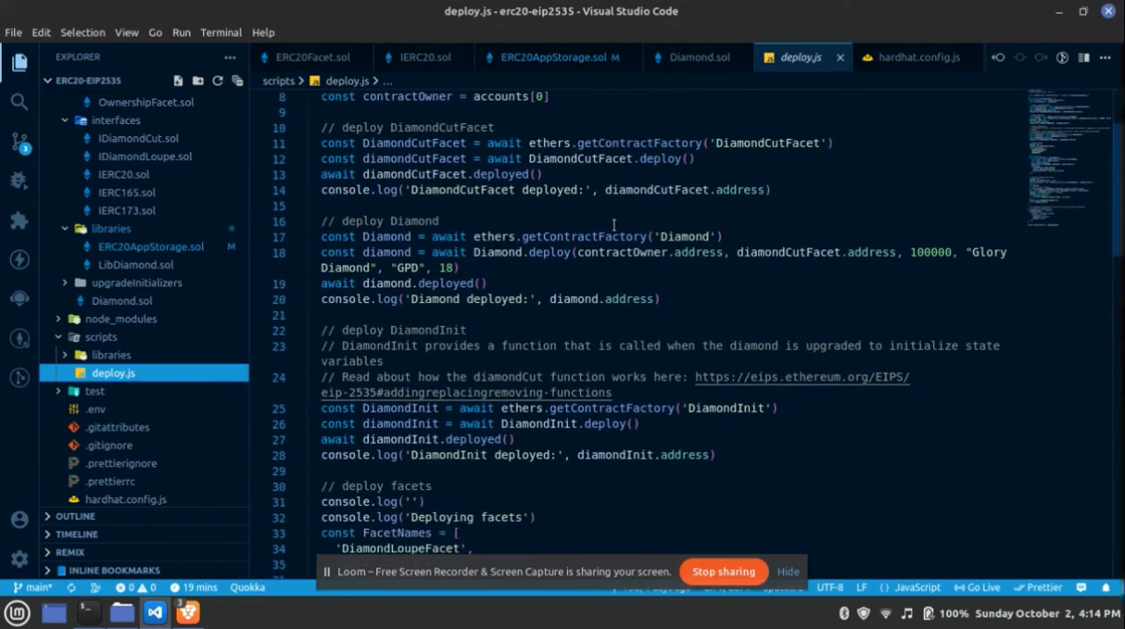
scroll(down, 3)
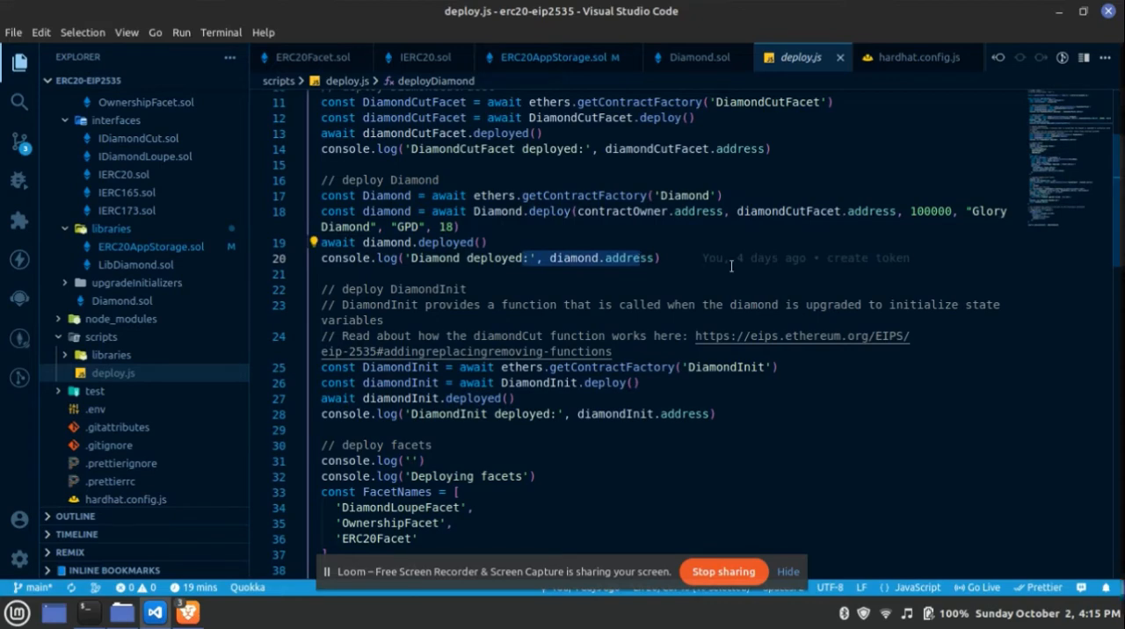
scroll(down, 3)
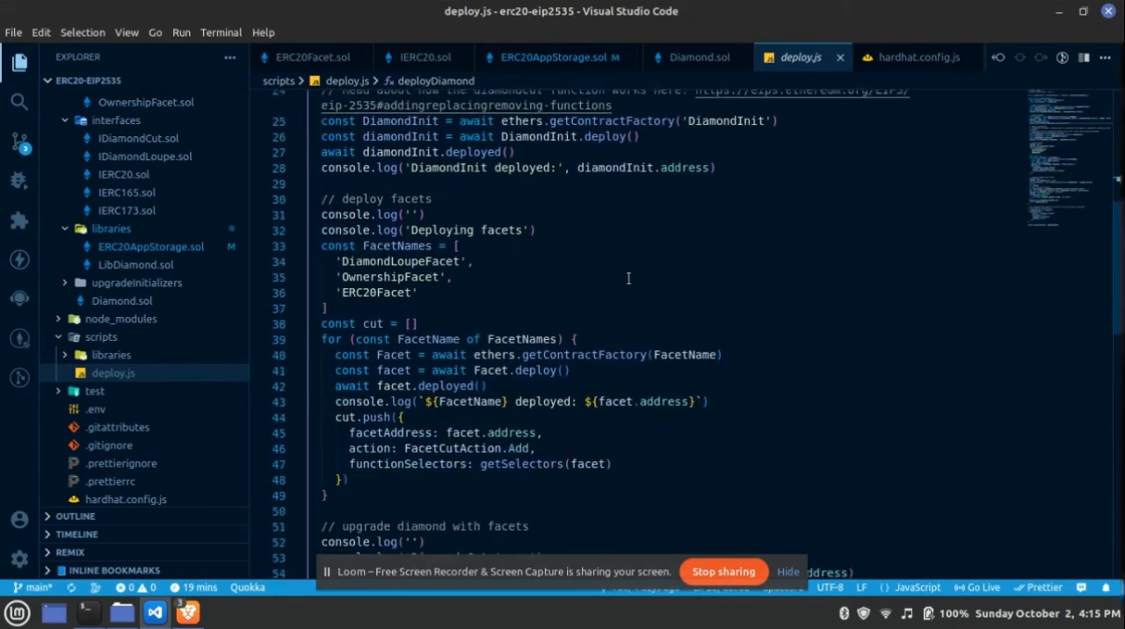
mouse_move(559, 249)
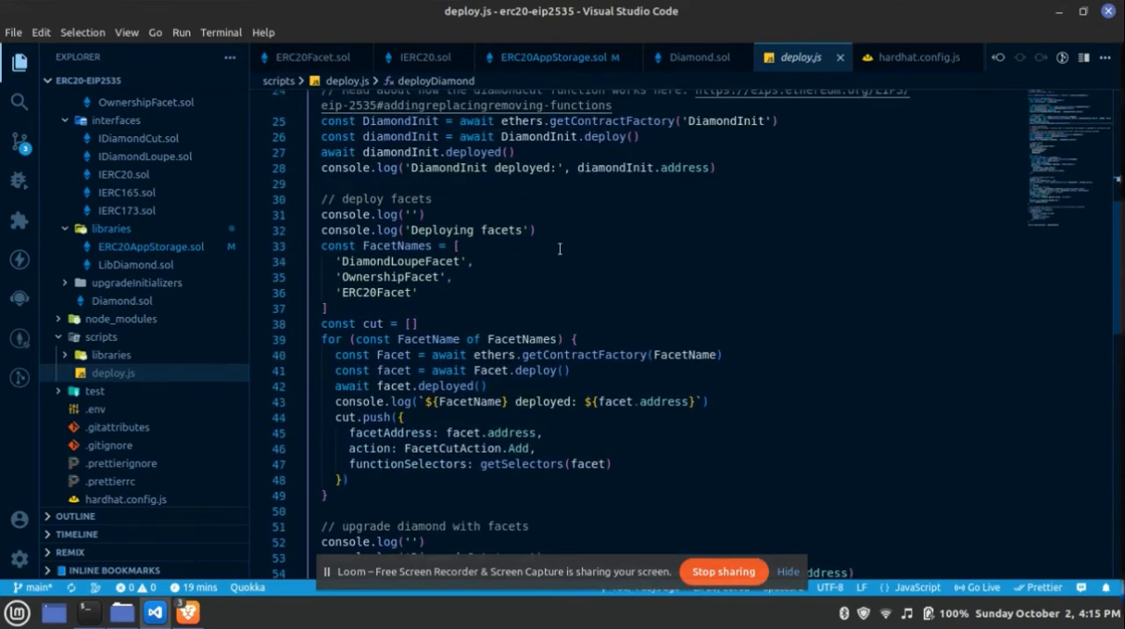
scroll(up, 3)
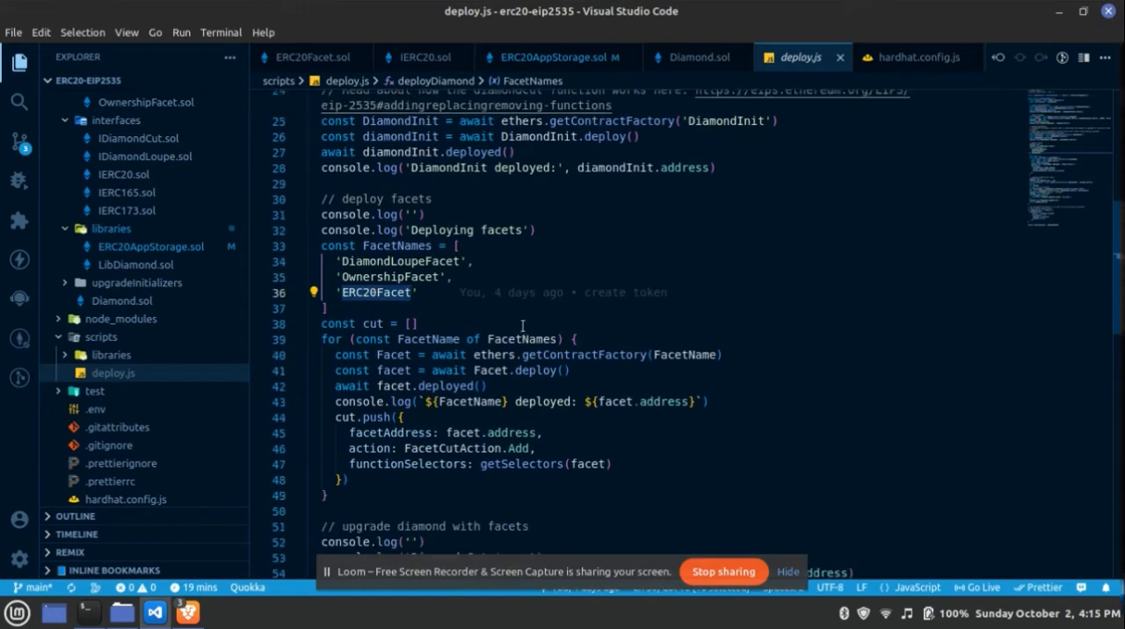
scroll(down, 3)
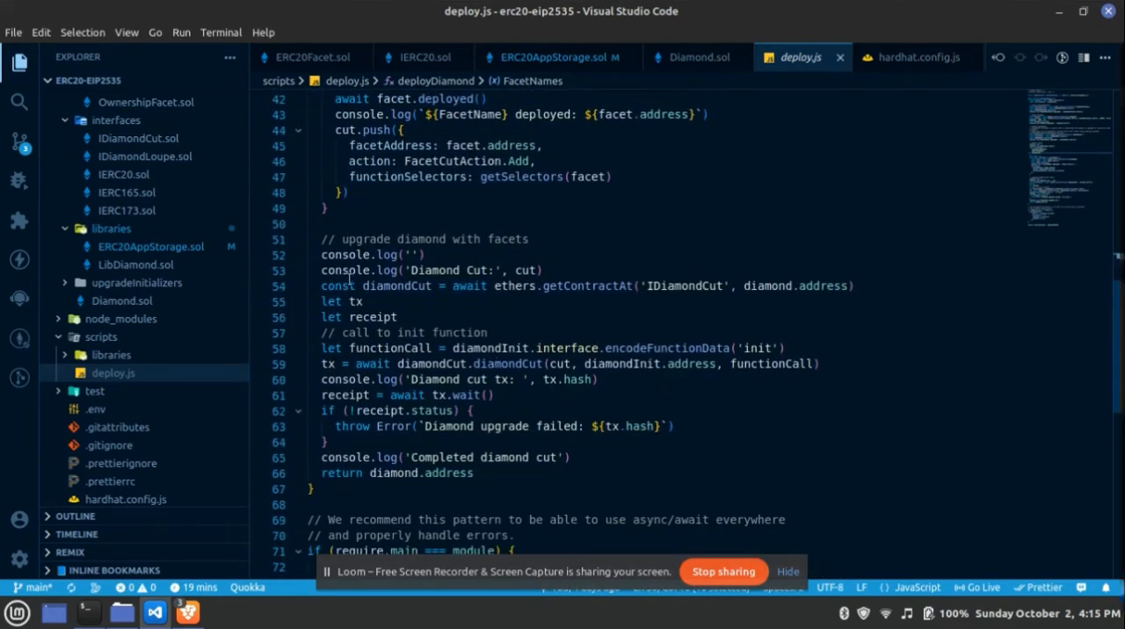
scroll(down, 3)
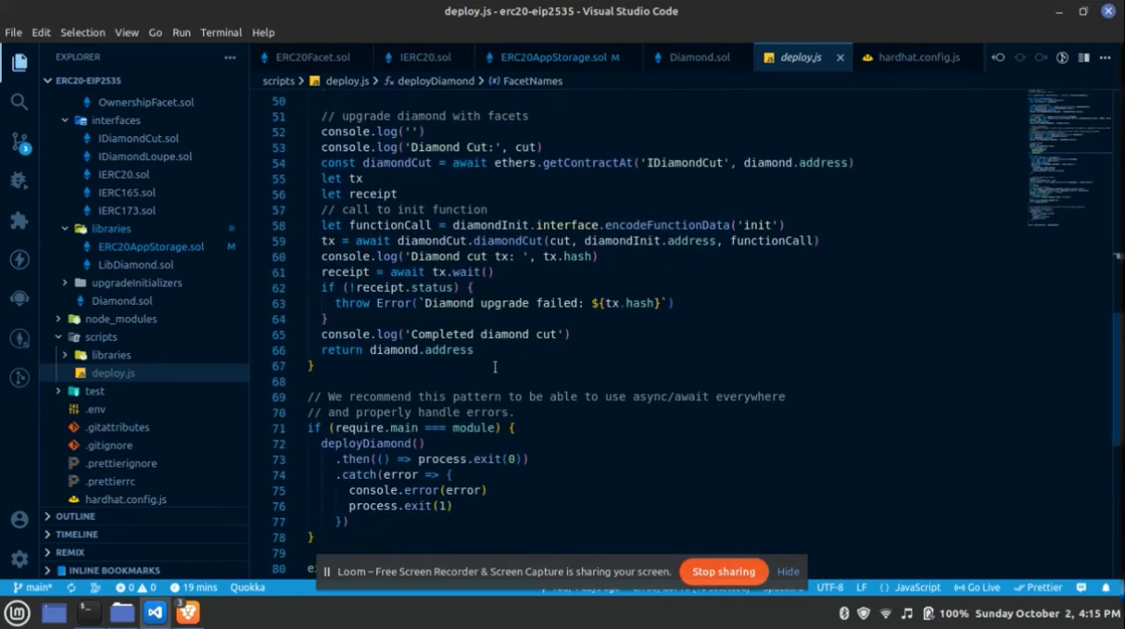
scroll(up, 3)
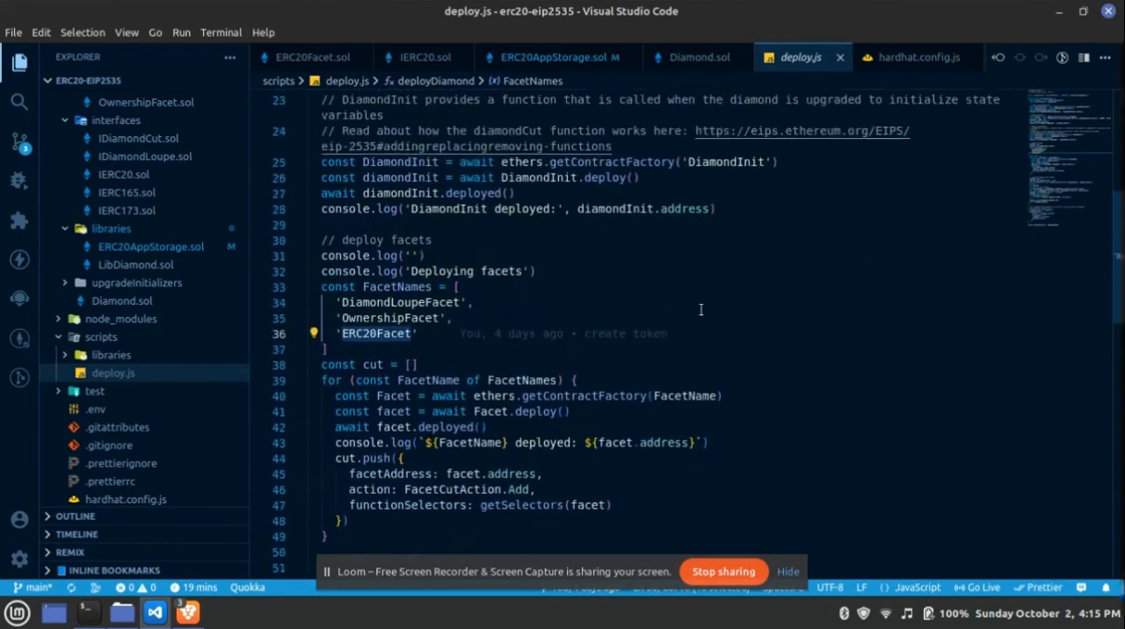
scroll(up, 3)
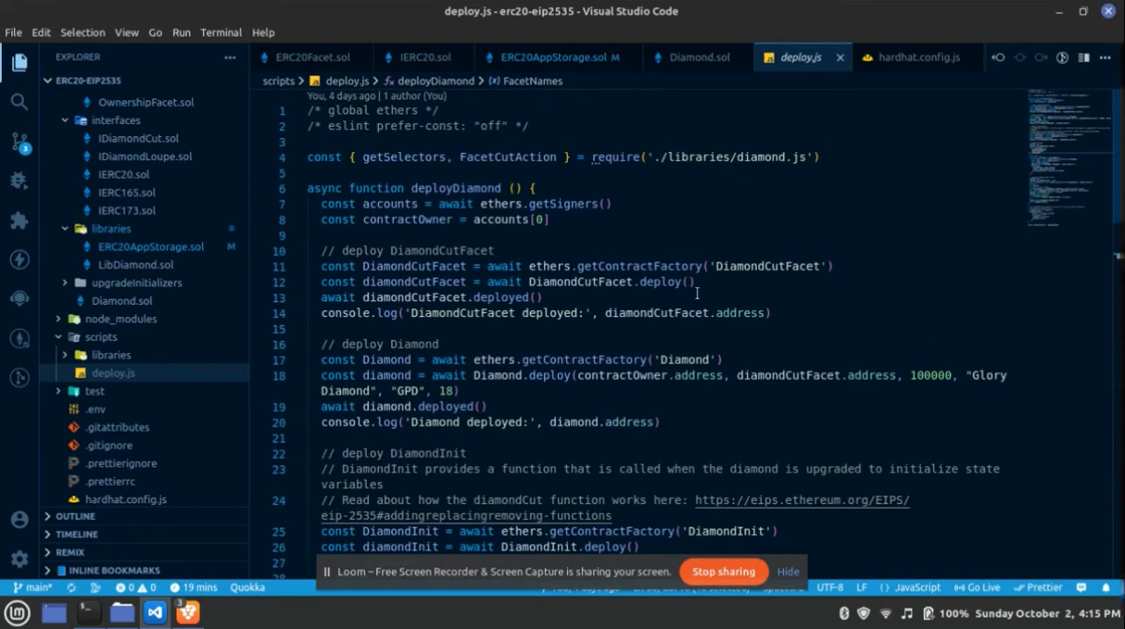
click(918, 57)
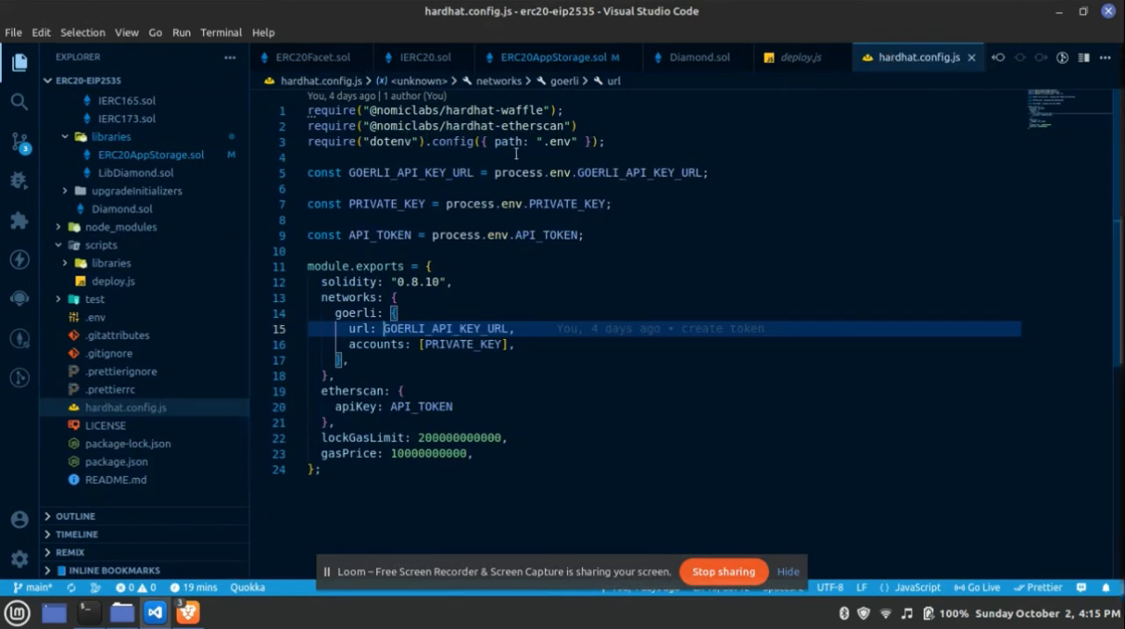
click(378, 172)
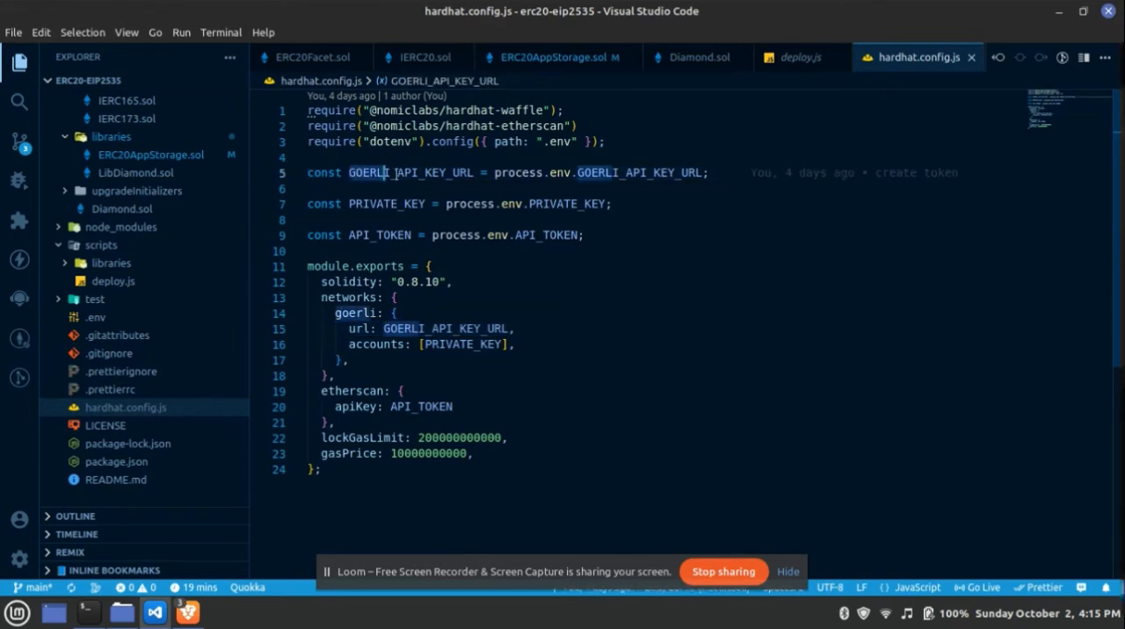
double_click(410, 173)
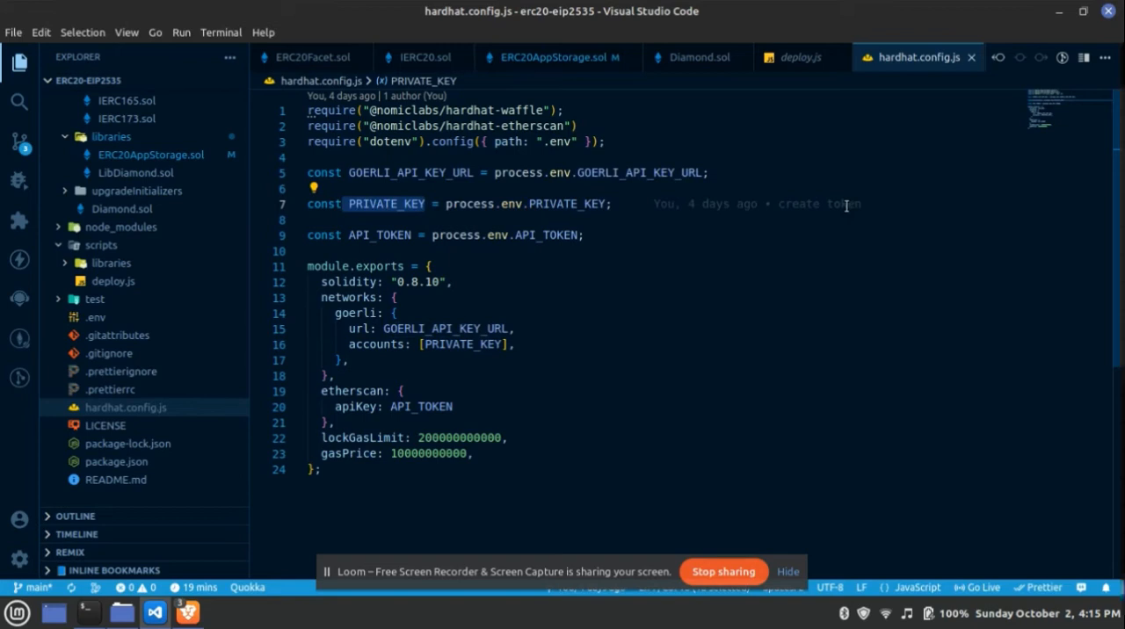
mouse_move(399, 197)
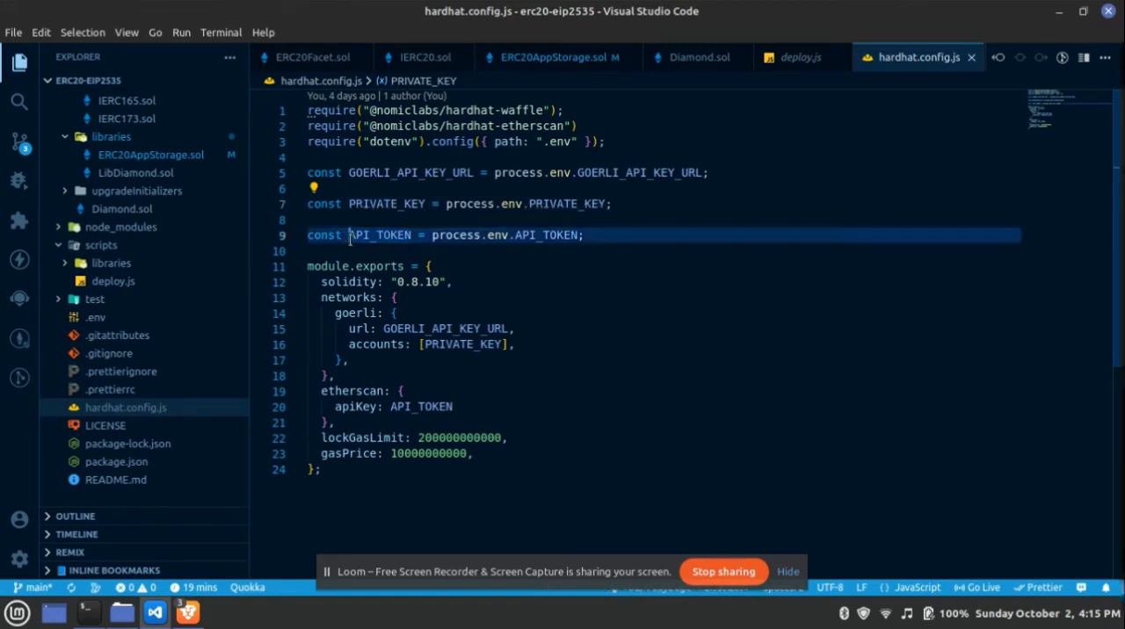
double_click(379, 234)
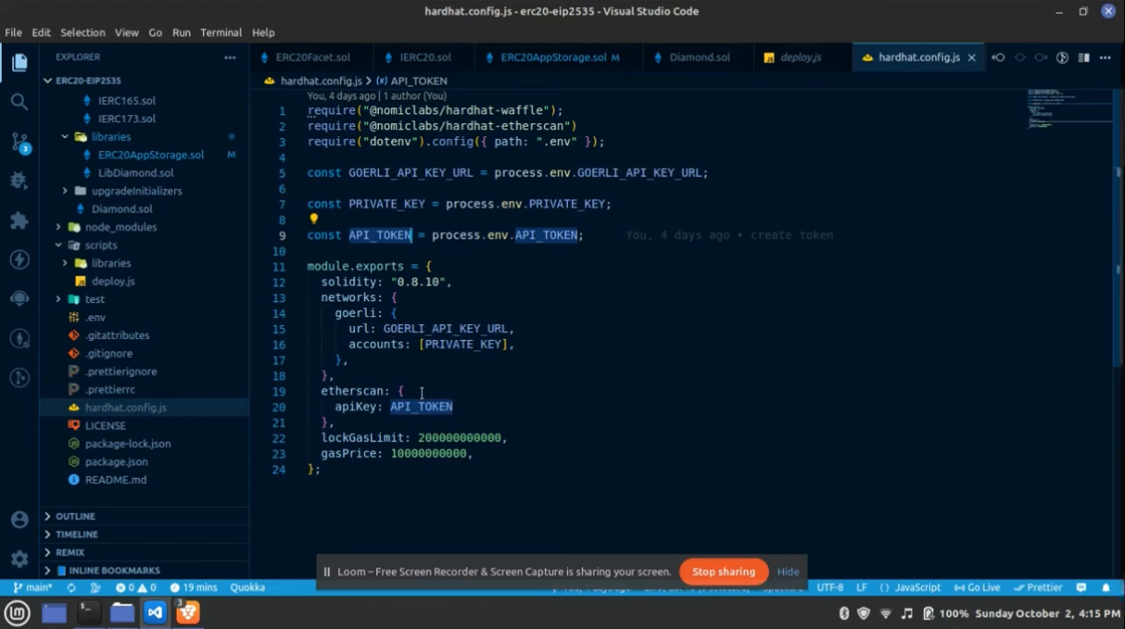
click(355, 313)
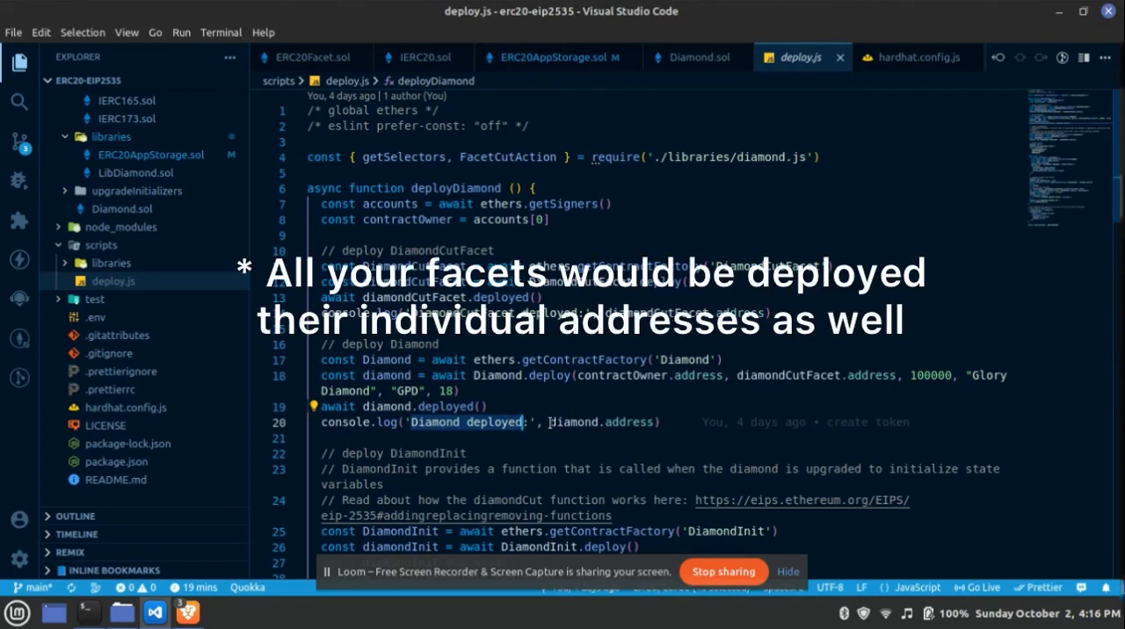
Step: Select the 'Diamond deployed' log message in the deploy output
double_click(602, 422)
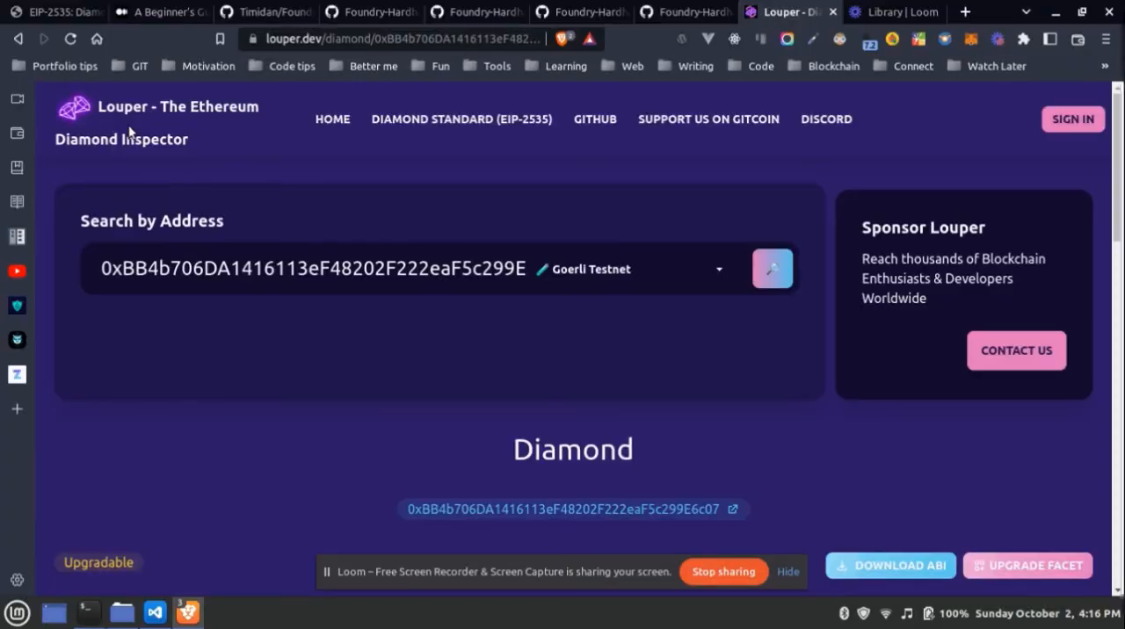
mouse_move(51, 149)
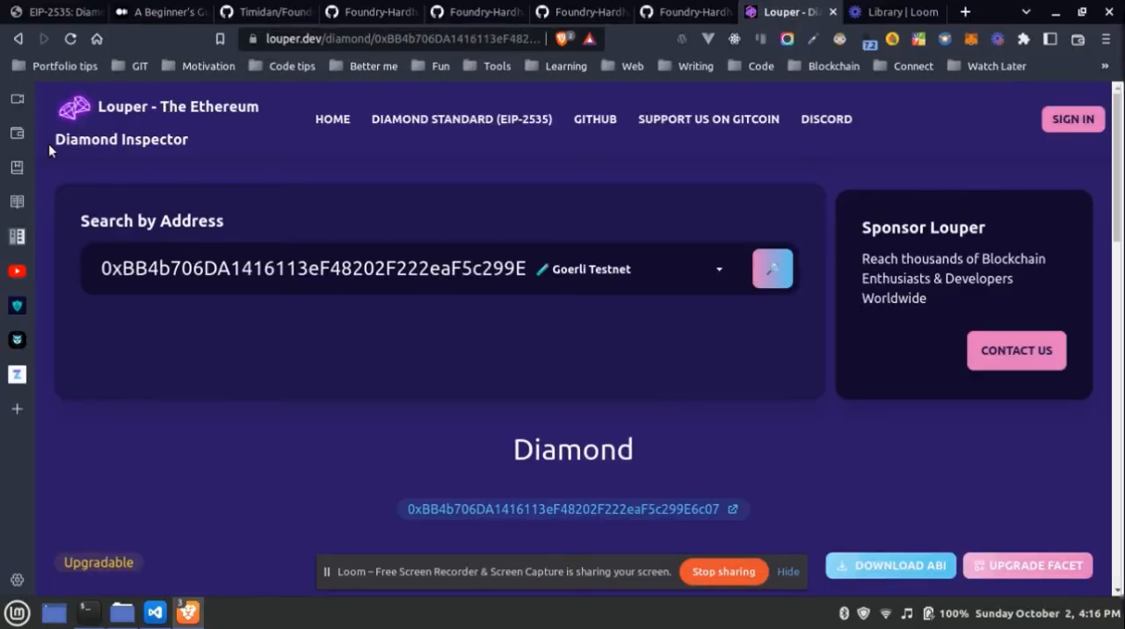
Step: Review the DiamondCut, DiamondLoupe, Ownership and ERC20 facet cards, then open Read ERC20Facet
double_click(121, 139)
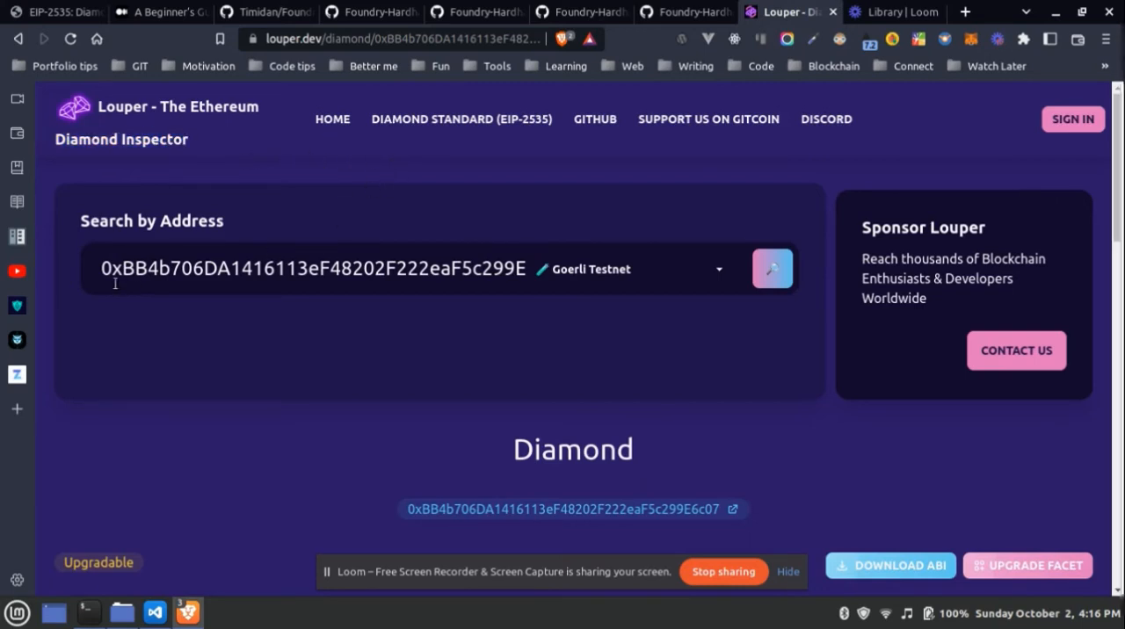
mouse_move(585, 275)
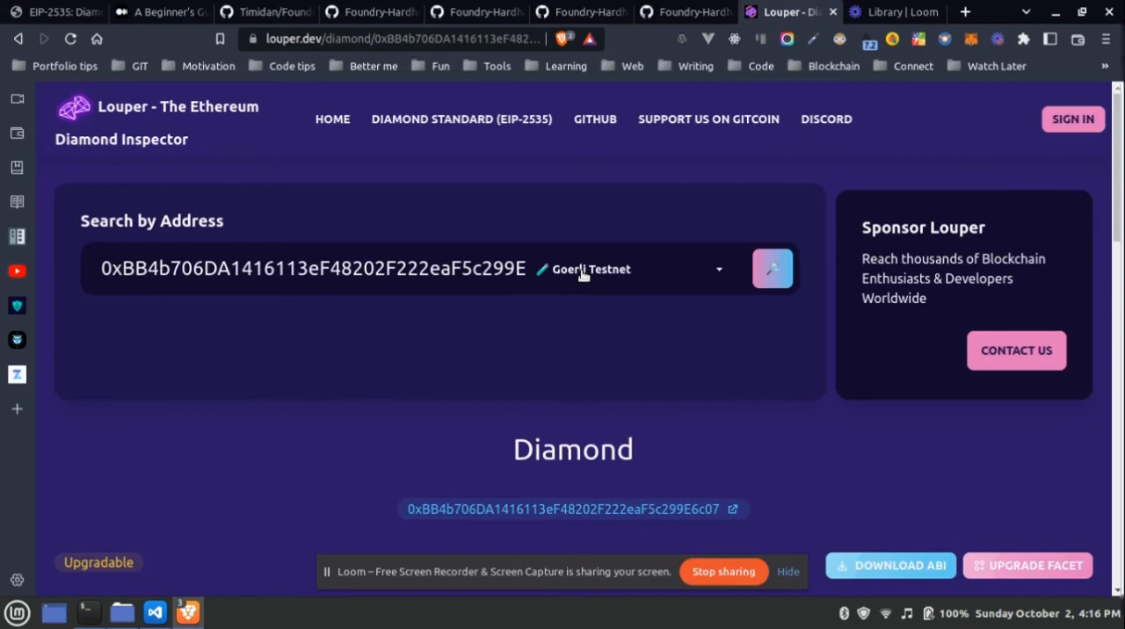
mouse_move(736, 334)
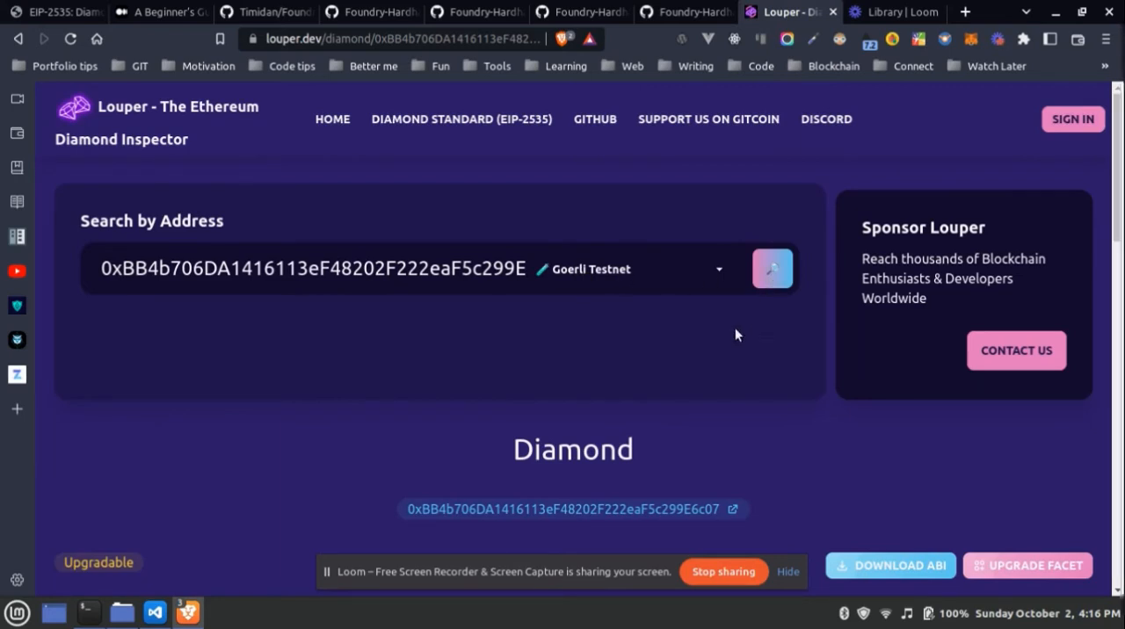
scroll(down, 3)
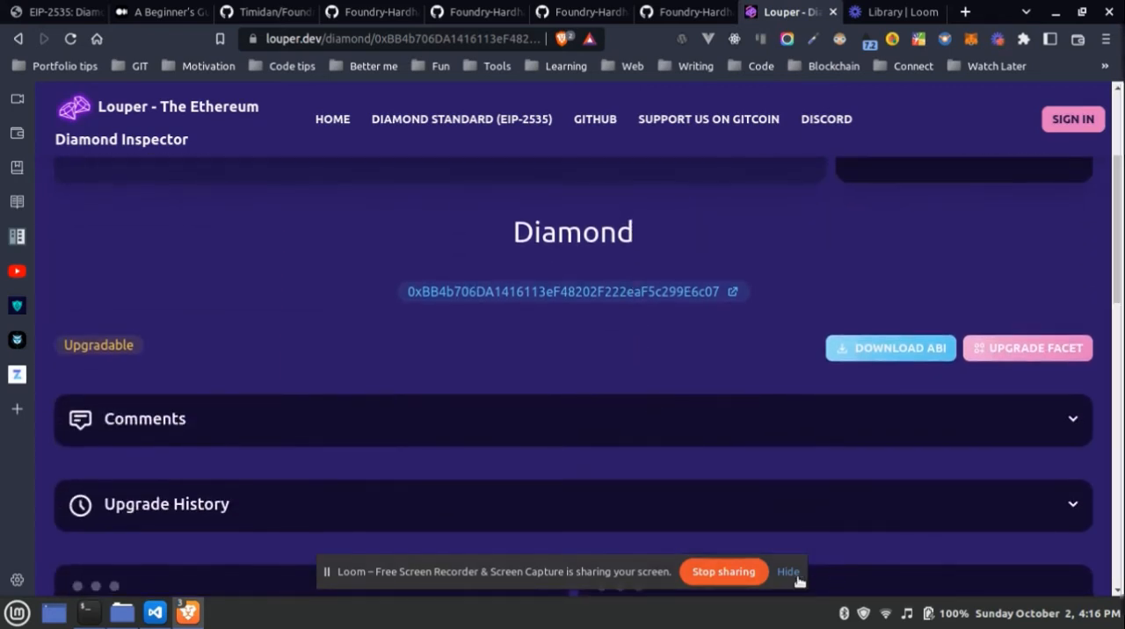
click(787, 571)
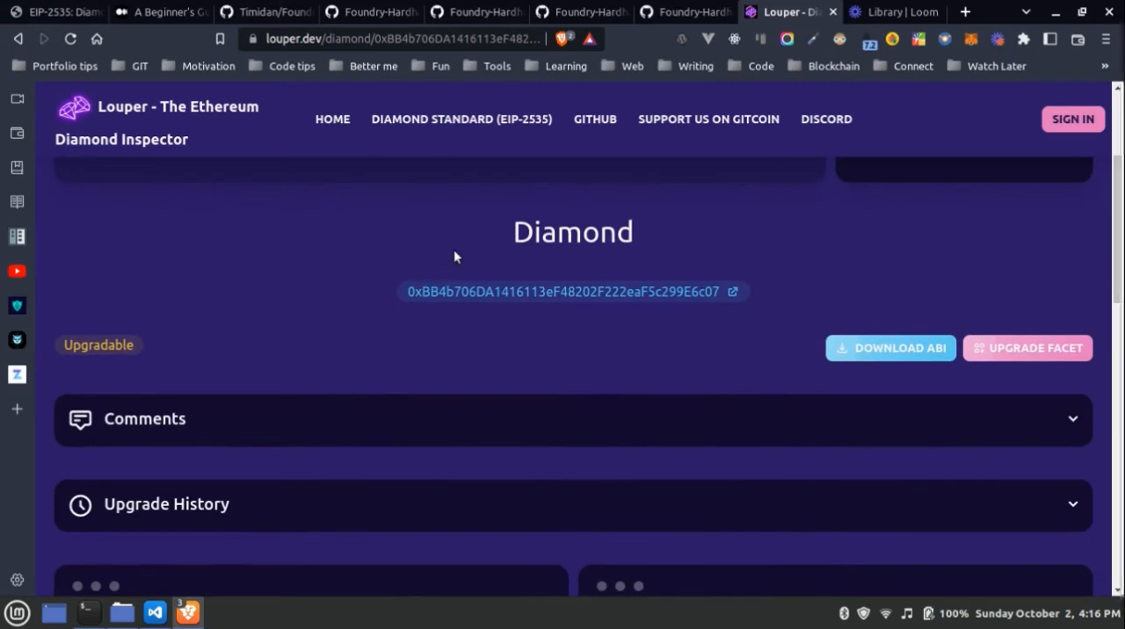
double_click(572, 231)
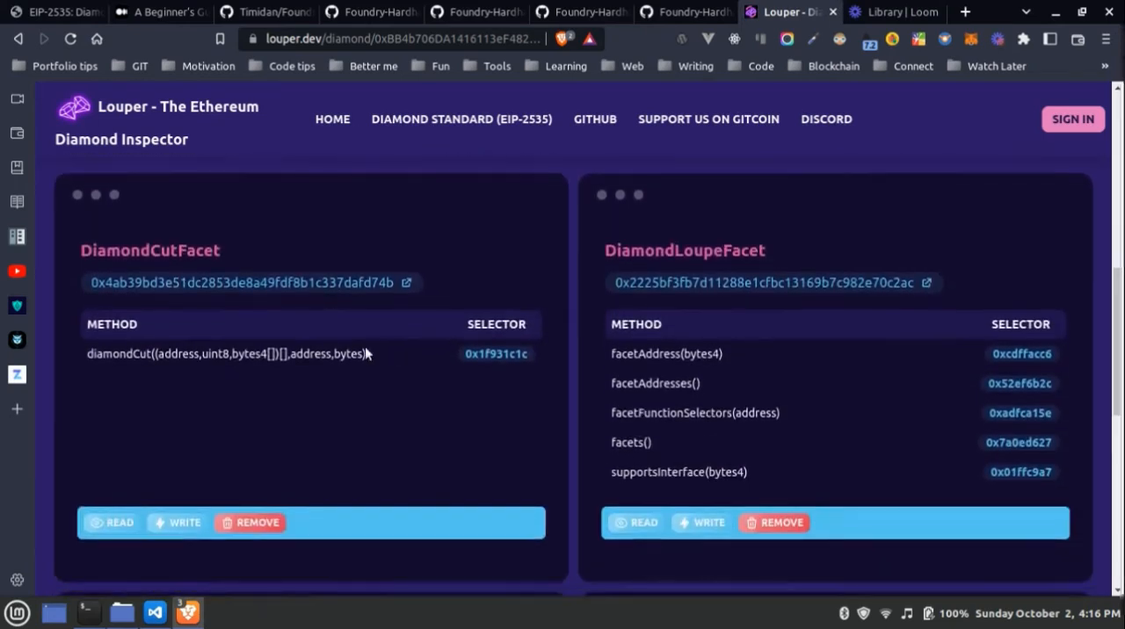
mouse_move(172, 283)
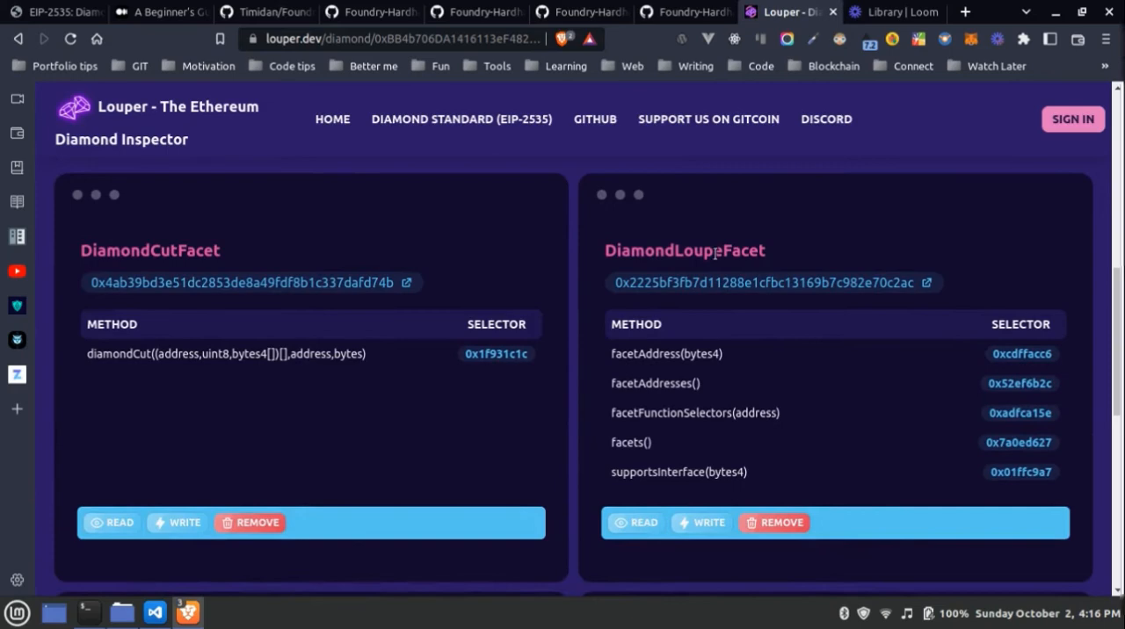
scroll(down, 3)
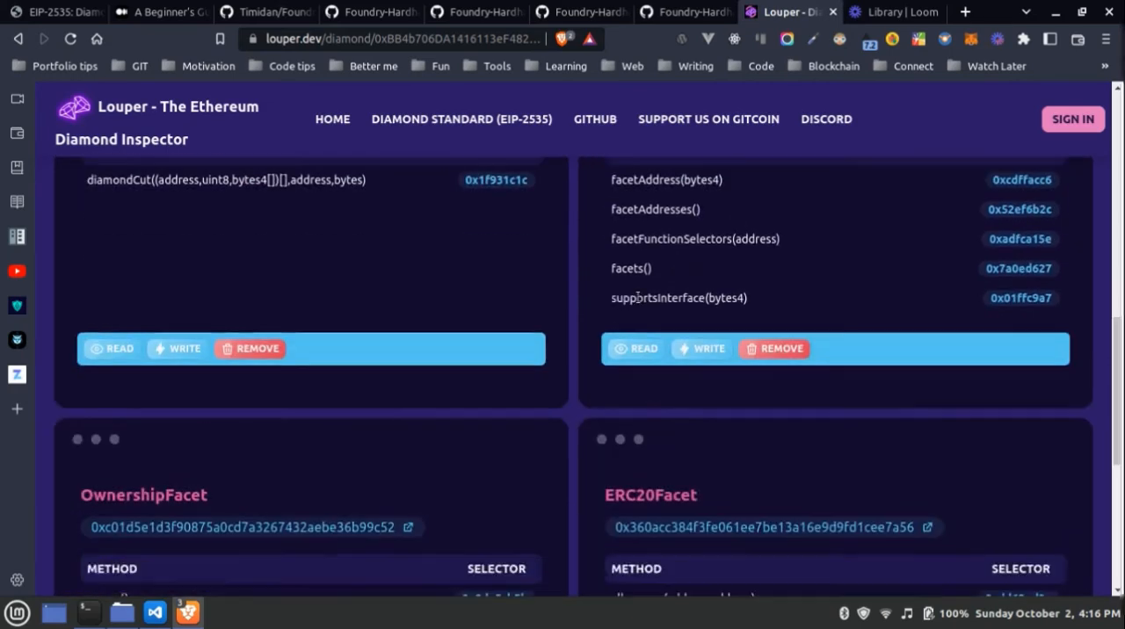
scroll(down, 3)
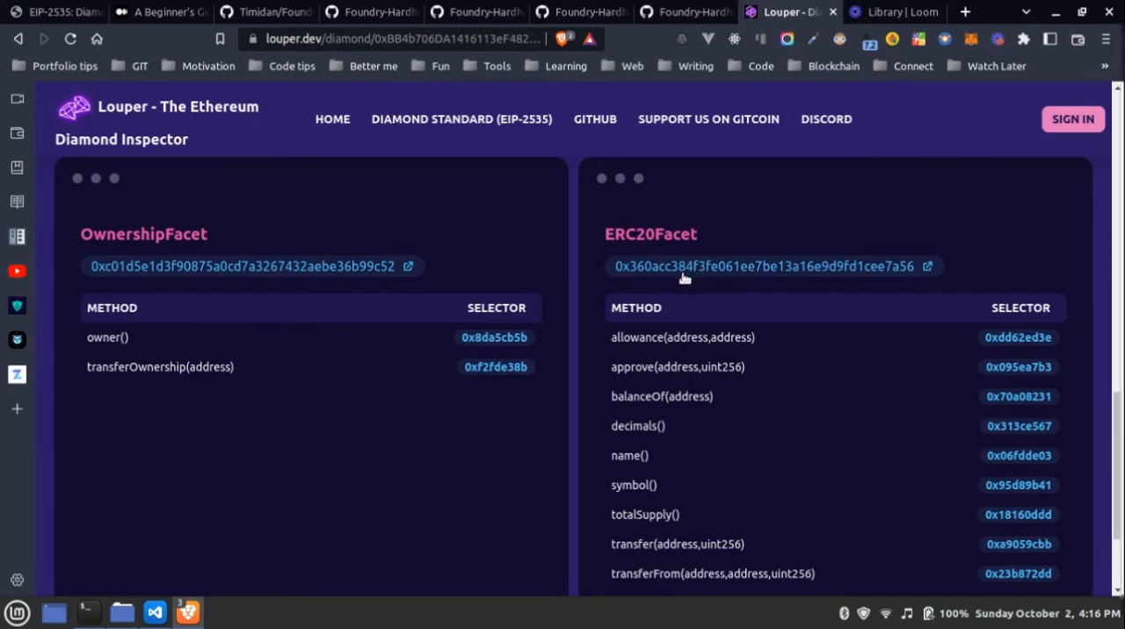
mouse_move(926, 276)
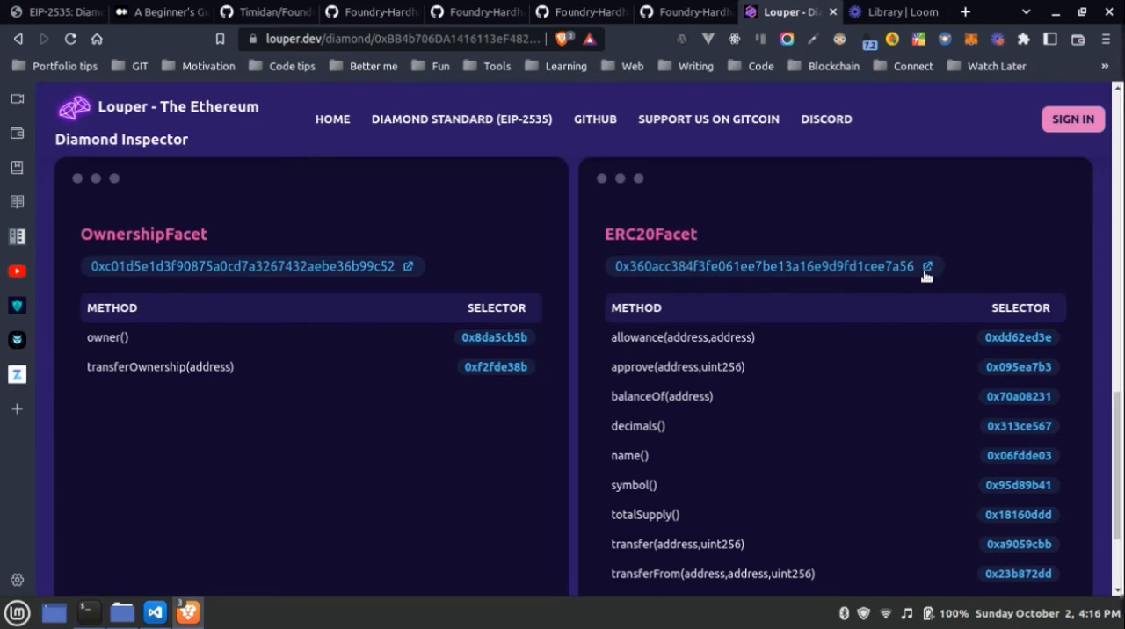
scroll(down, 3)
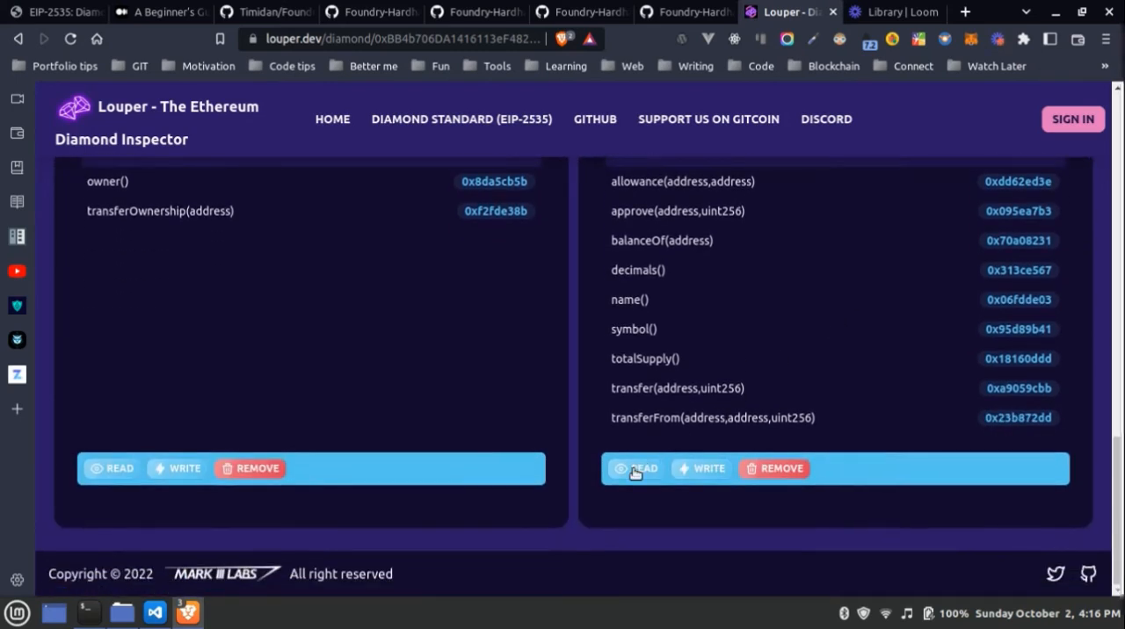
mouse_move(504, 288)
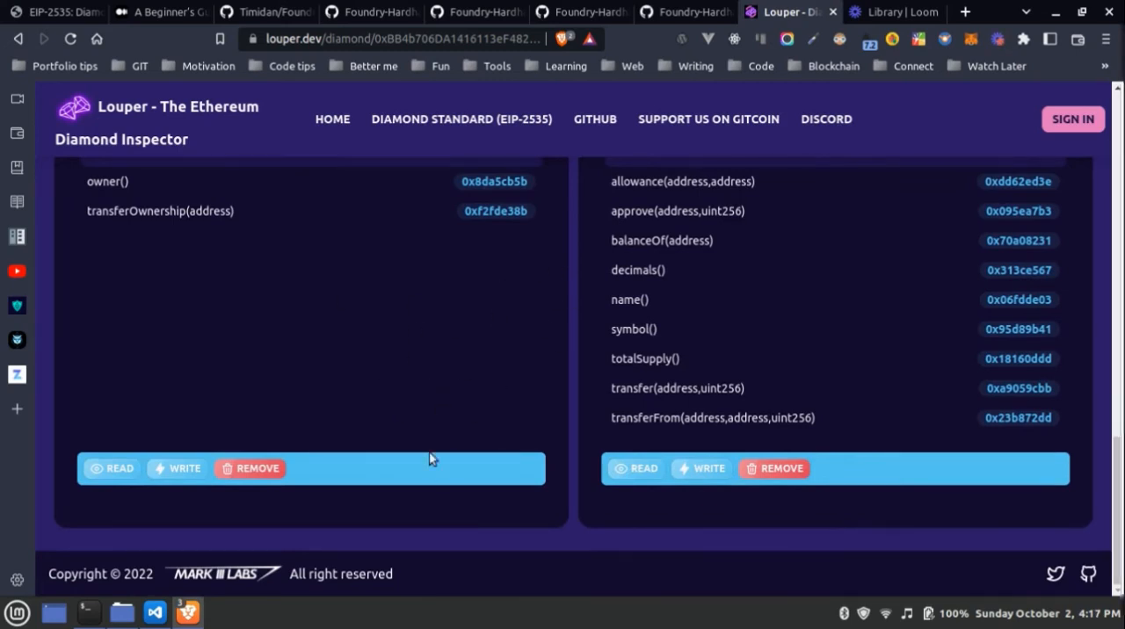
mouse_move(744, 308)
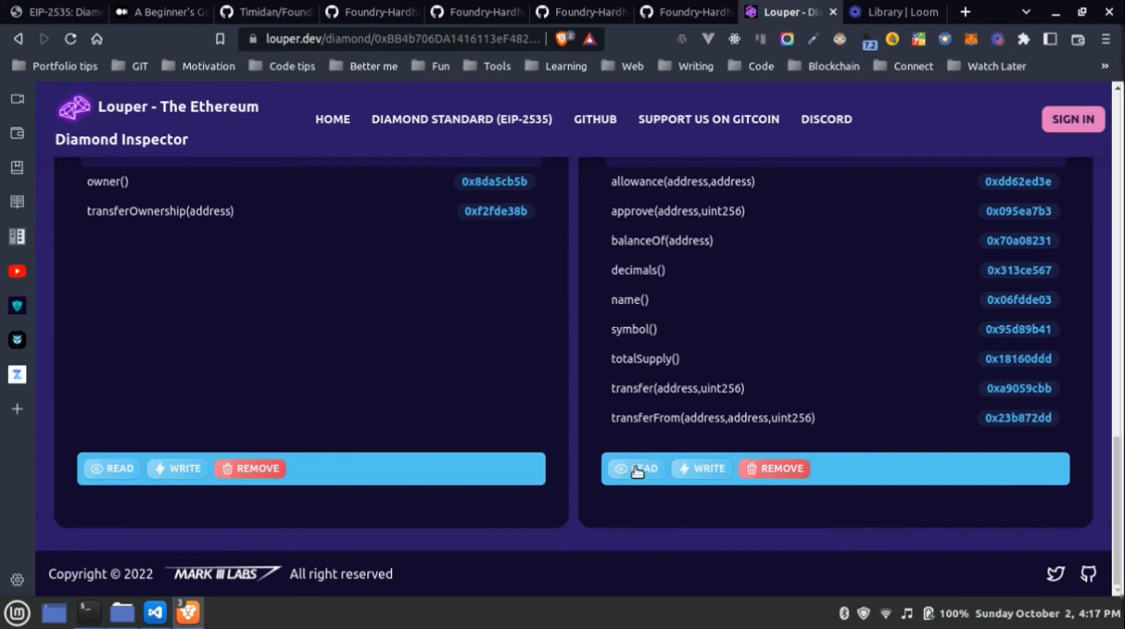
click(633, 468)
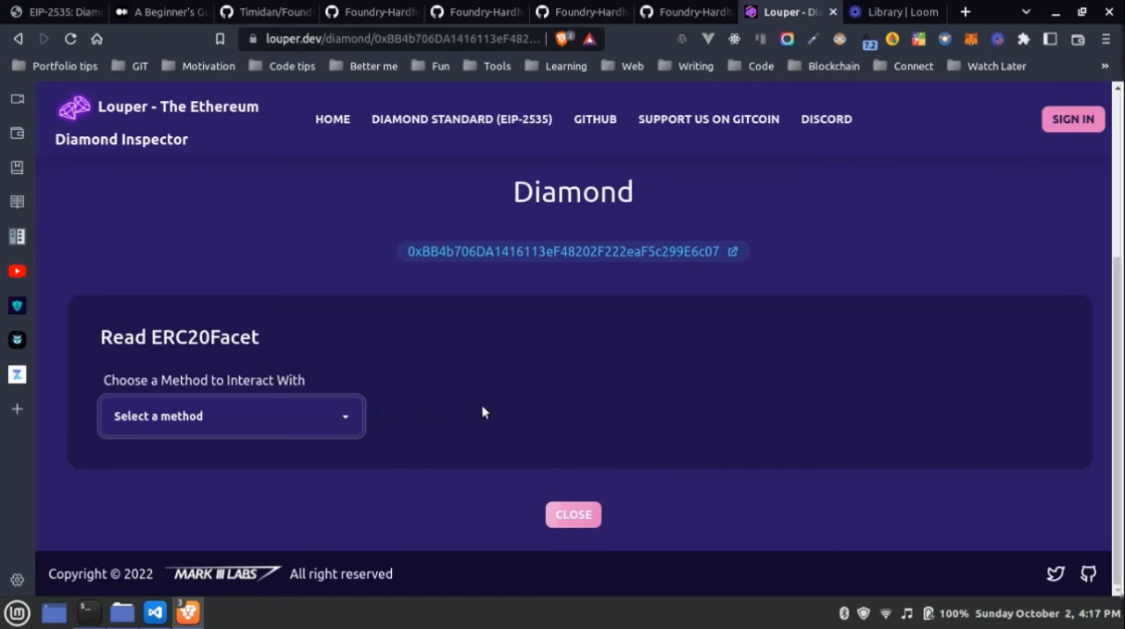
Step: Read the token name 'Glory Diamond', symbol 'GPD' and the BigNumber totalSupply
click(231, 416)
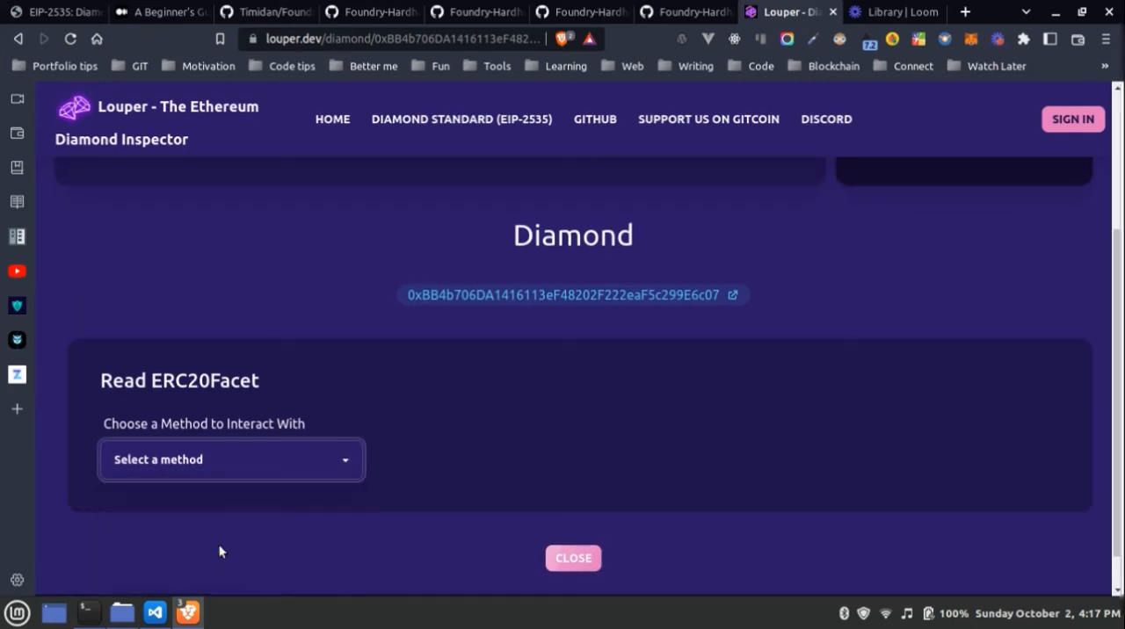
click(231, 460)
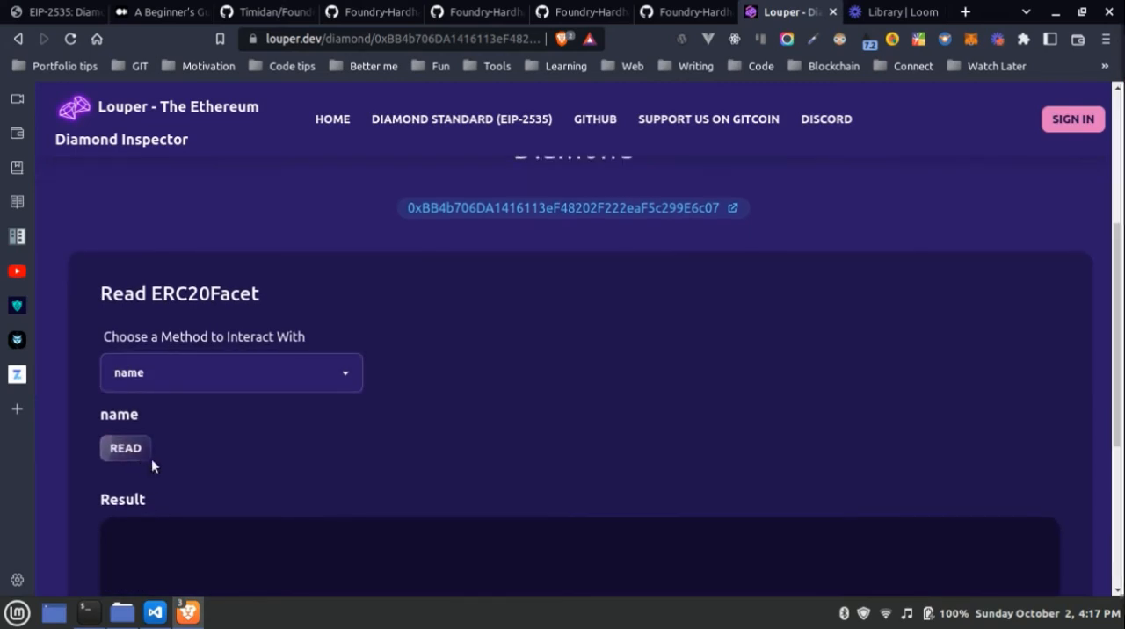
click(124, 448)
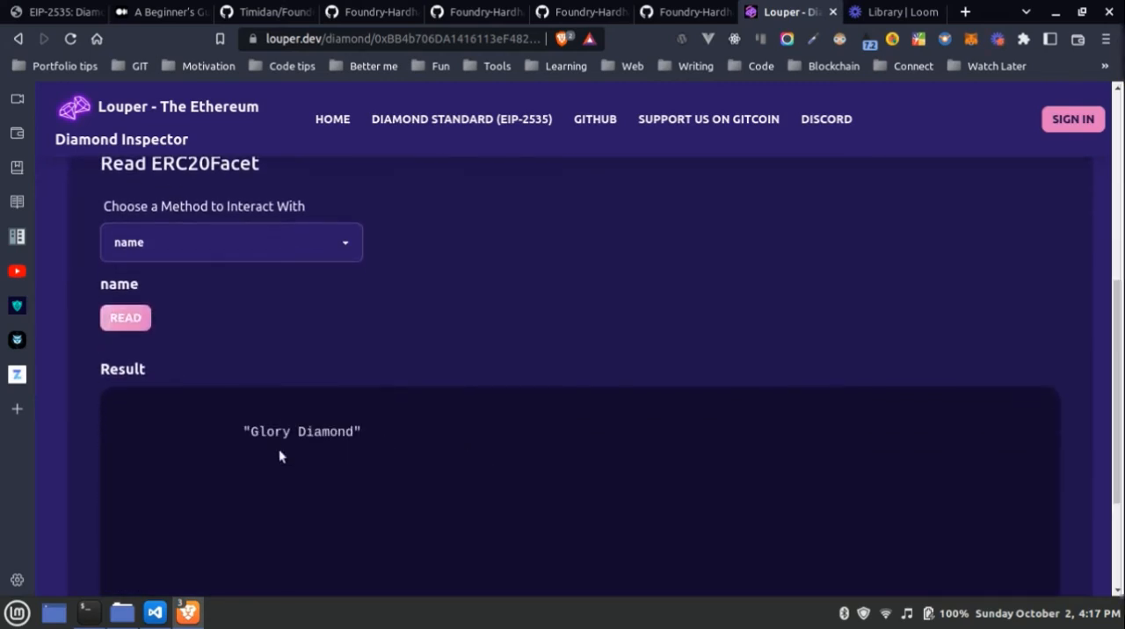
click(231, 242)
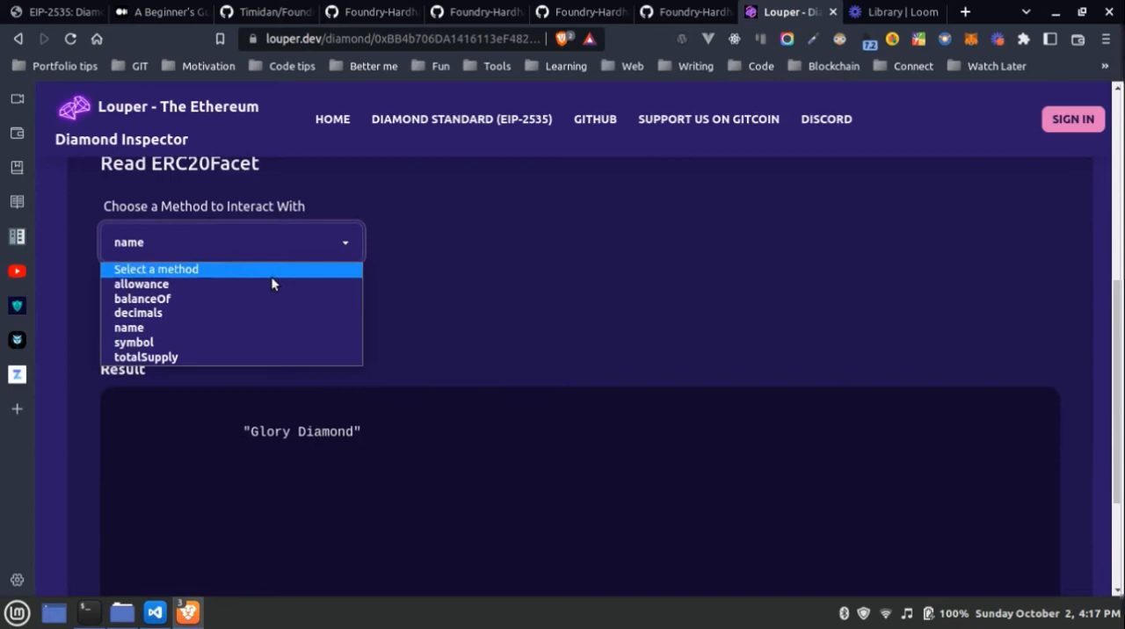
click(134, 342)
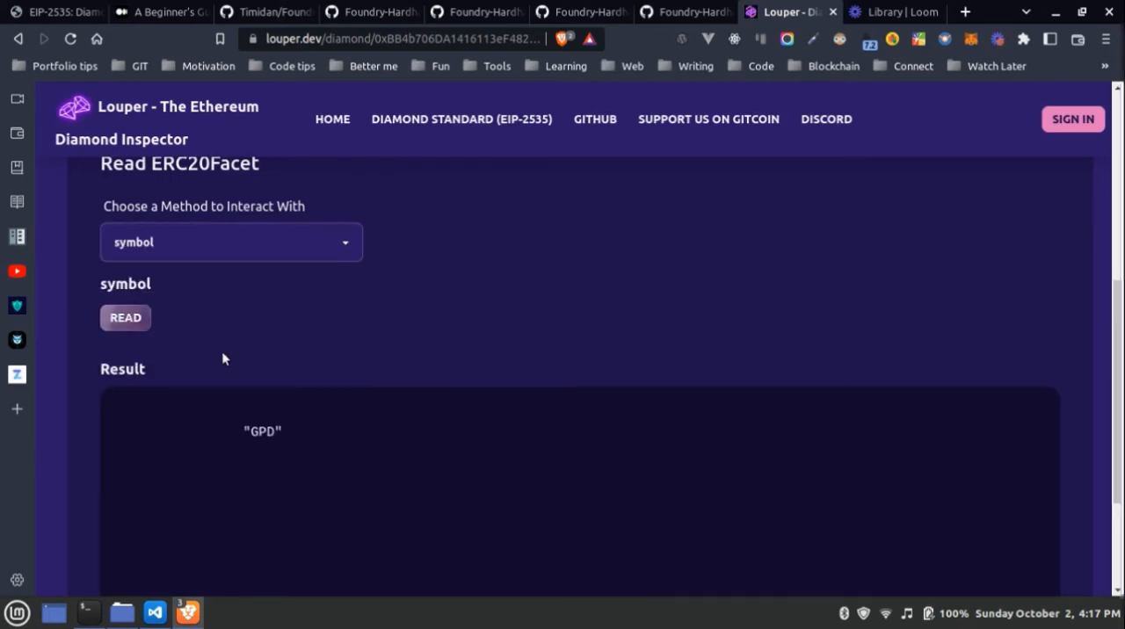
click(230, 242)
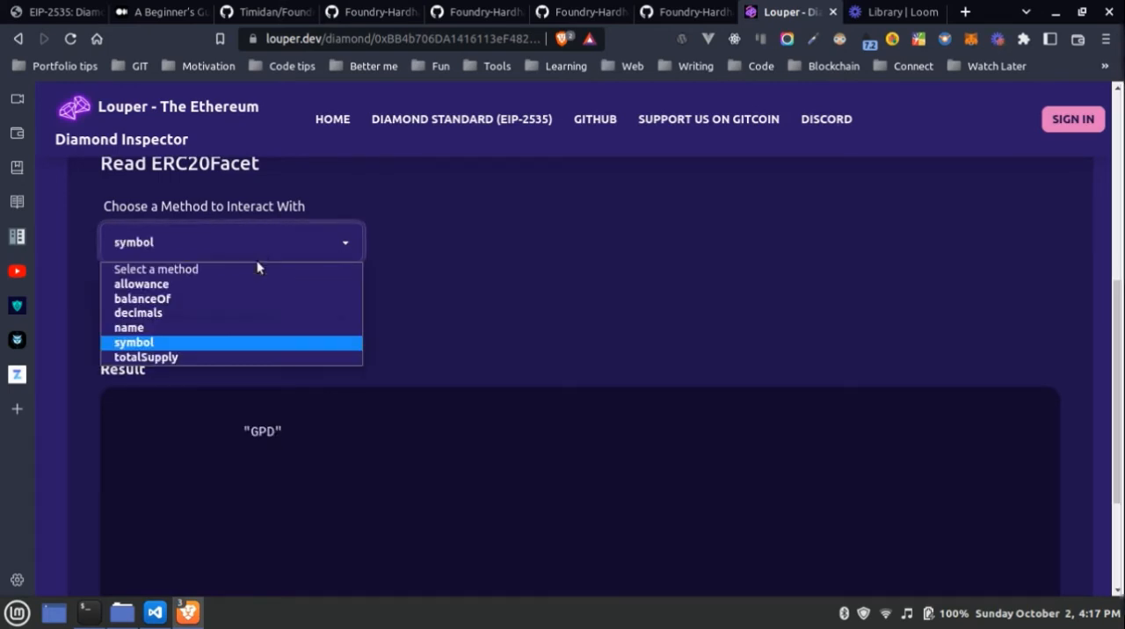
click(146, 357)
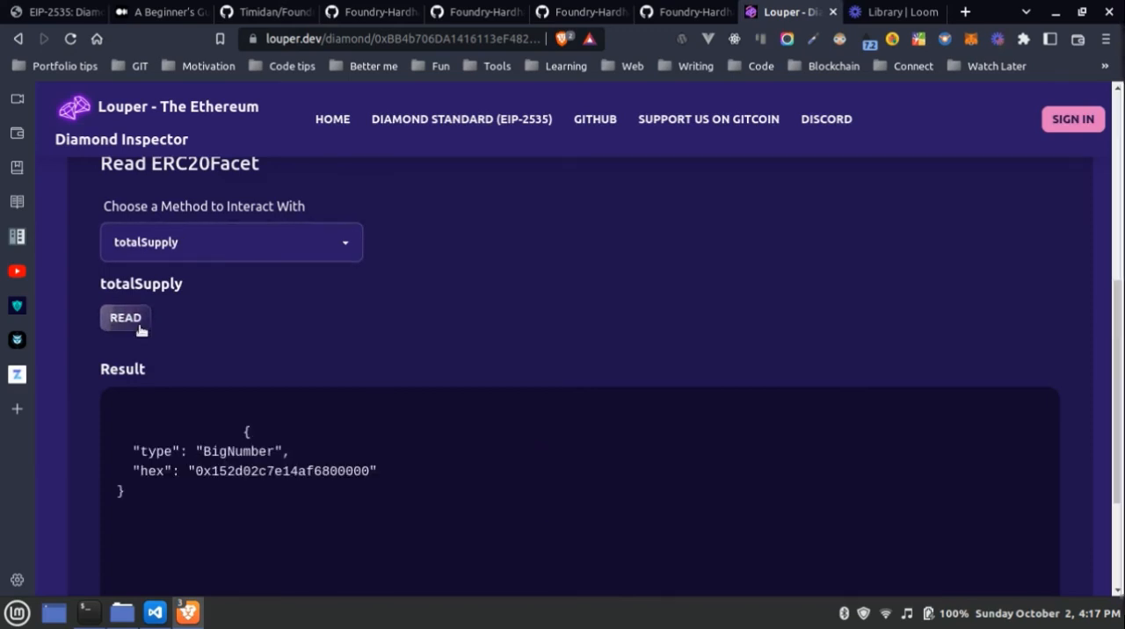
mouse_move(259, 325)
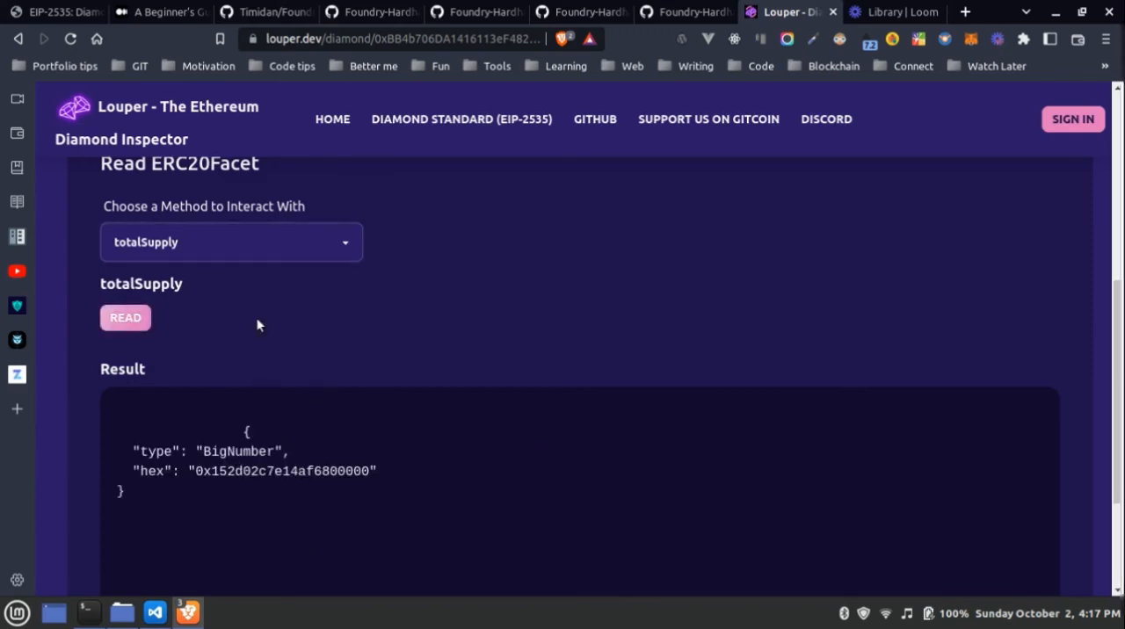
click(232, 242)
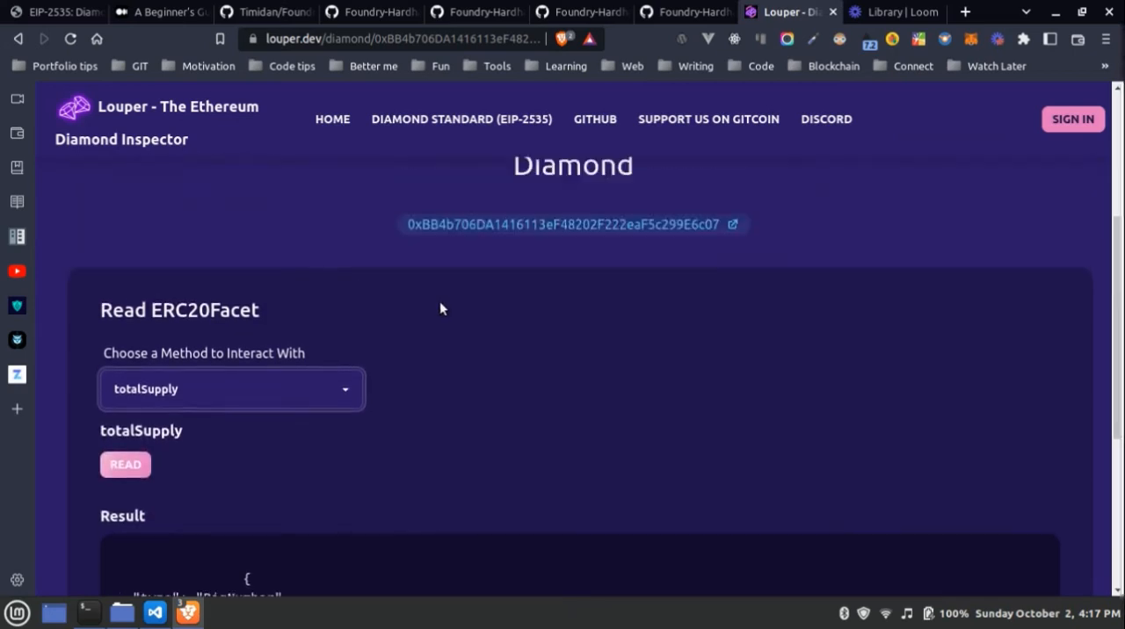
scroll(up, 3)
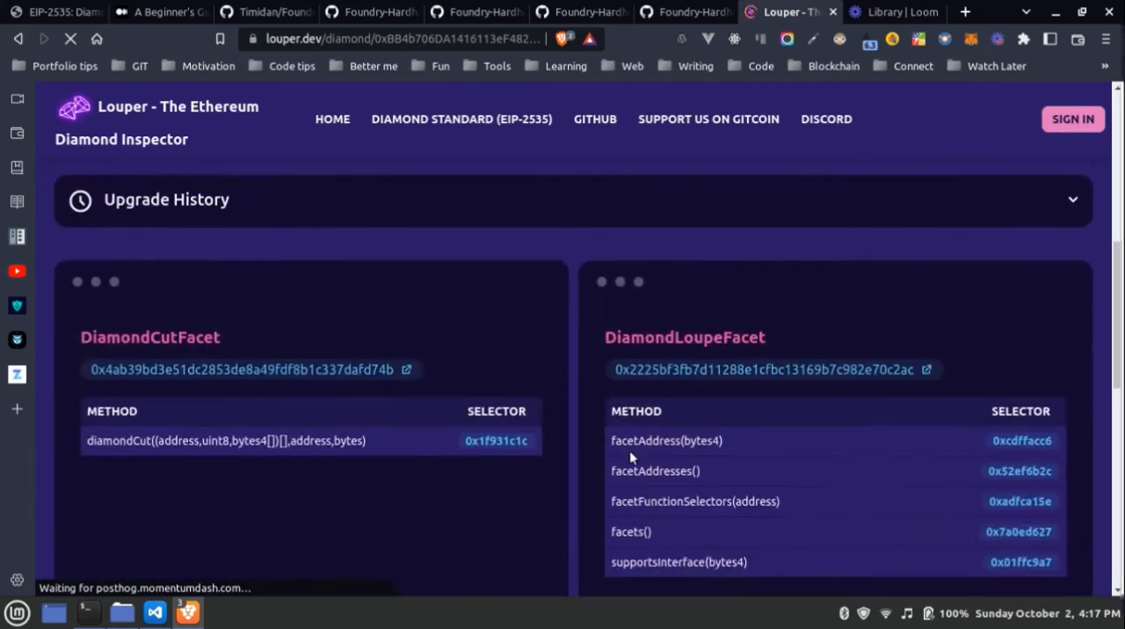
Step: Start a wallet connection on the Write ERC20Facet panel, raising a MetaMask notification
scroll(down, 3)
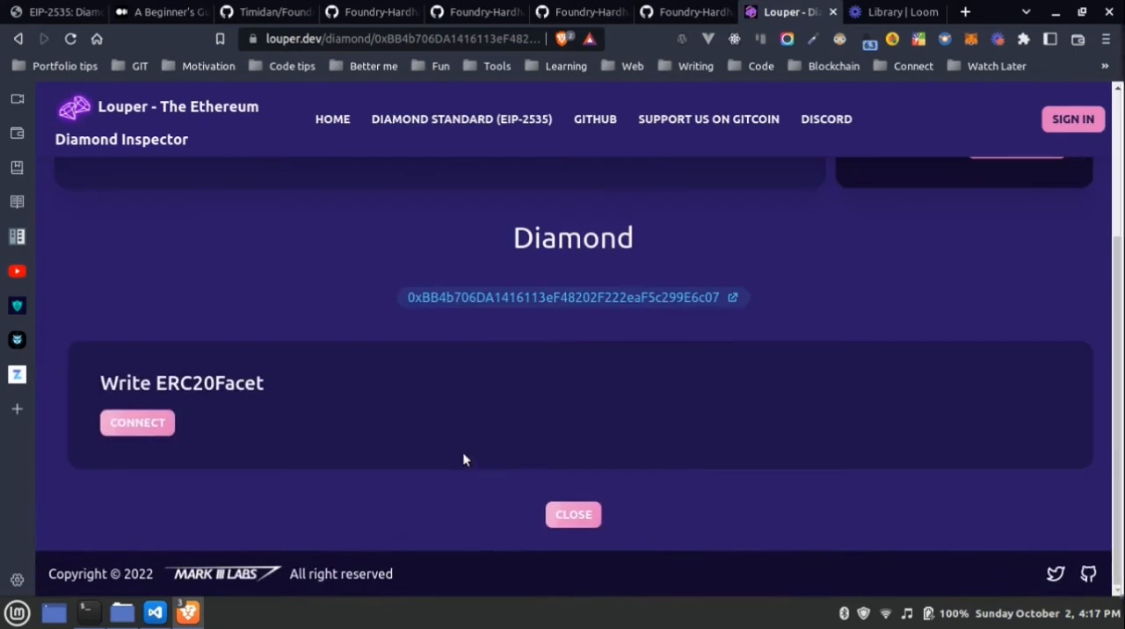
mouse_move(138, 422)
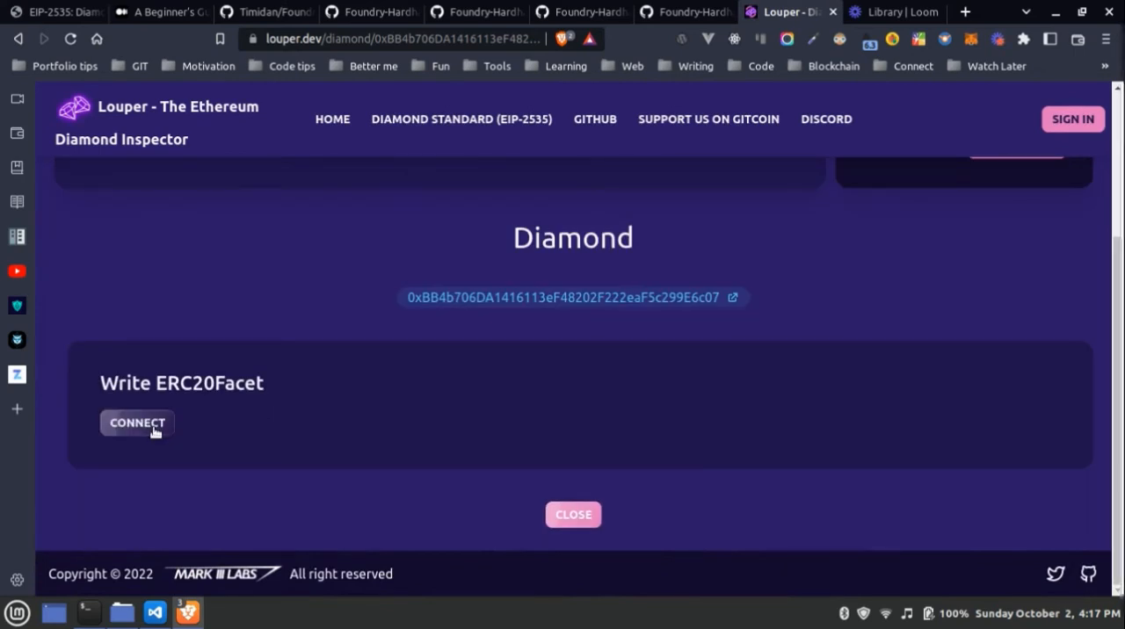
click(137, 423)
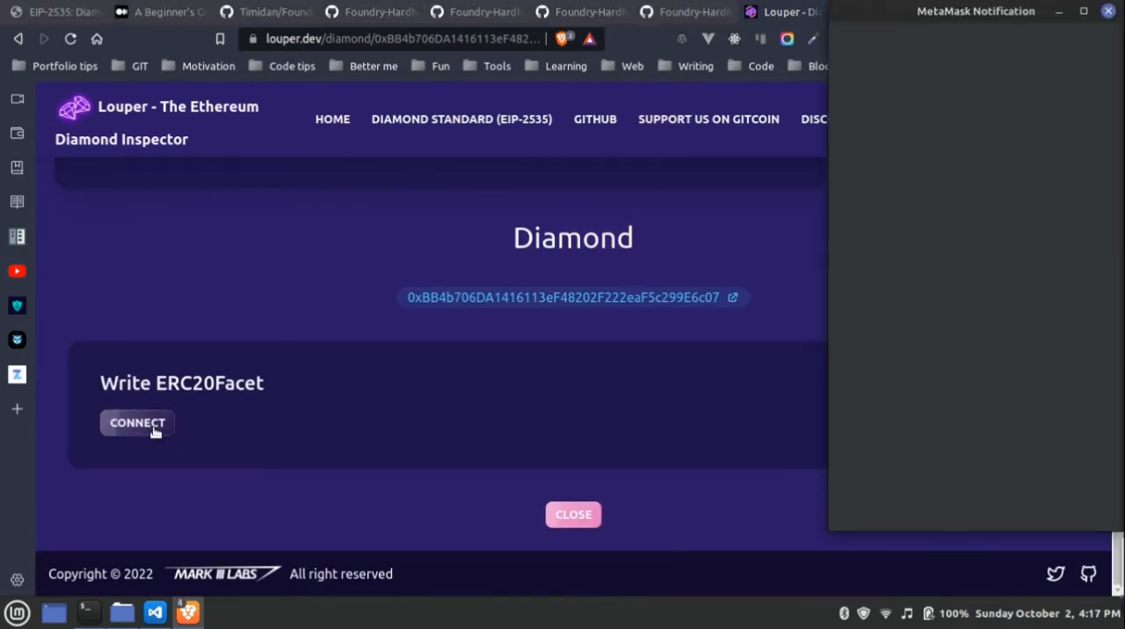
Step: Unlock MetaMask with the wallet password
click(137, 422)
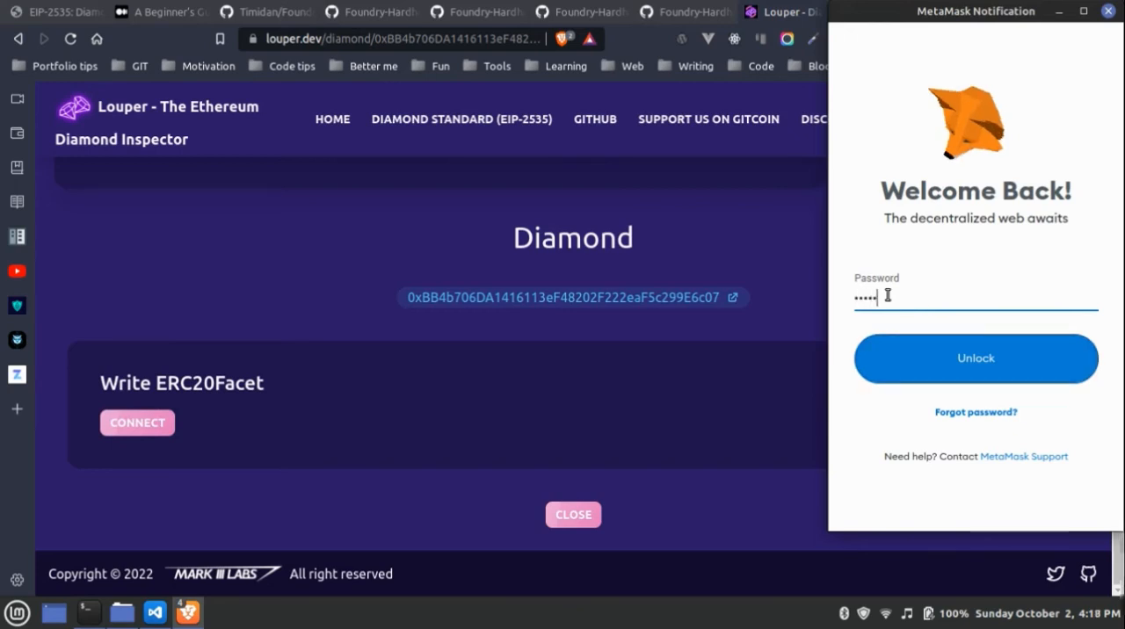
key(backspace)
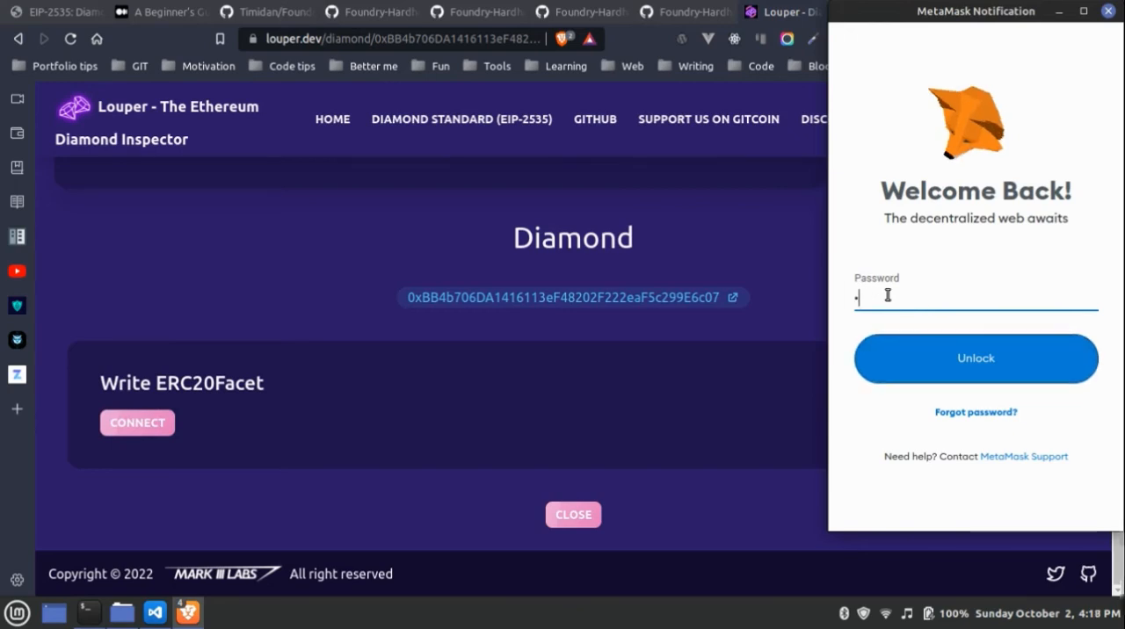
text(password)
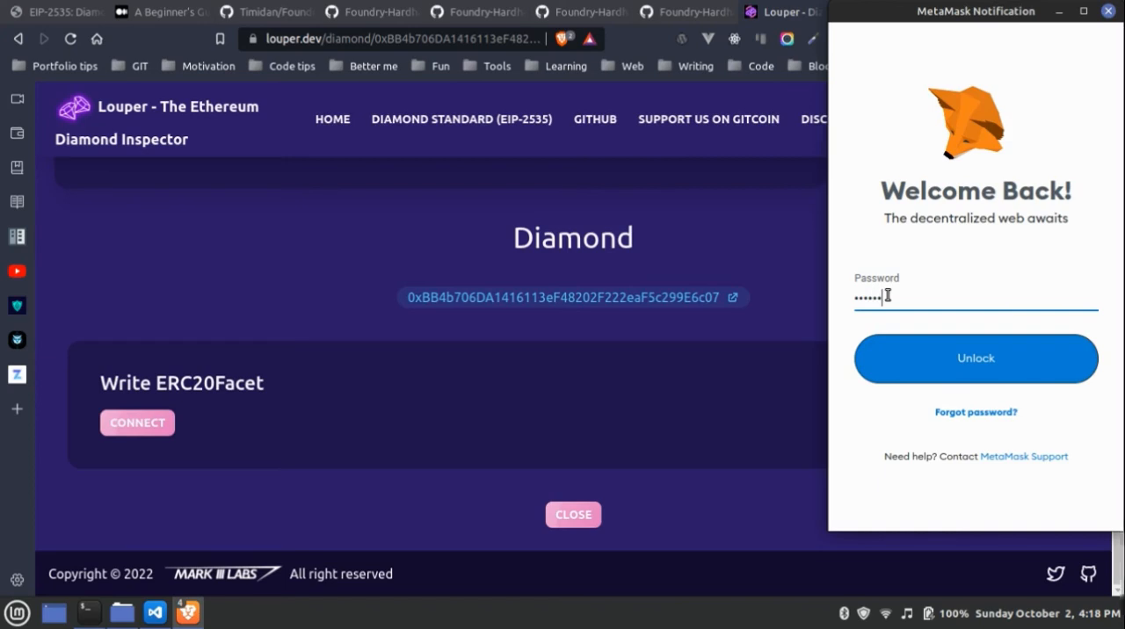
text(•)
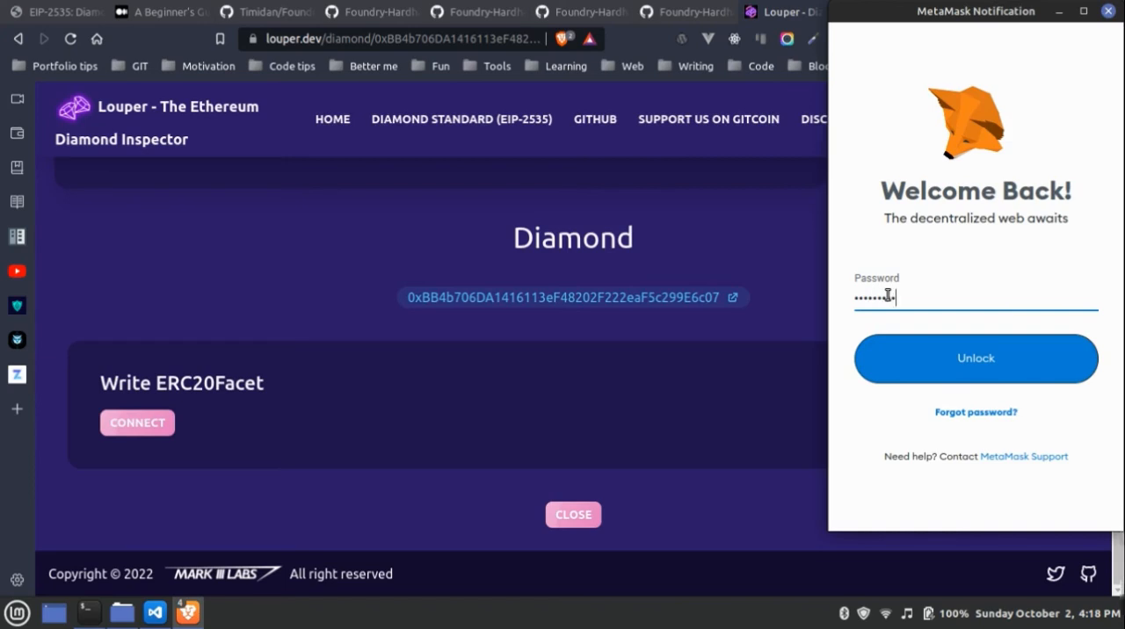
click(975, 358)
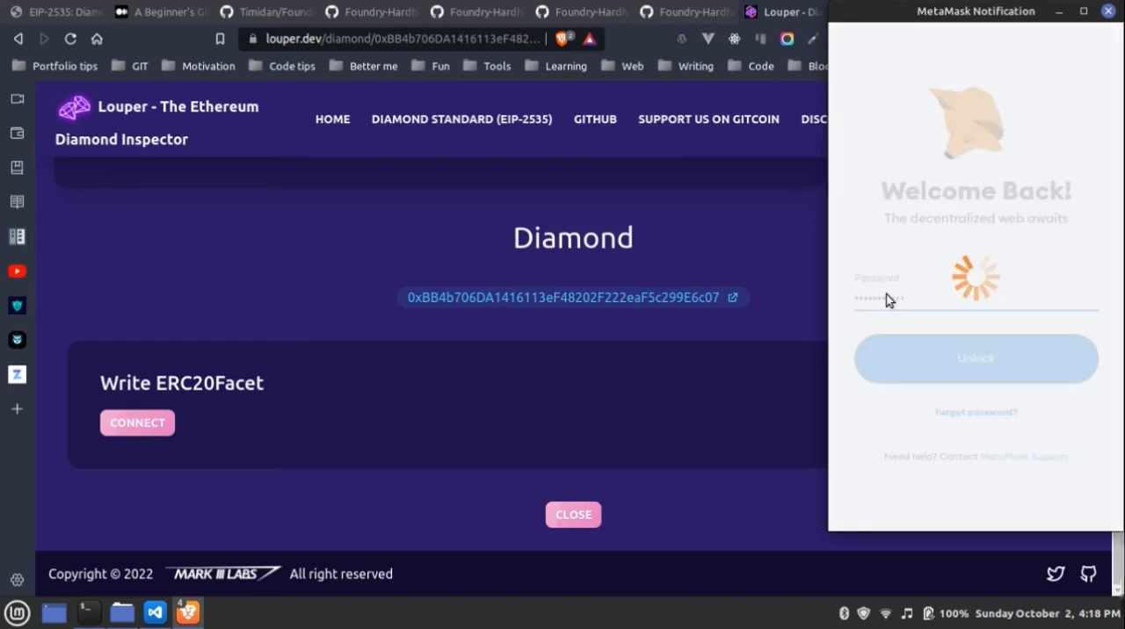
mouse_move(653, 411)
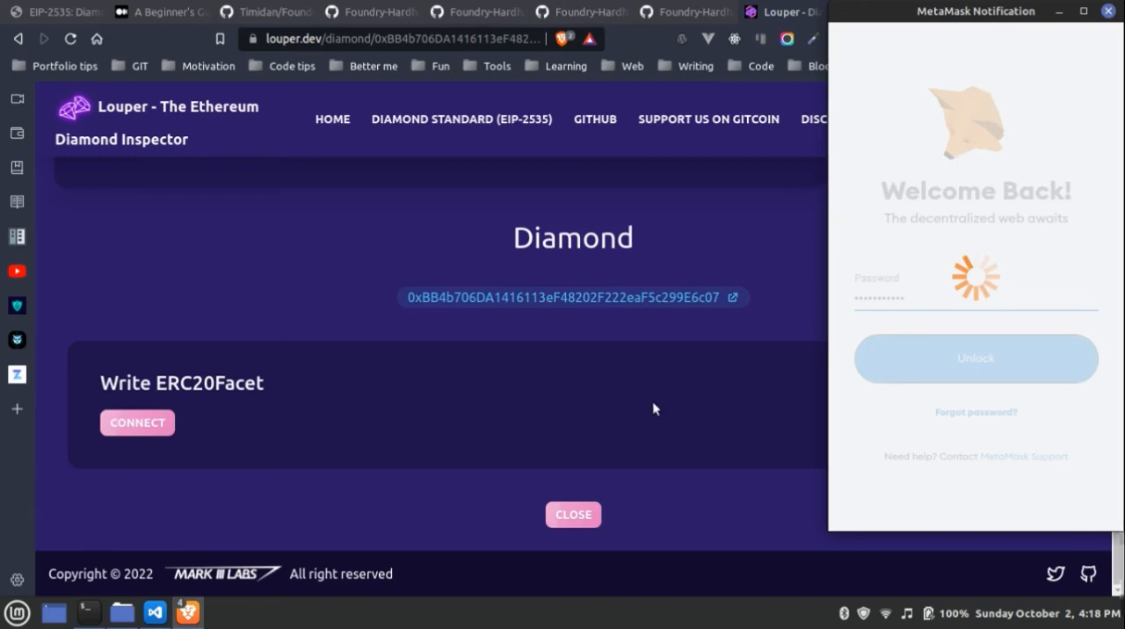
click(975, 359)
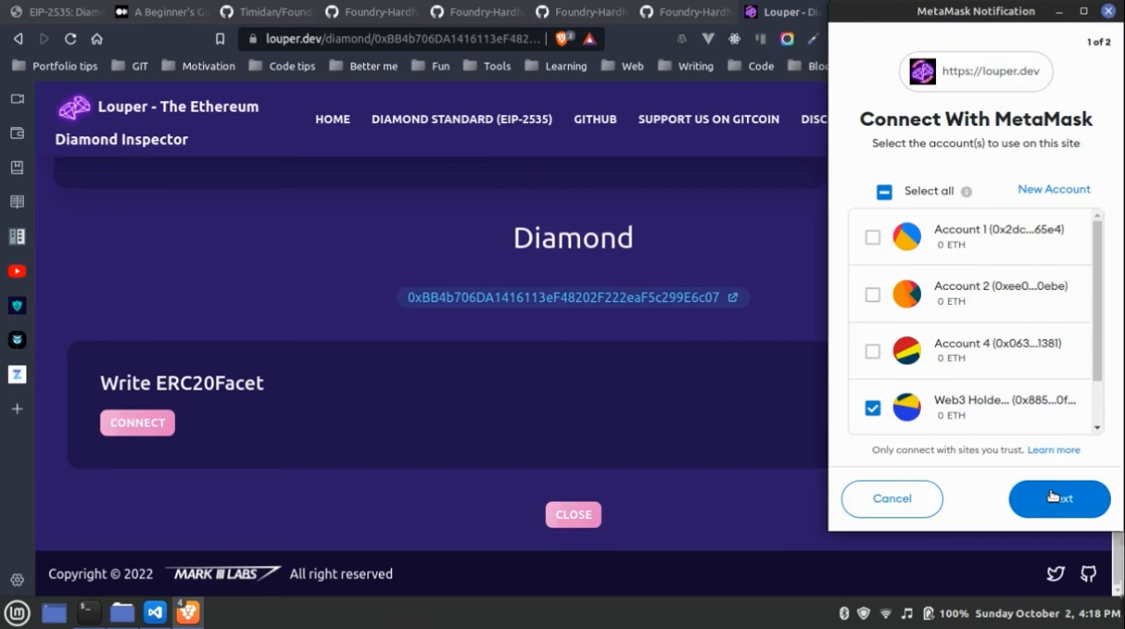
mouse_move(1037, 479)
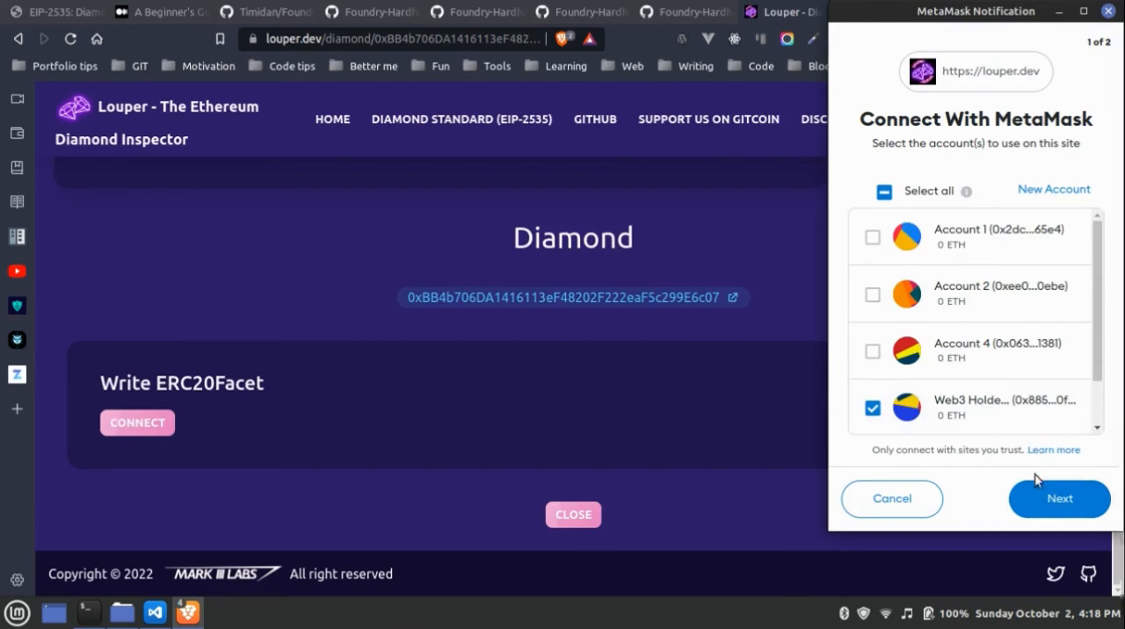
Step: Connect the Web3 Holder account to louper.dev and dismiss the invalid-network alert
click(1058, 498)
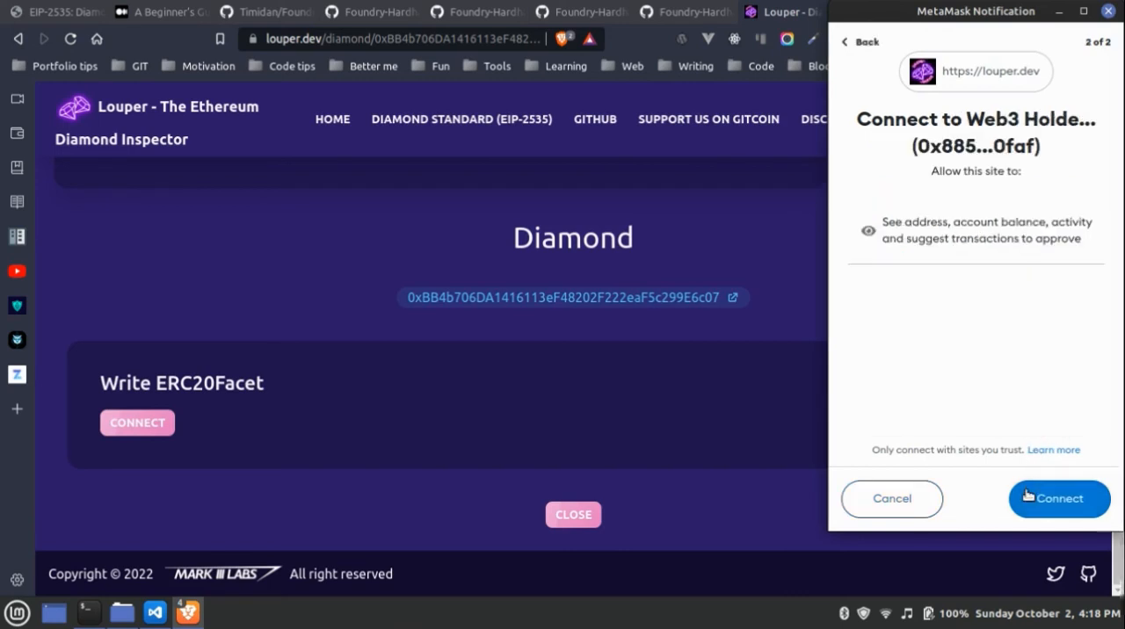
click(1058, 498)
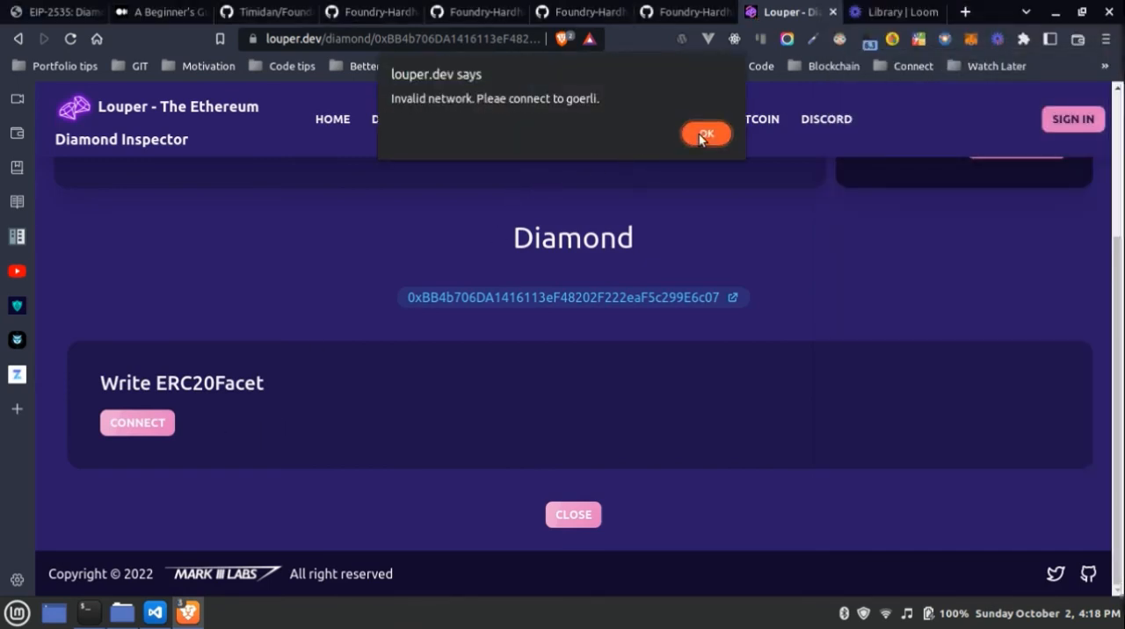
click(704, 134)
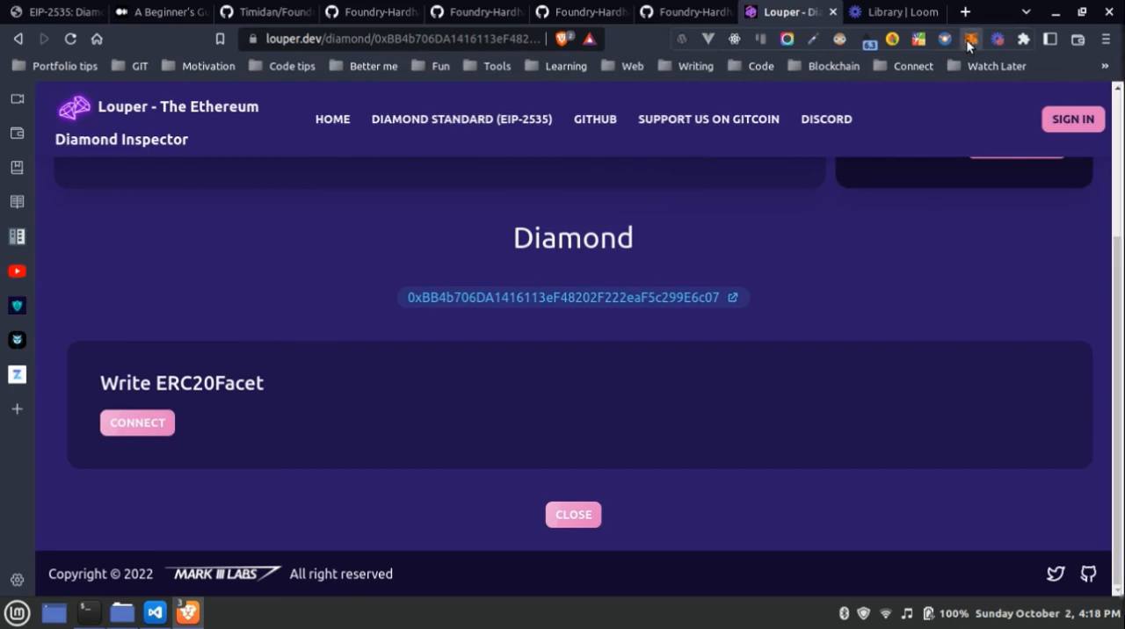
Step: Switch MetaMask to the Goerli Test Network and close the wallet popup
click(971, 39)
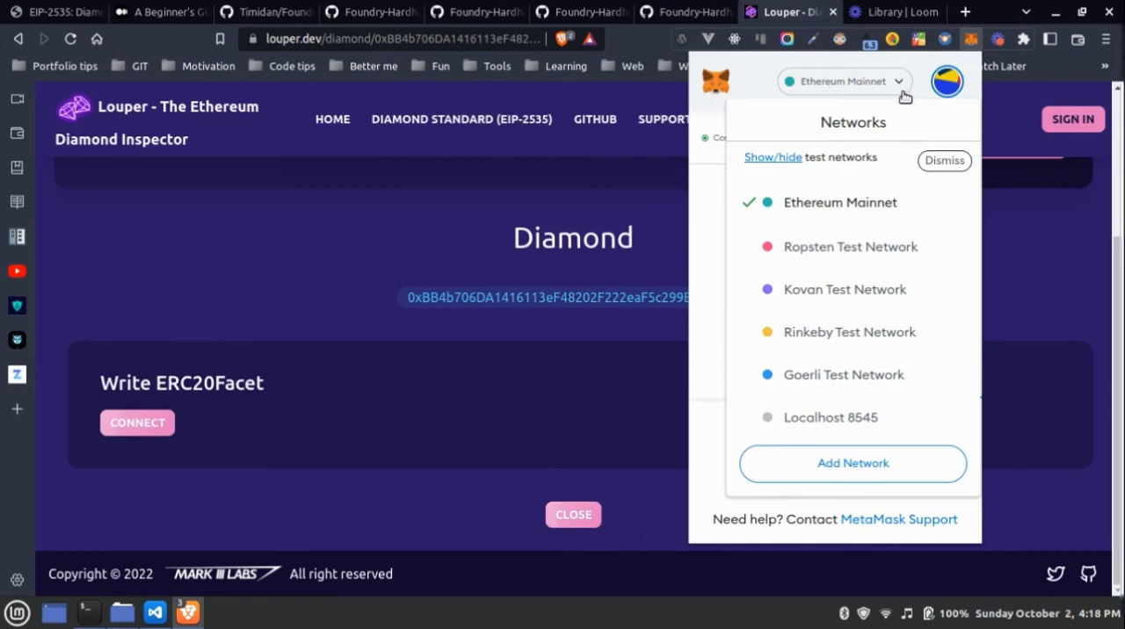
click(843, 374)
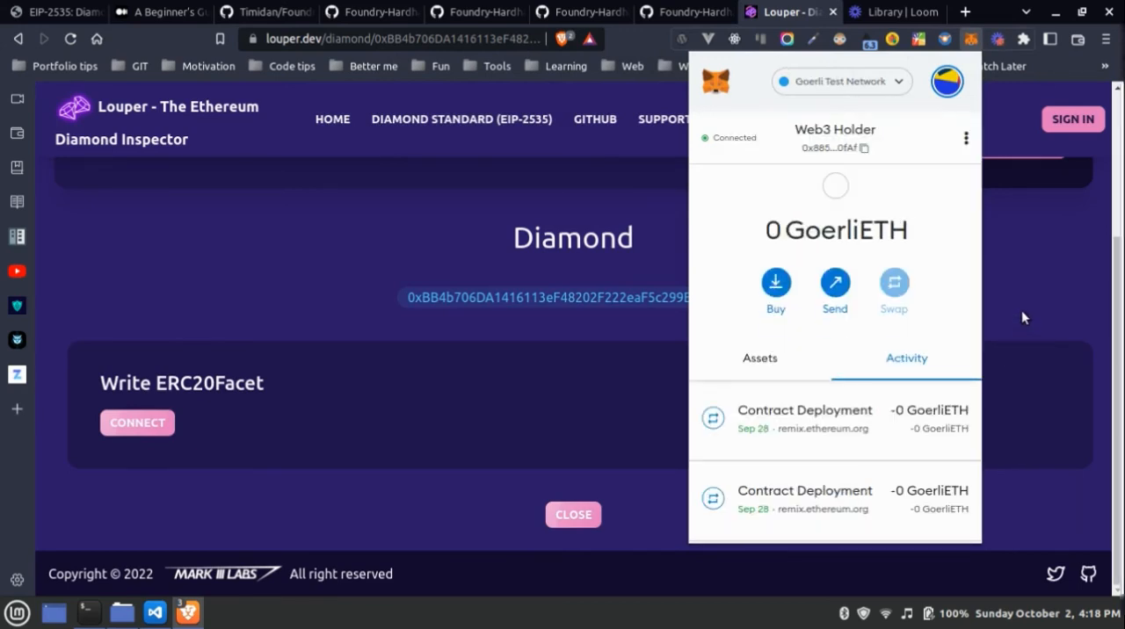
click(231, 410)
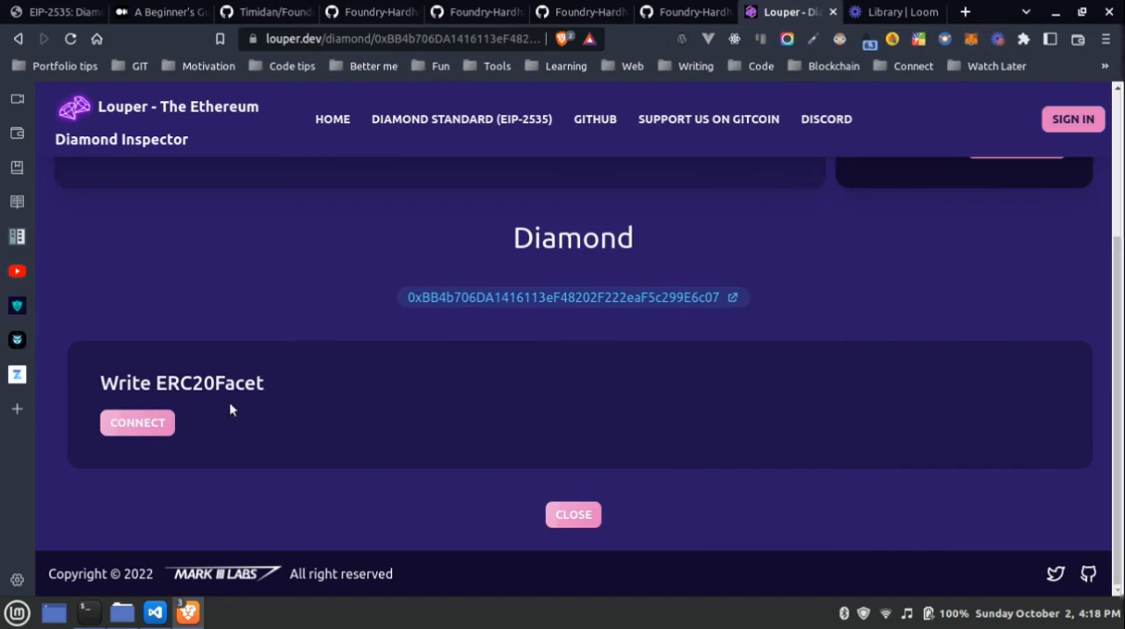
Step: Connect the wallet on Write ERC20Facet and select the approve method
click(137, 423)
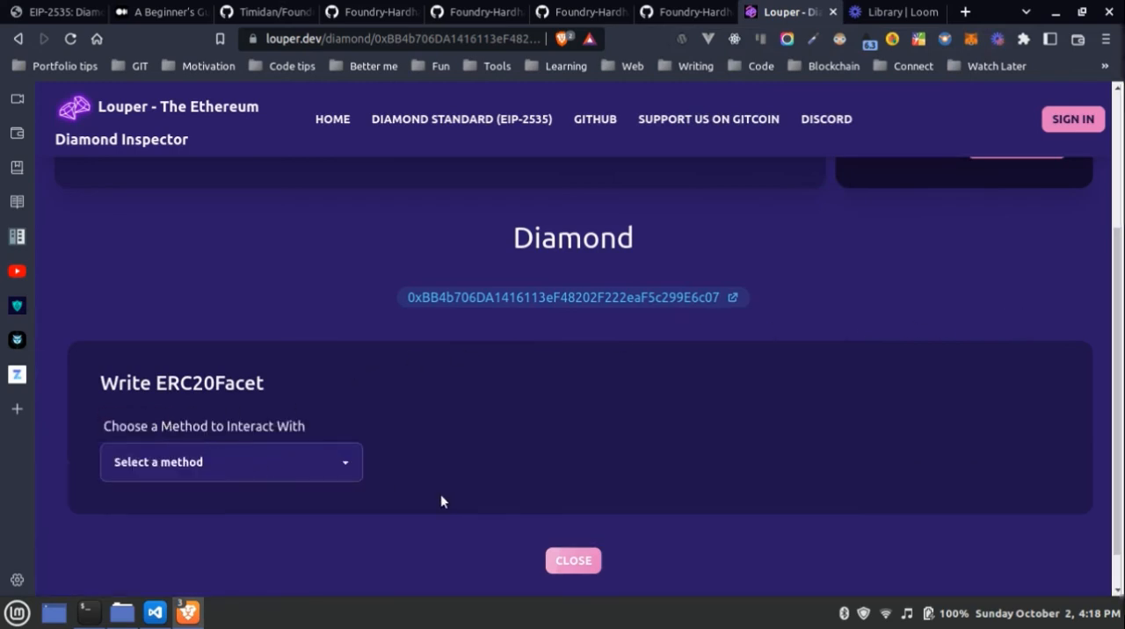
click(232, 462)
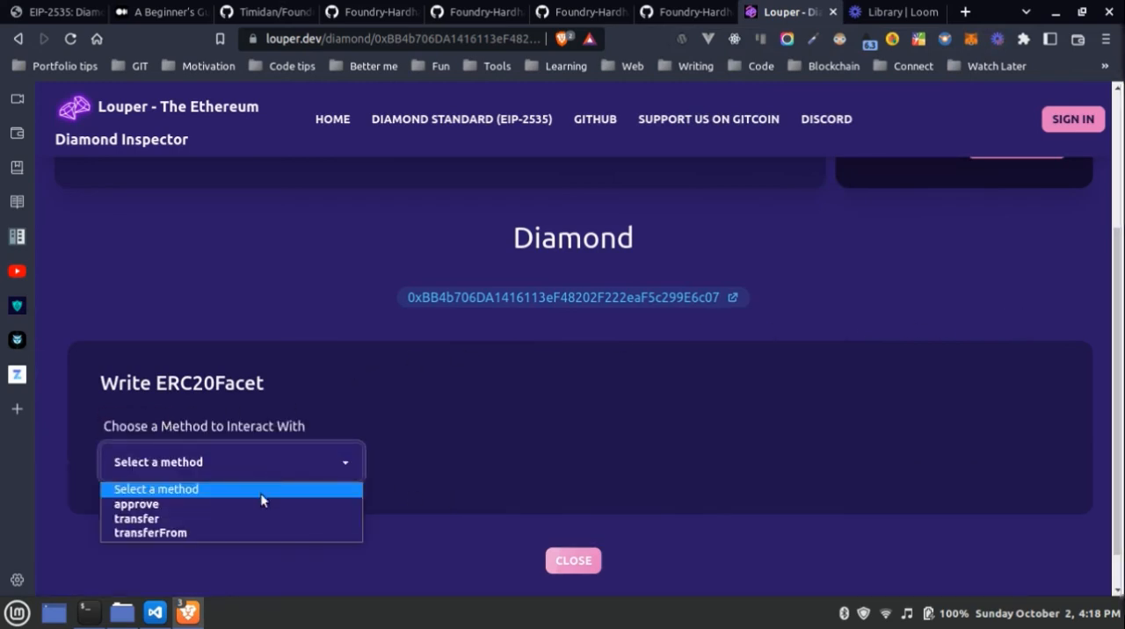
click(136, 504)
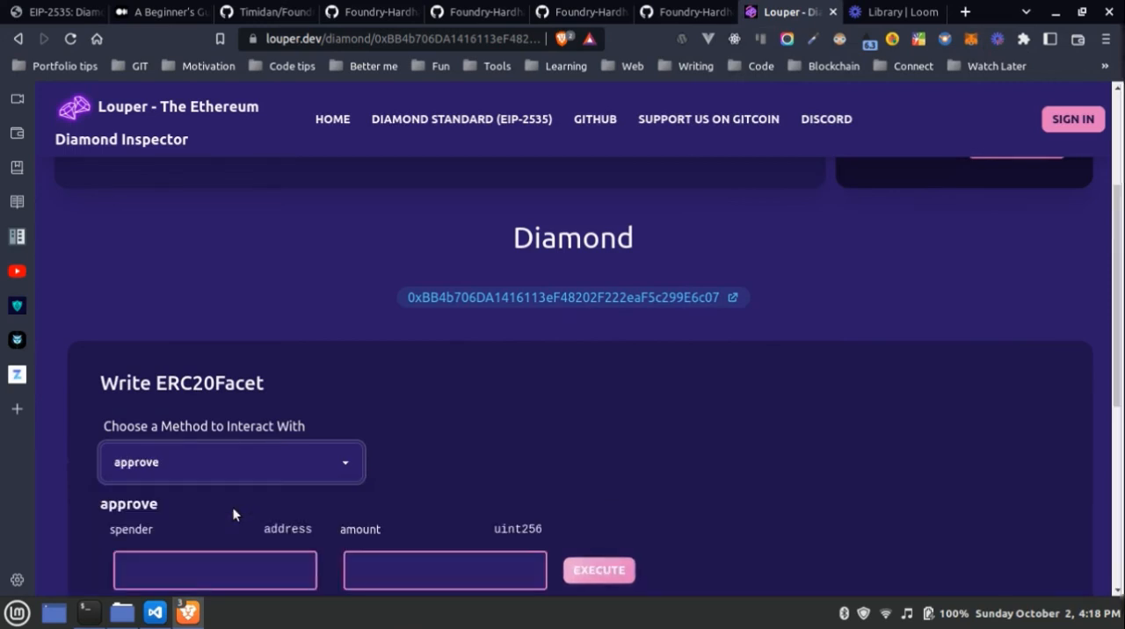
click(231, 461)
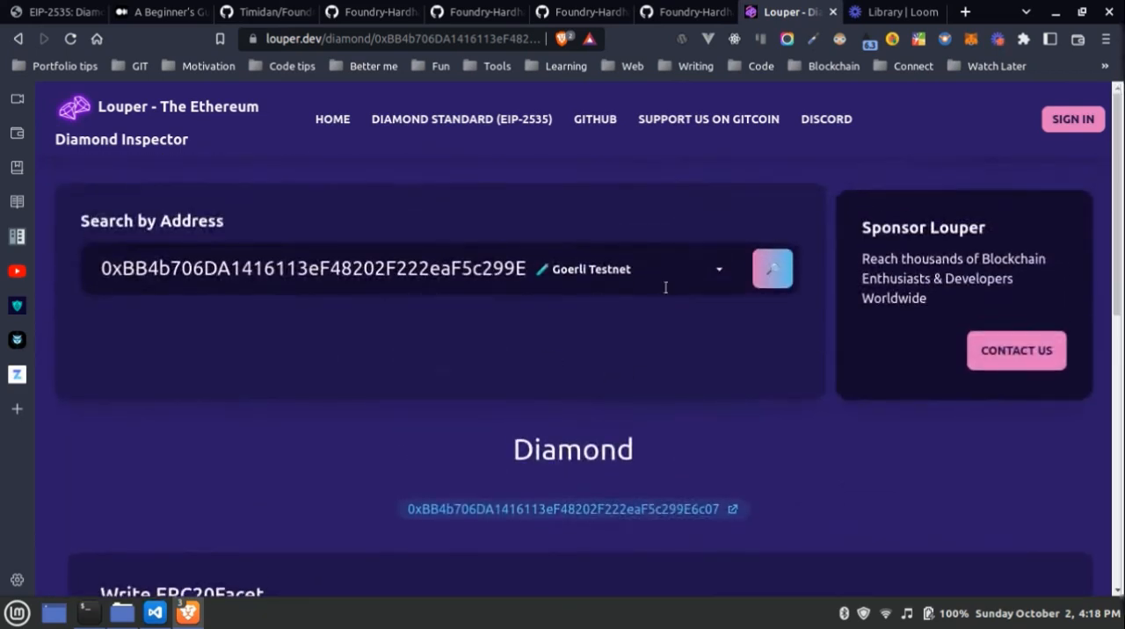
click(154, 613)
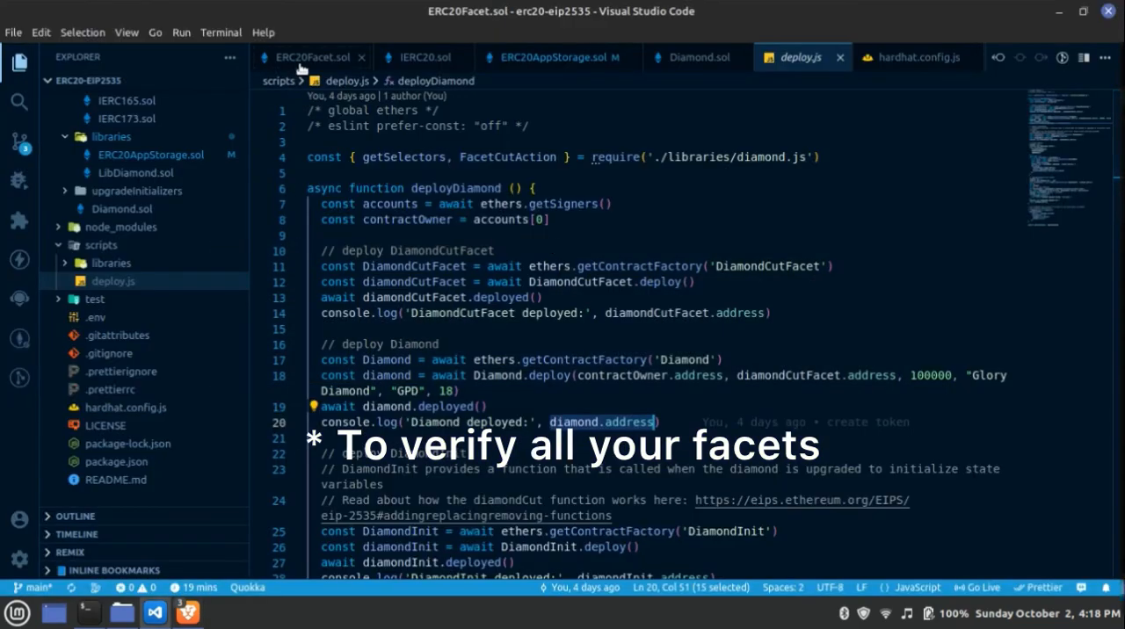
Step: Look through IERC20.sol and Diamond.sol, ending on the ERC20Facet.sol source
click(425, 57)
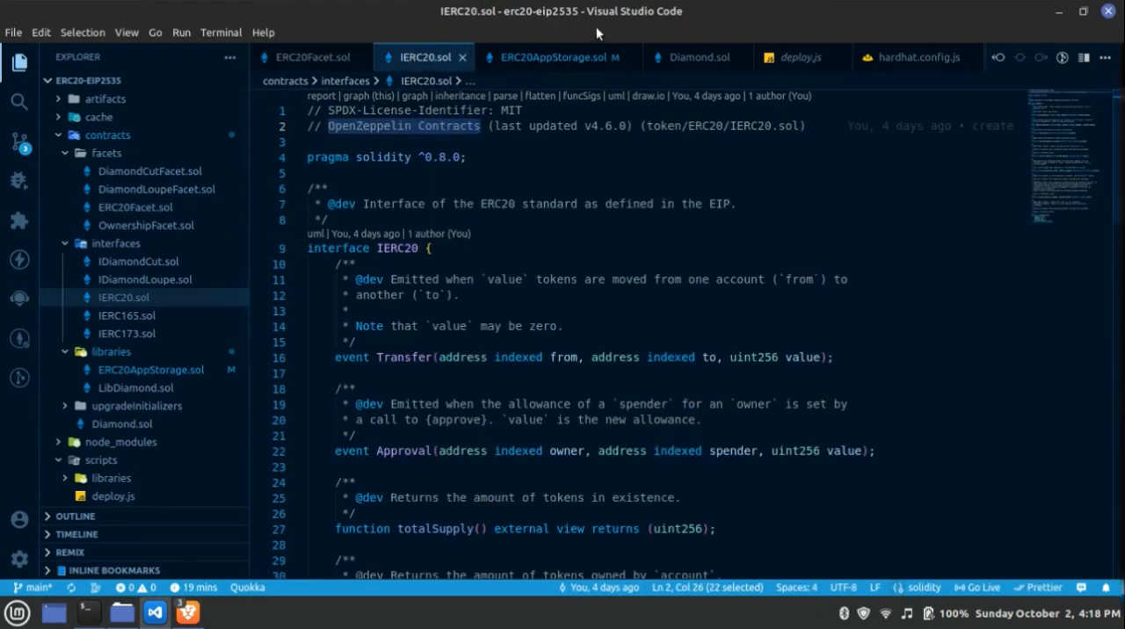
click(697, 57)
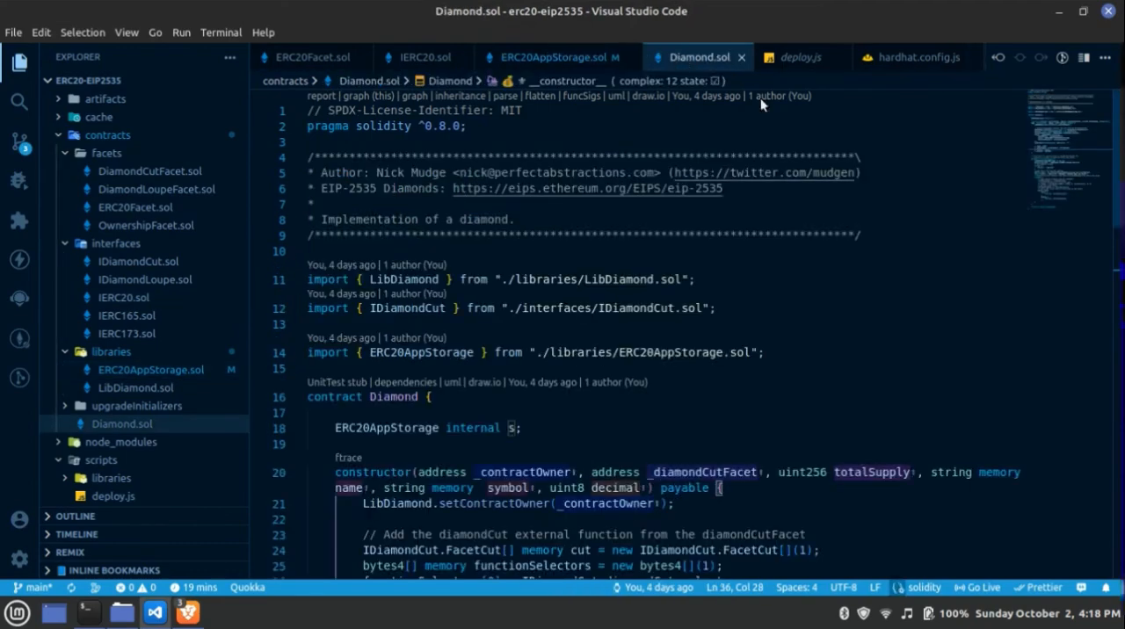
scroll(down, 3)
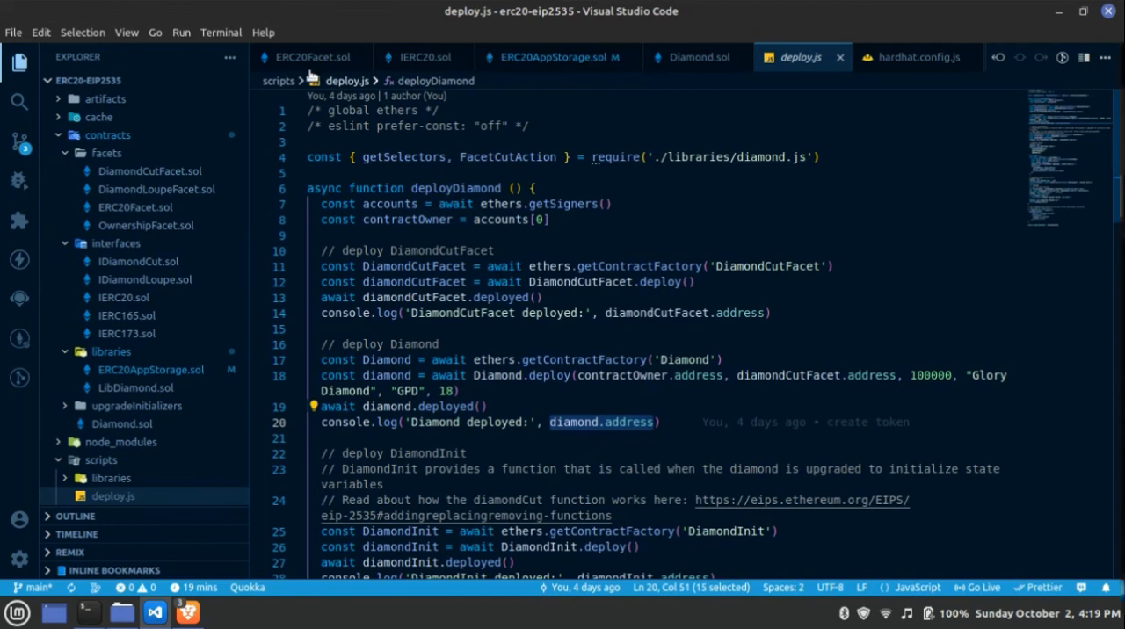
click(309, 57)
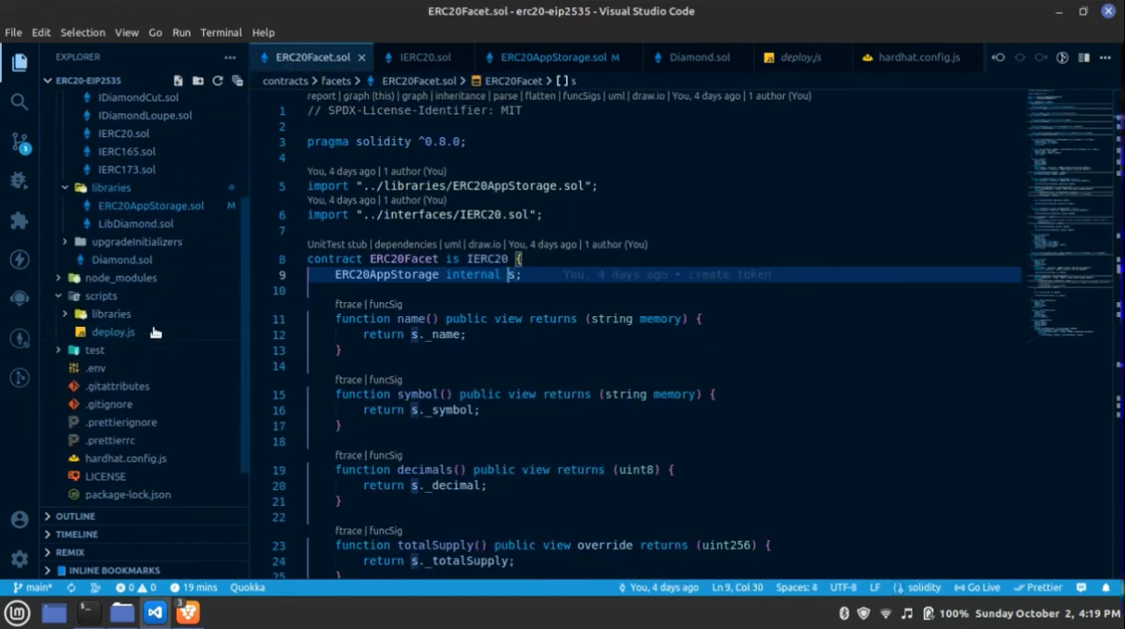